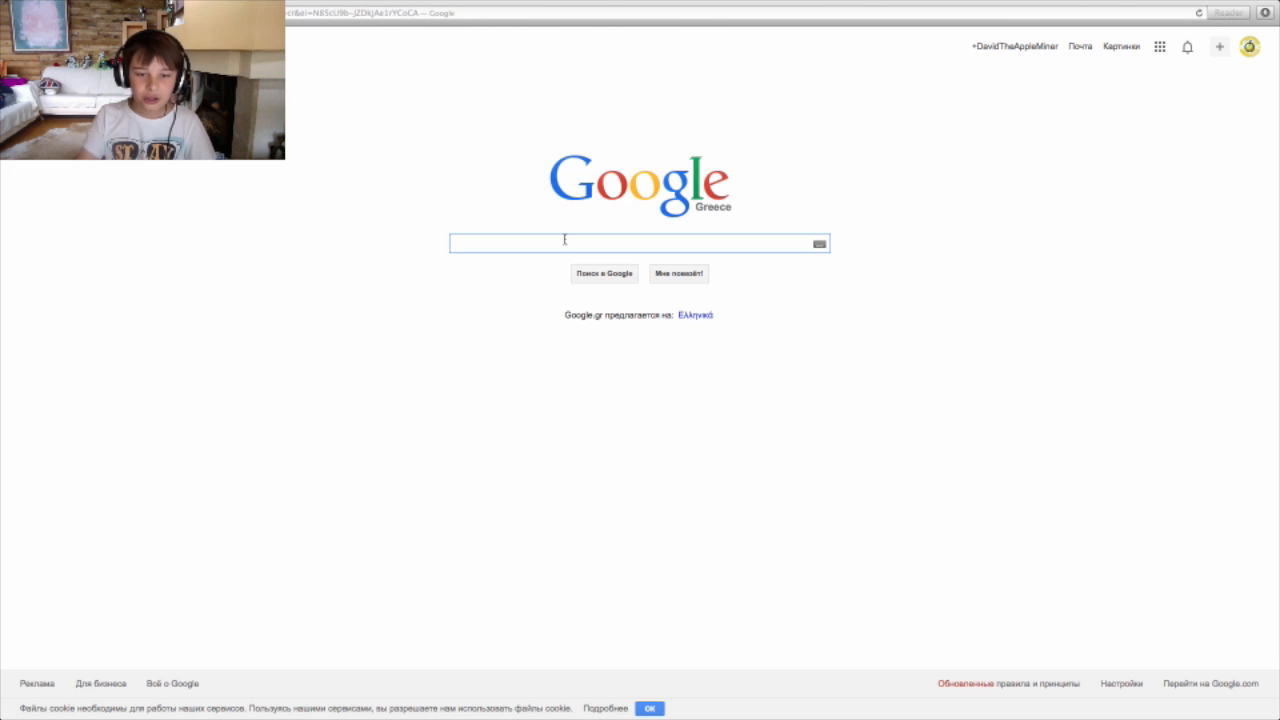
mouse_move(796, 168)
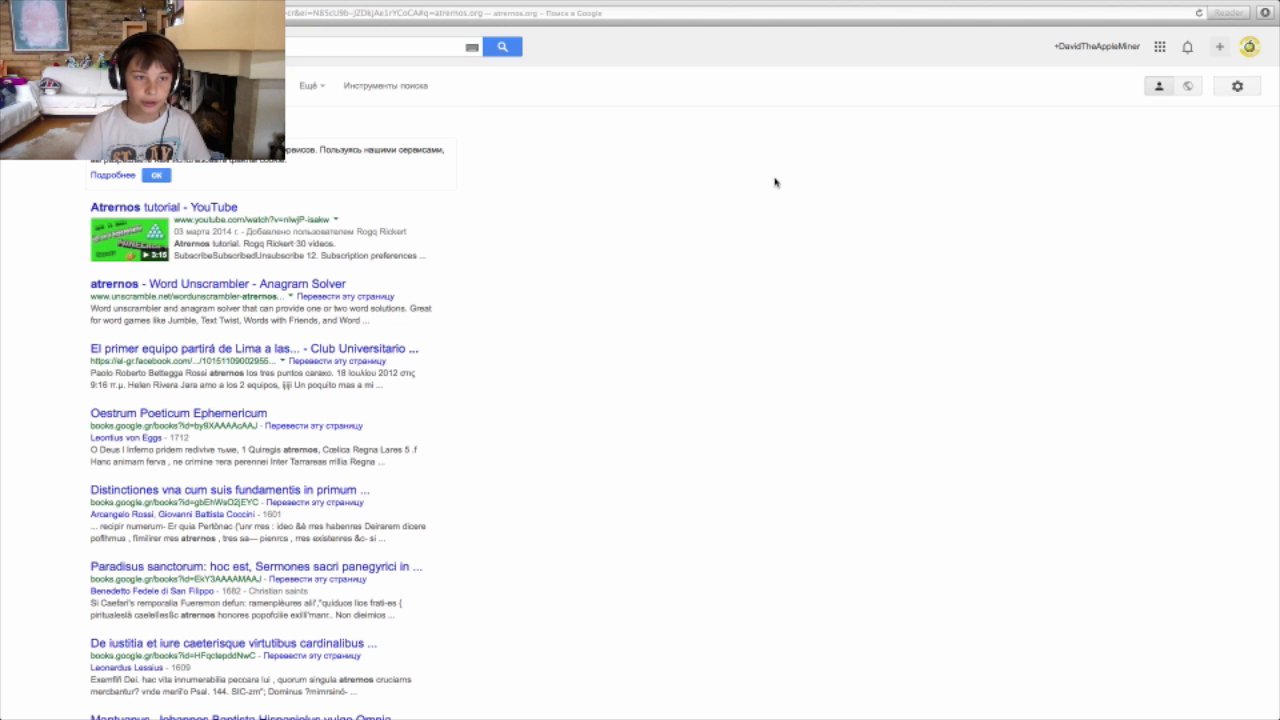
mouse_move(418, 244)
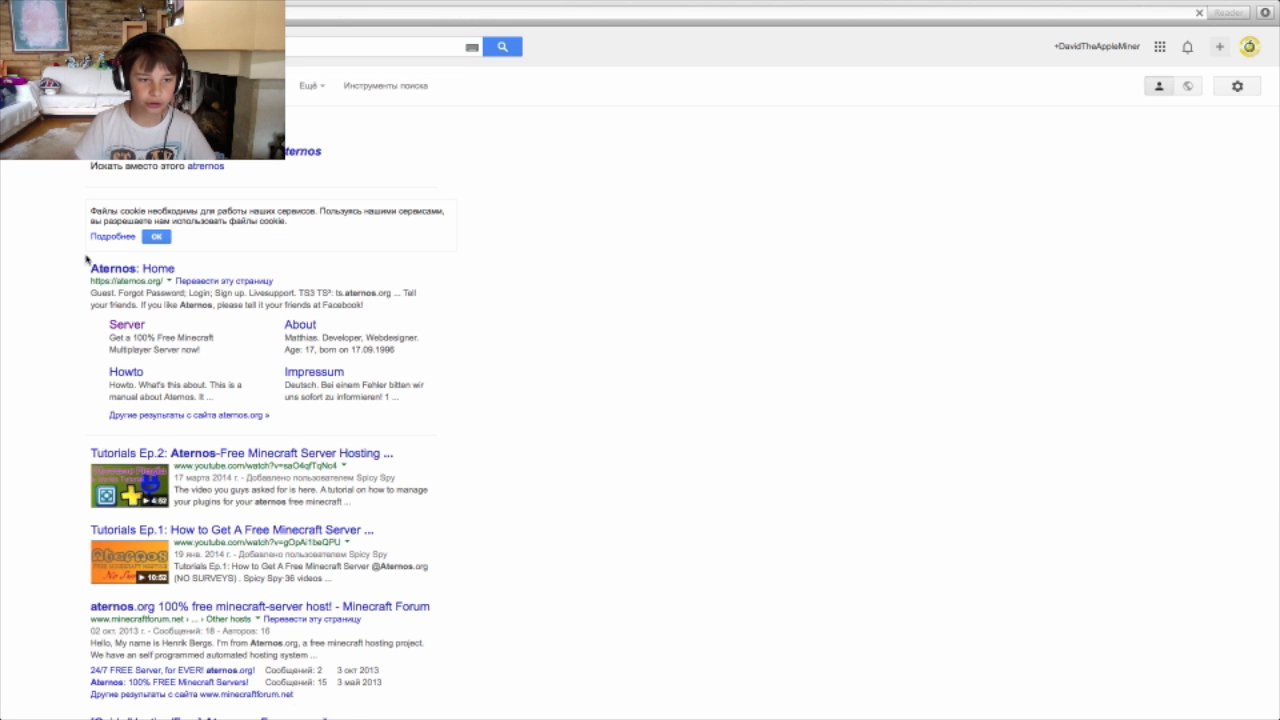
- Browse the Aternos home page and bring up the Guest menu with login and sign-up options
left_click(132, 268)
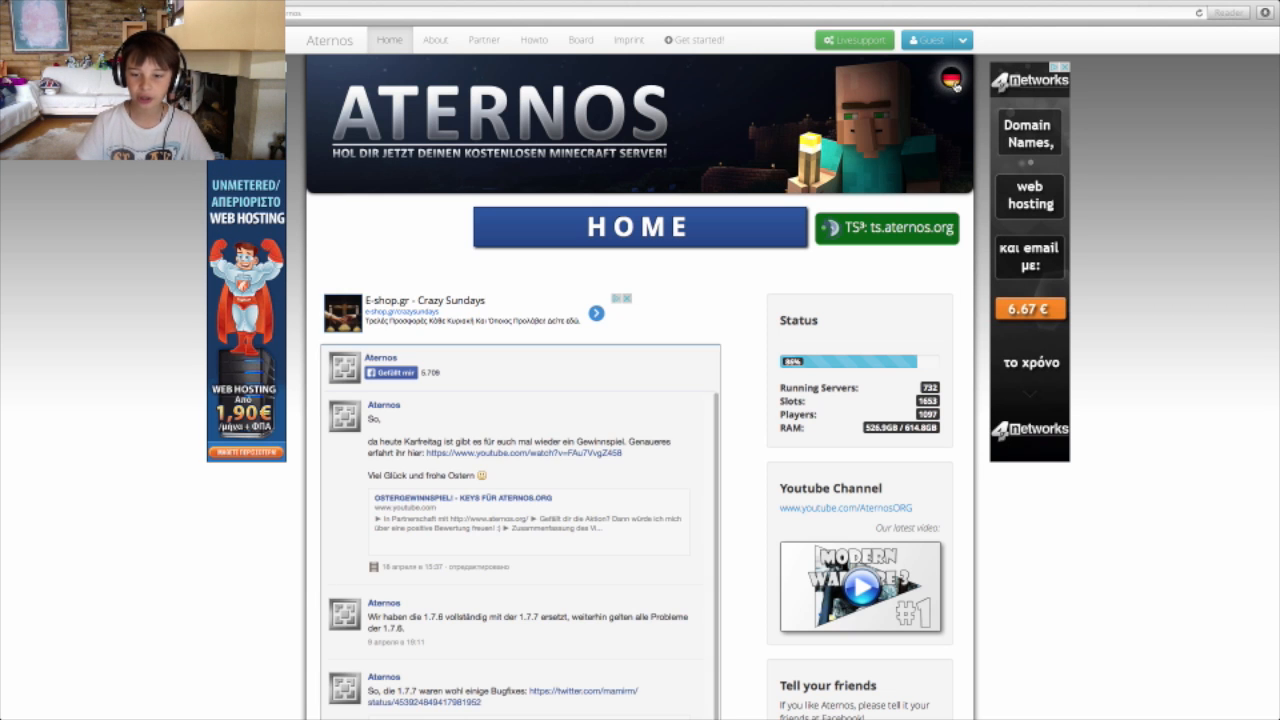
scroll("down", 3)
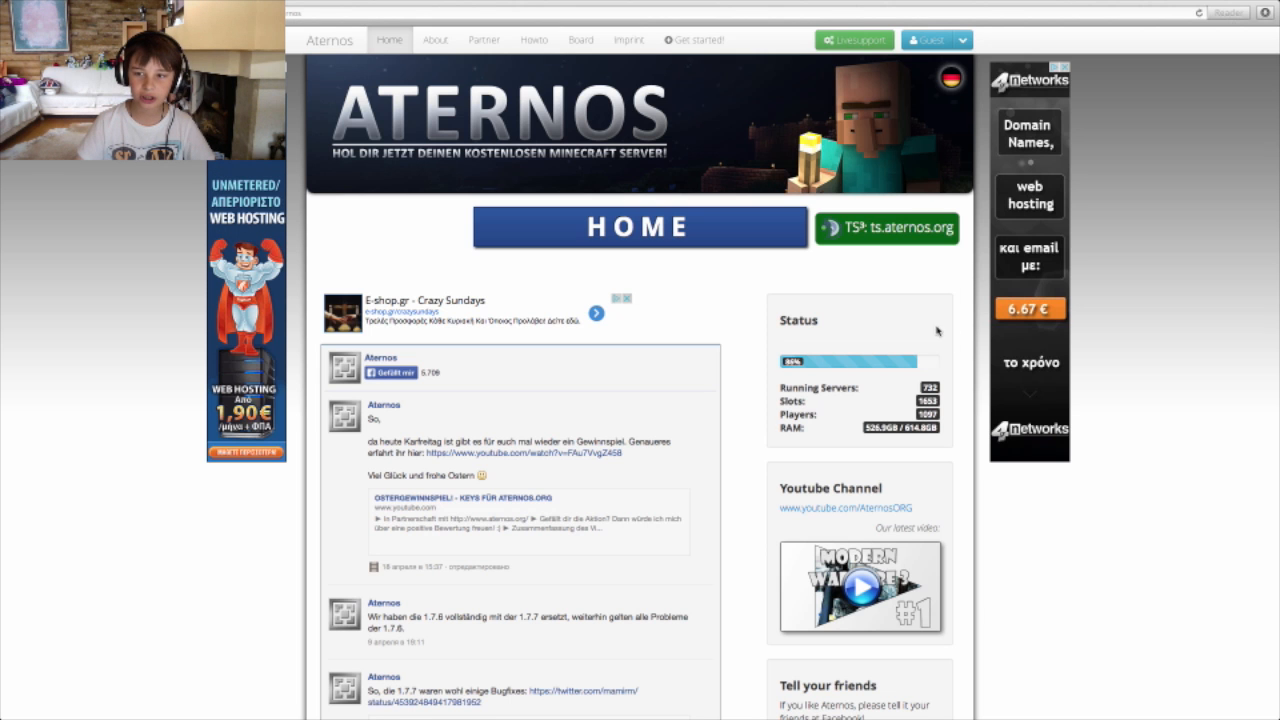
scroll("down", 3)
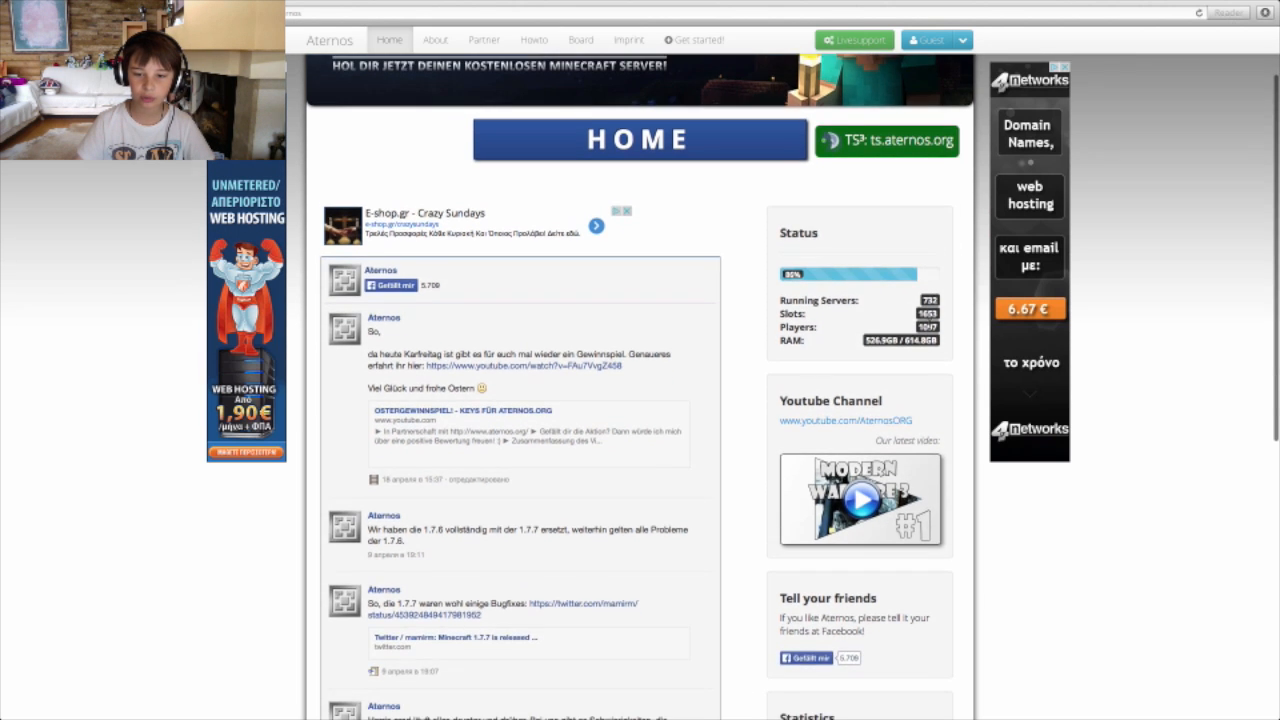
scroll("down", 3)
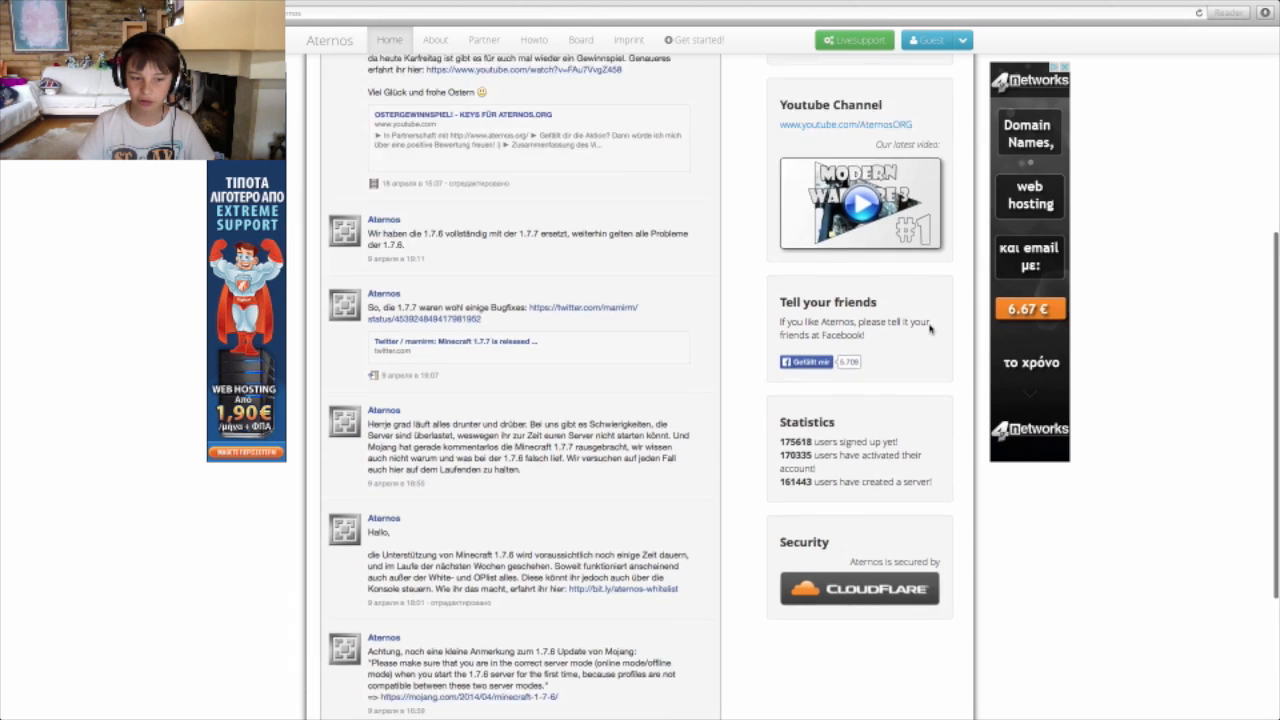
scroll("up", 3)
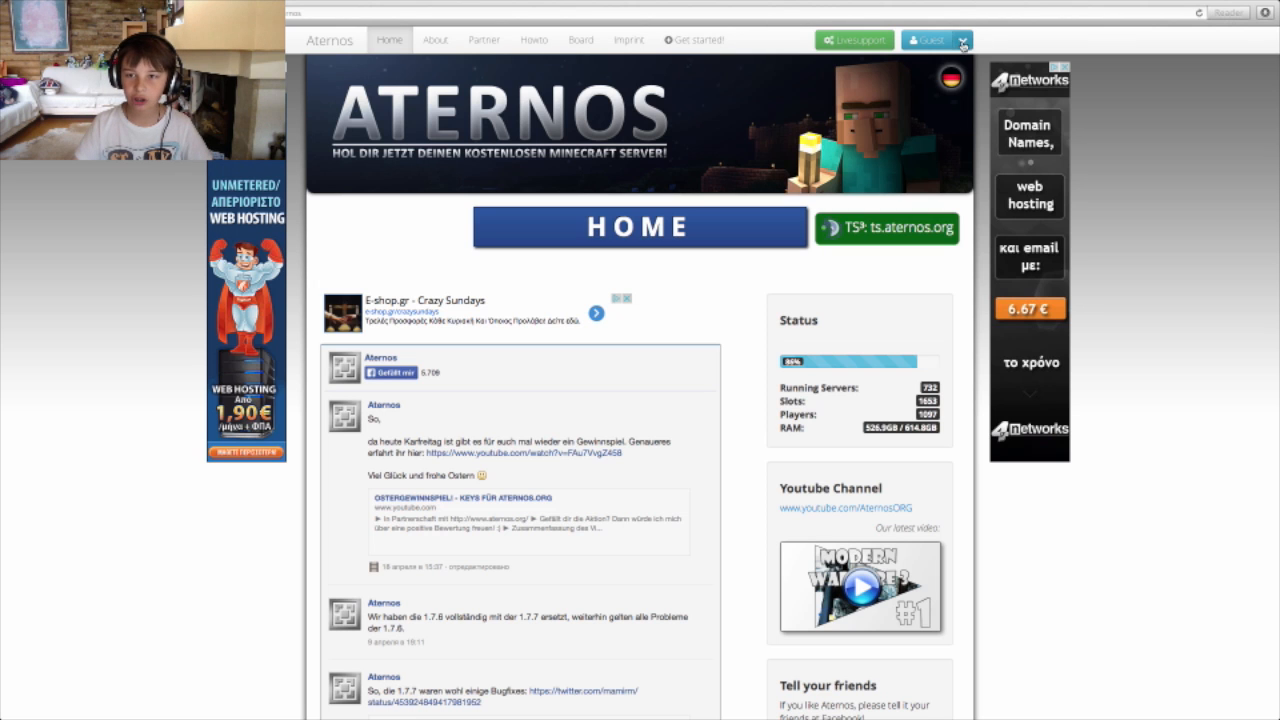
left_click(964, 40)
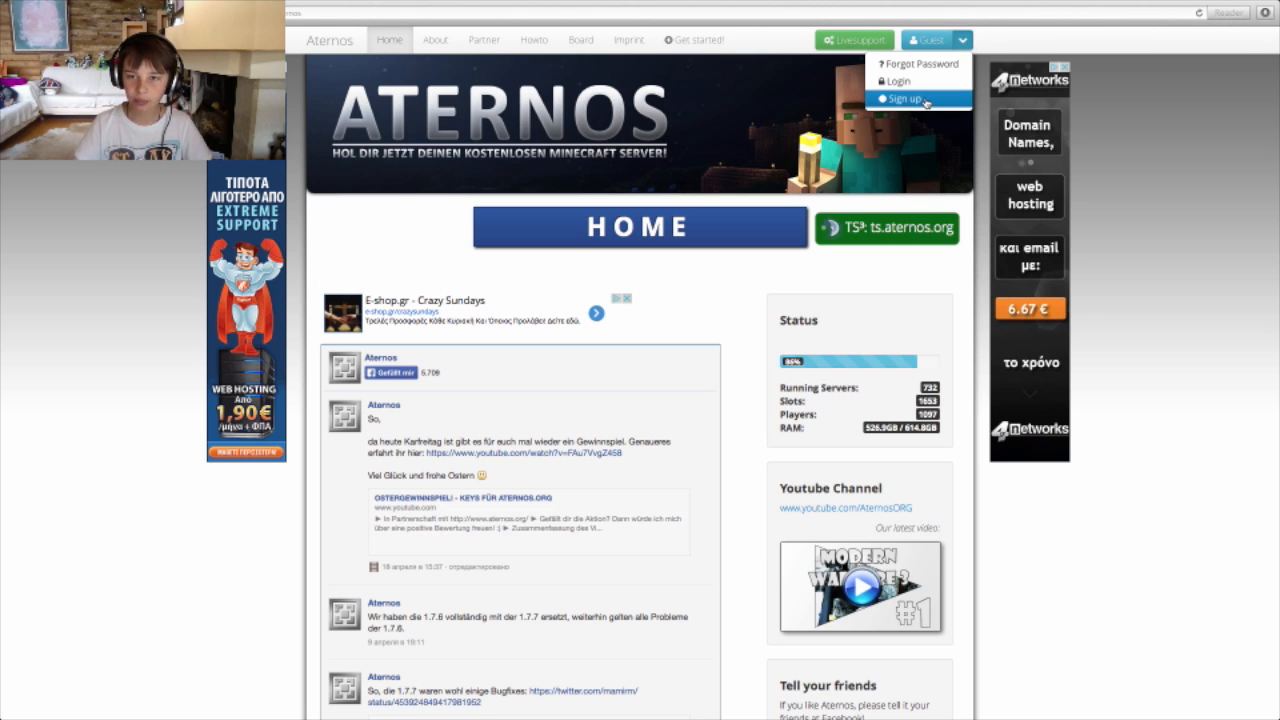
left_click(900, 98)
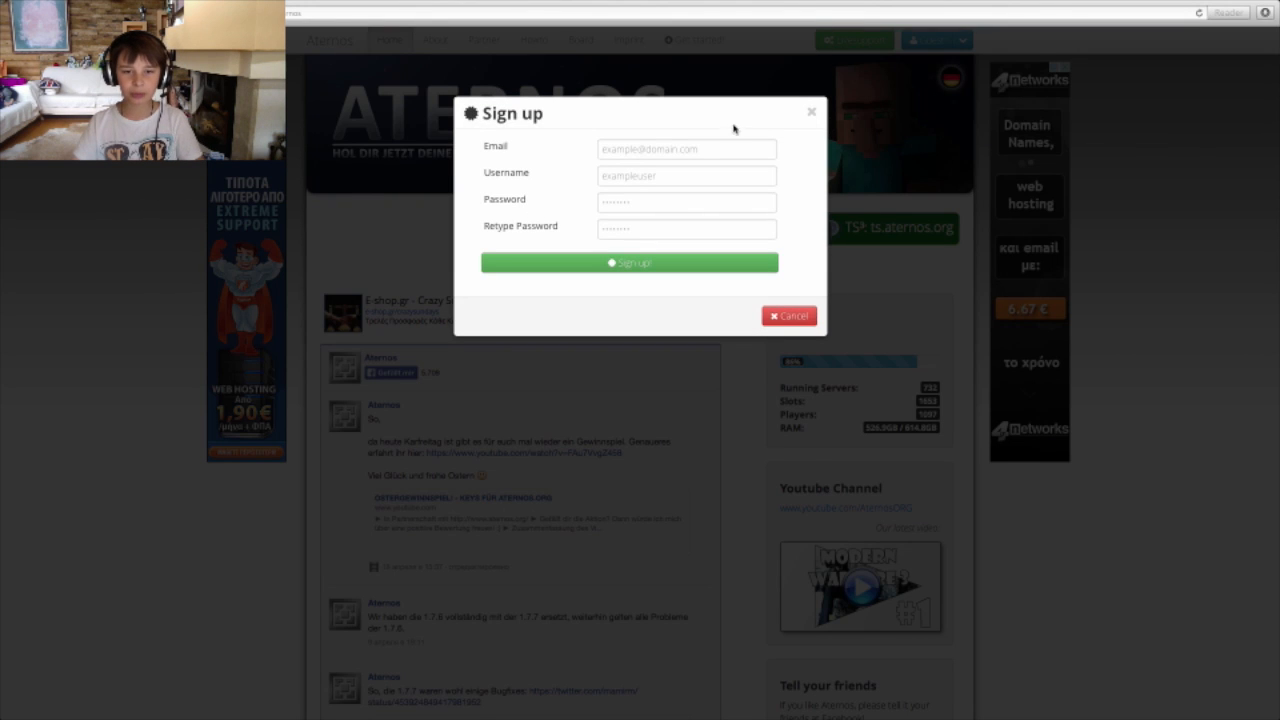
type("sdfghj")
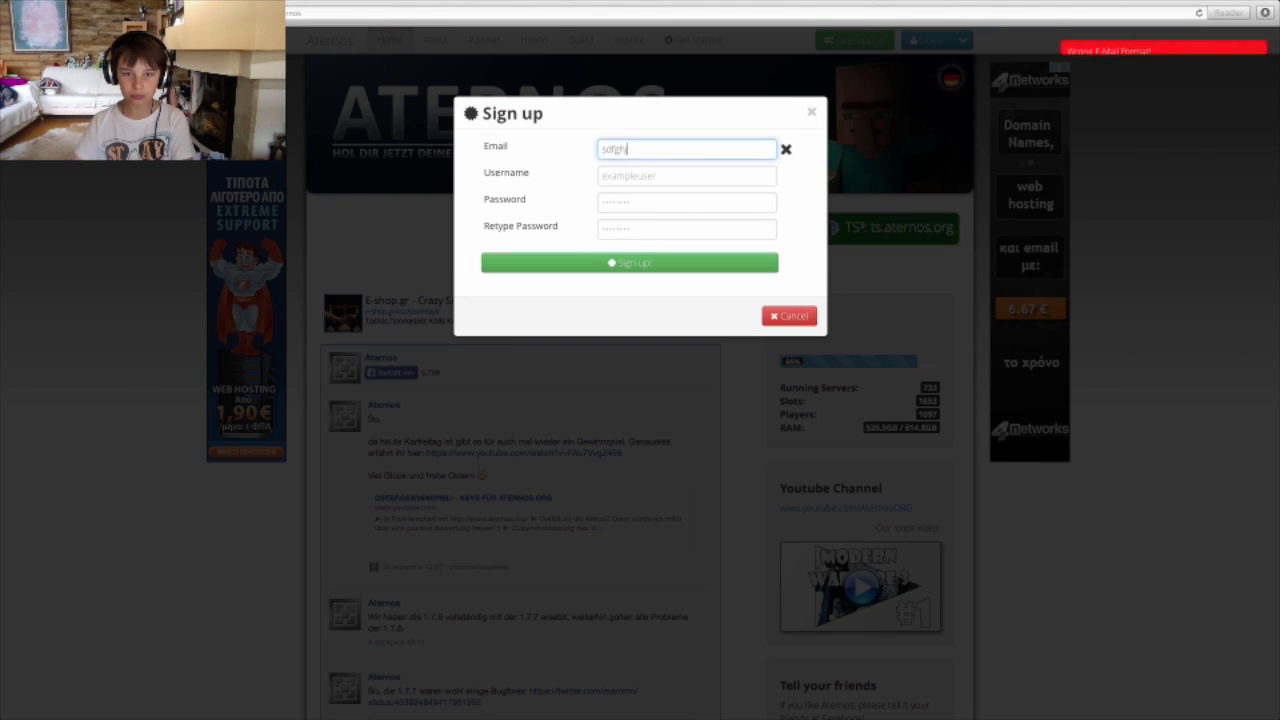
left_click(628, 262)
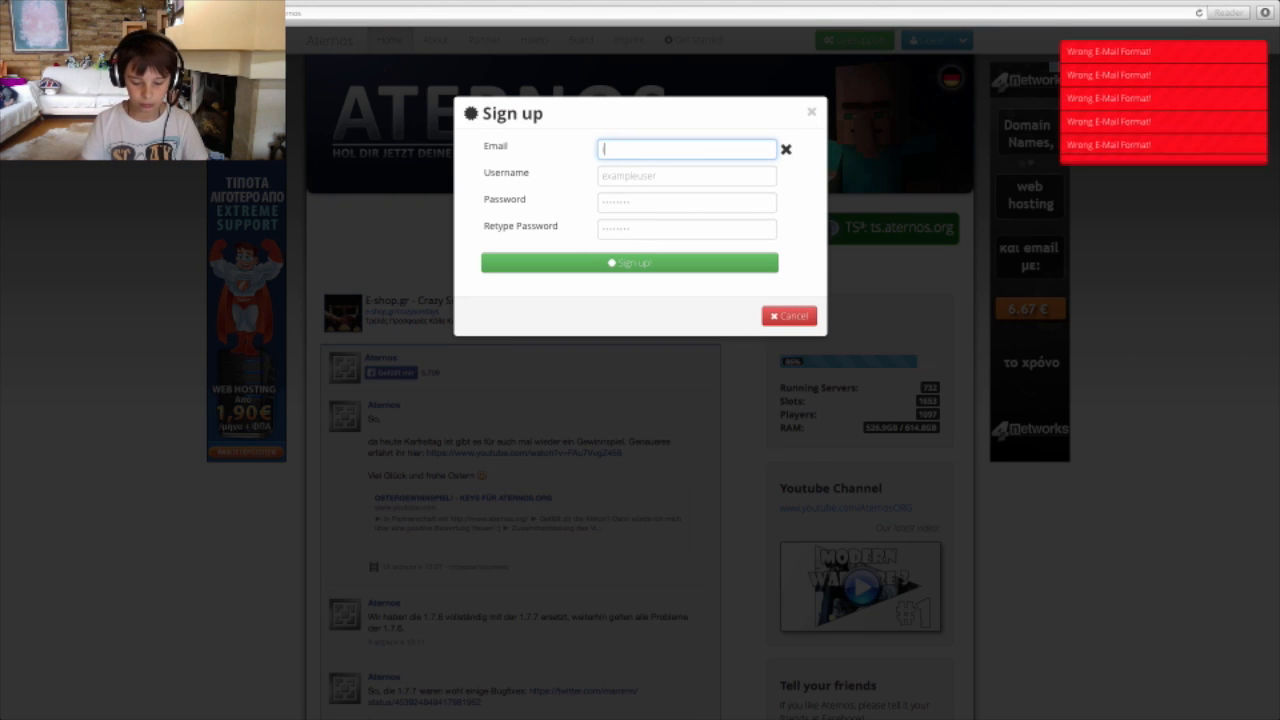
type("a")
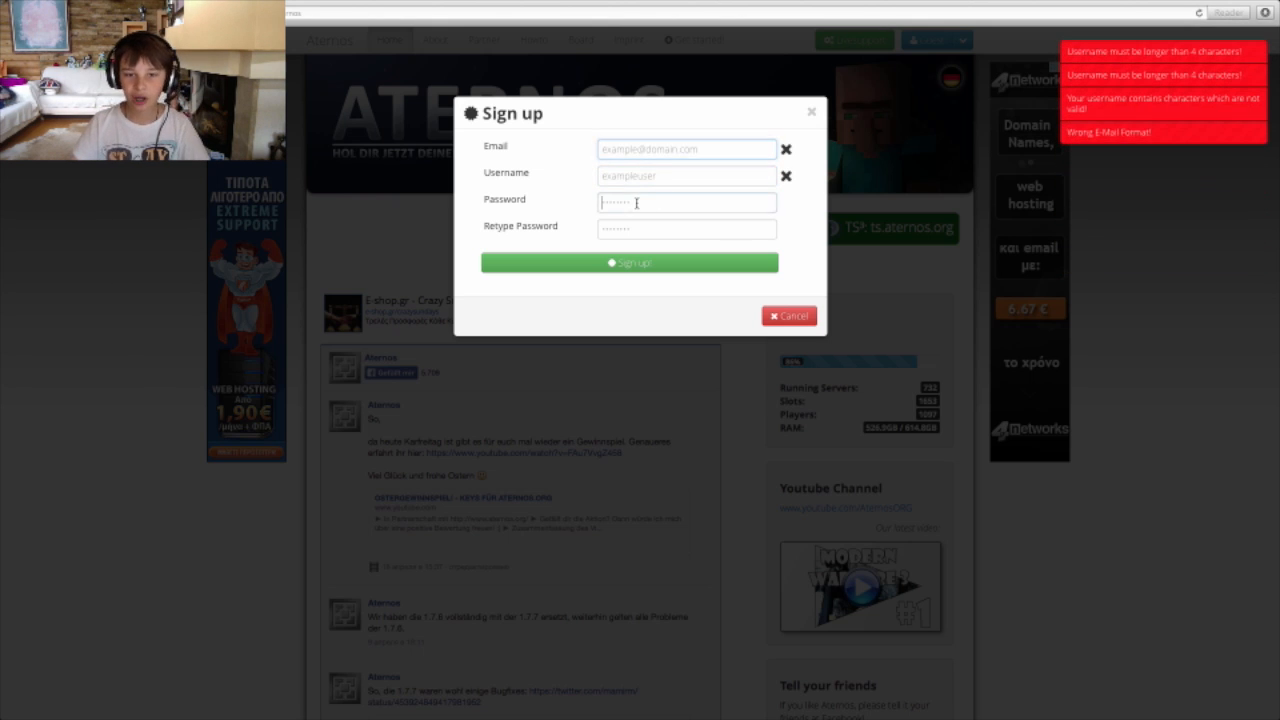
left_click(686, 228)
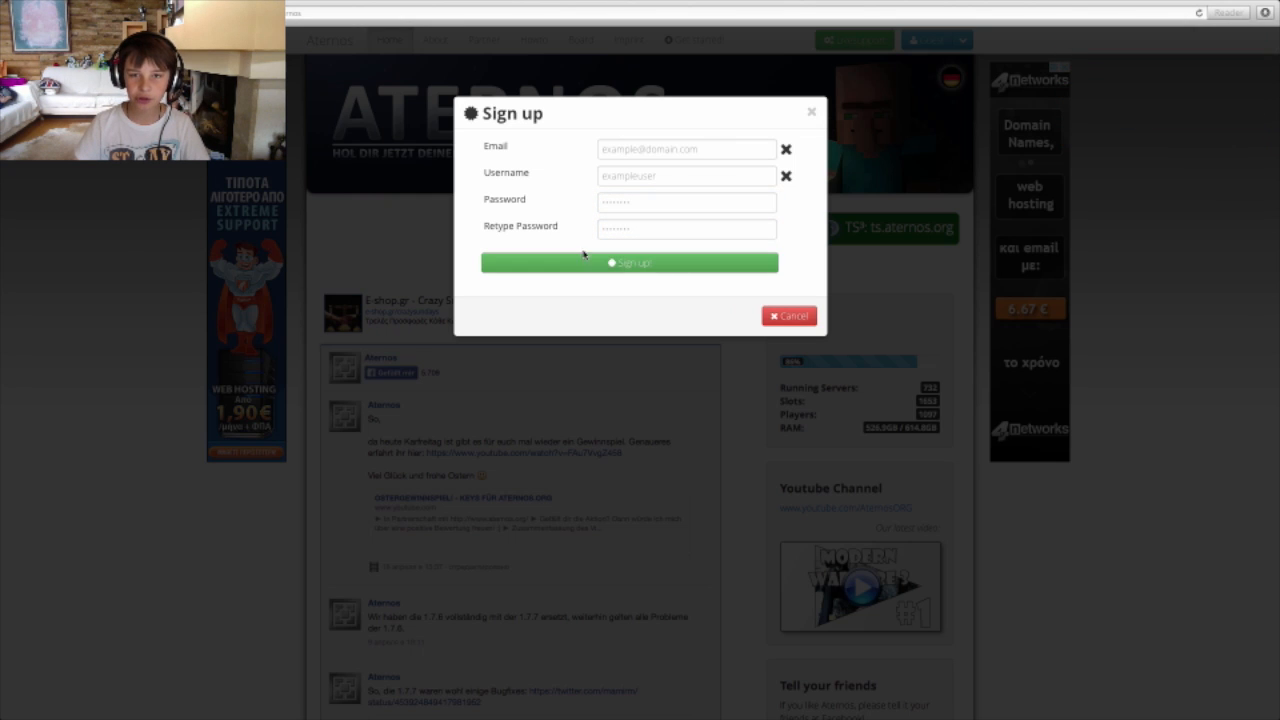
mouse_move(630, 172)
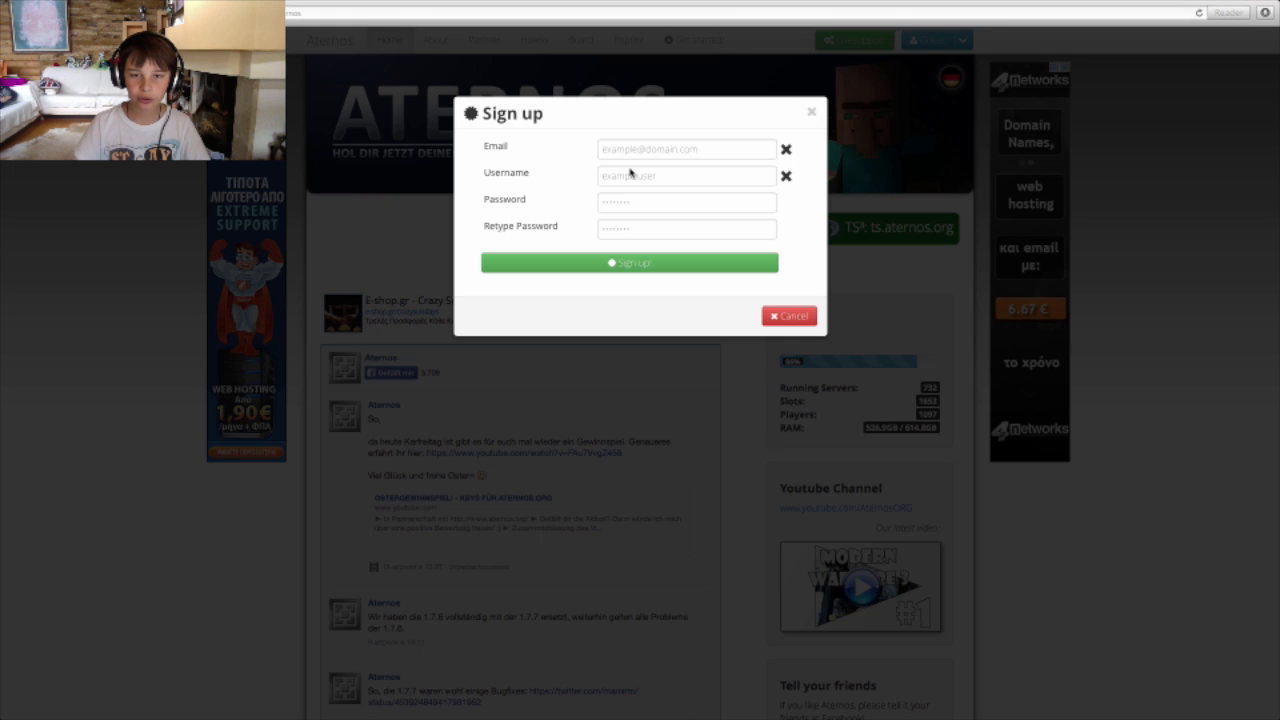
left_click(686, 148)
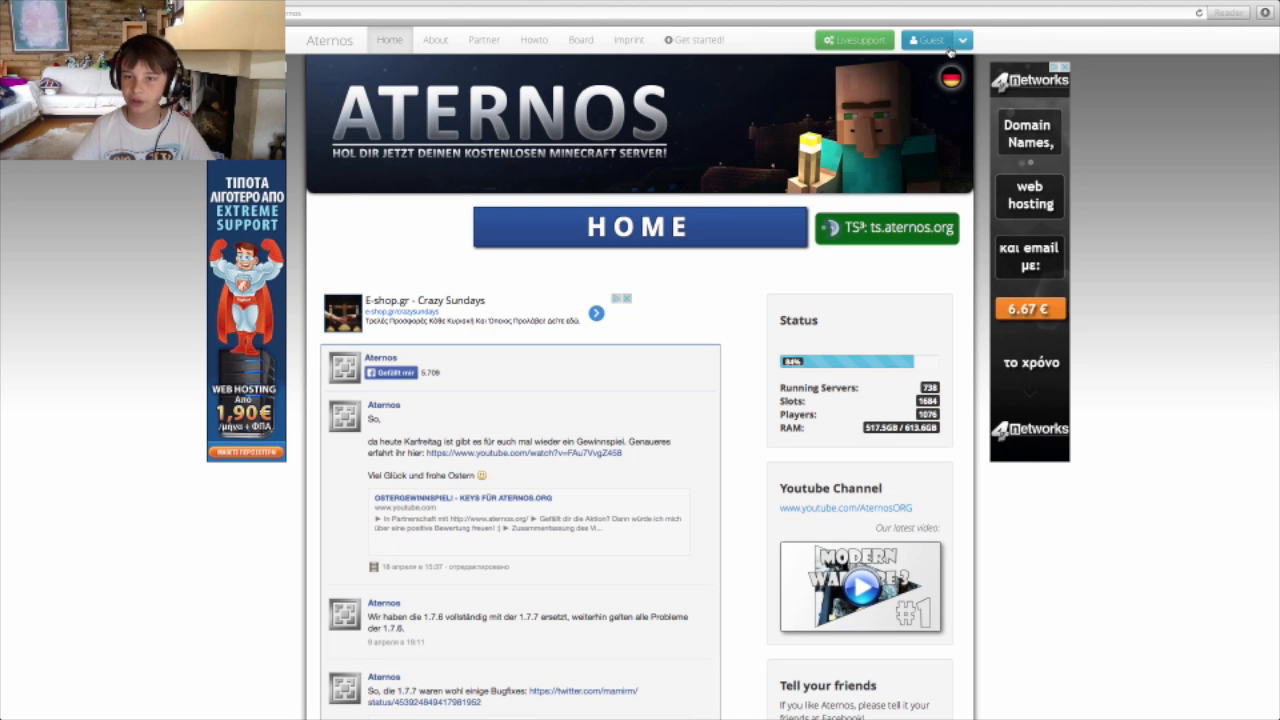
- Log in through the Guest menu's Login option, then bring up the signed-in account menu
left_click(928, 40)
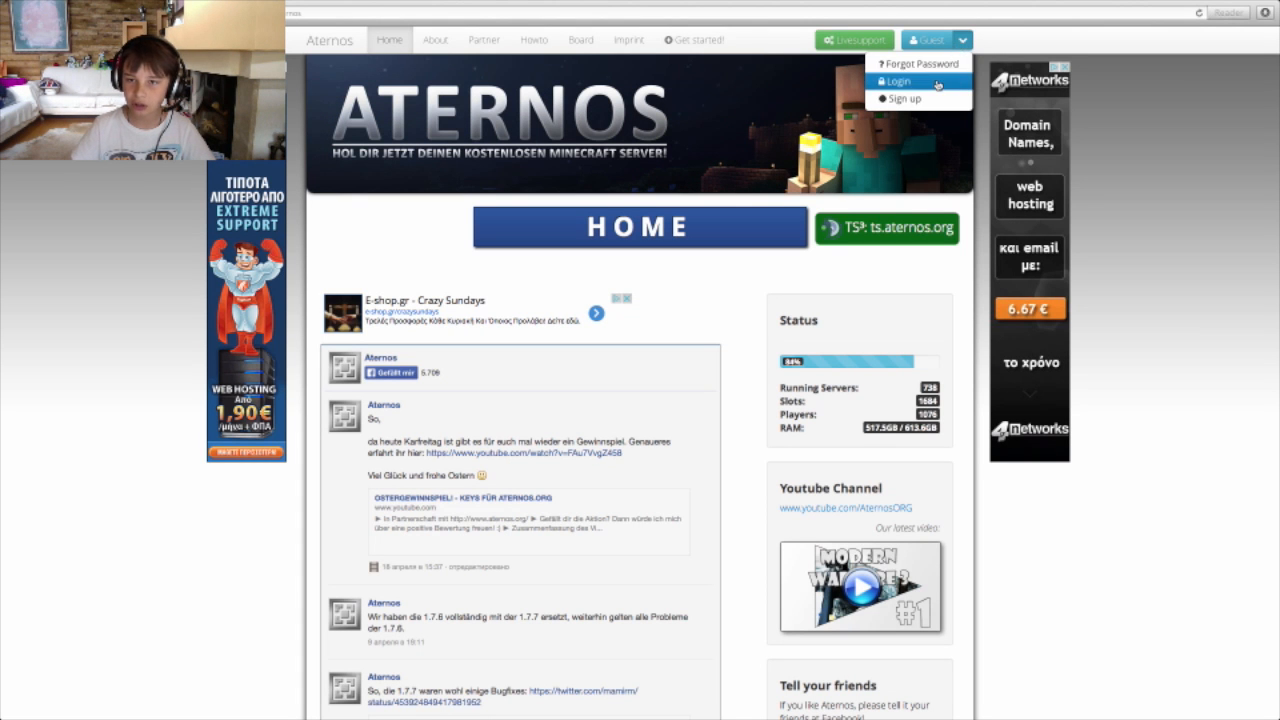
left_click(896, 82)
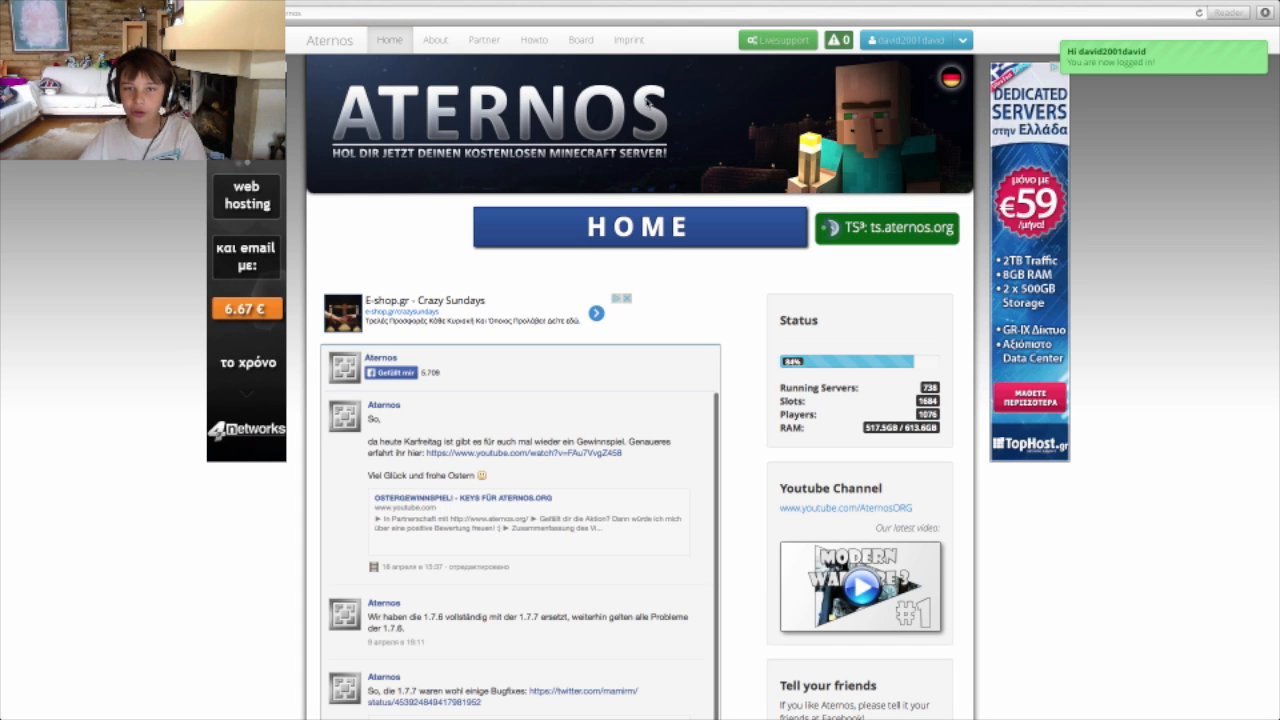
scroll("down", 3)
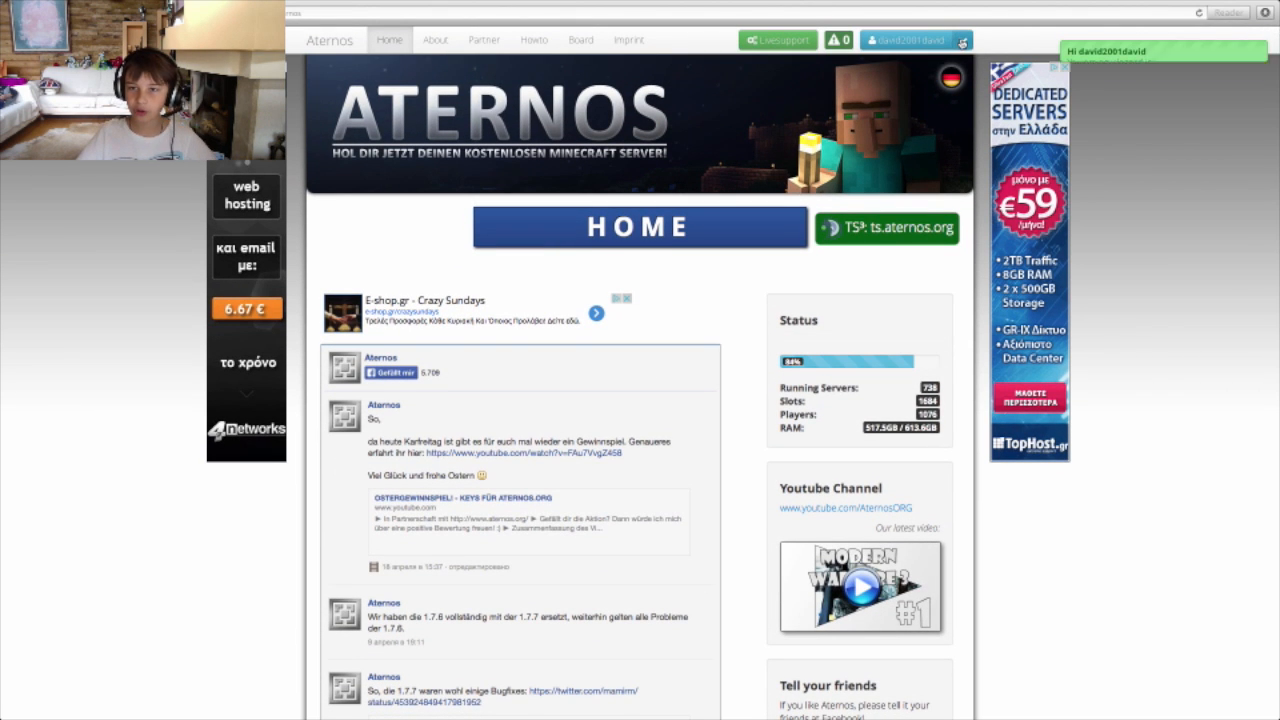
left_click(910, 40)
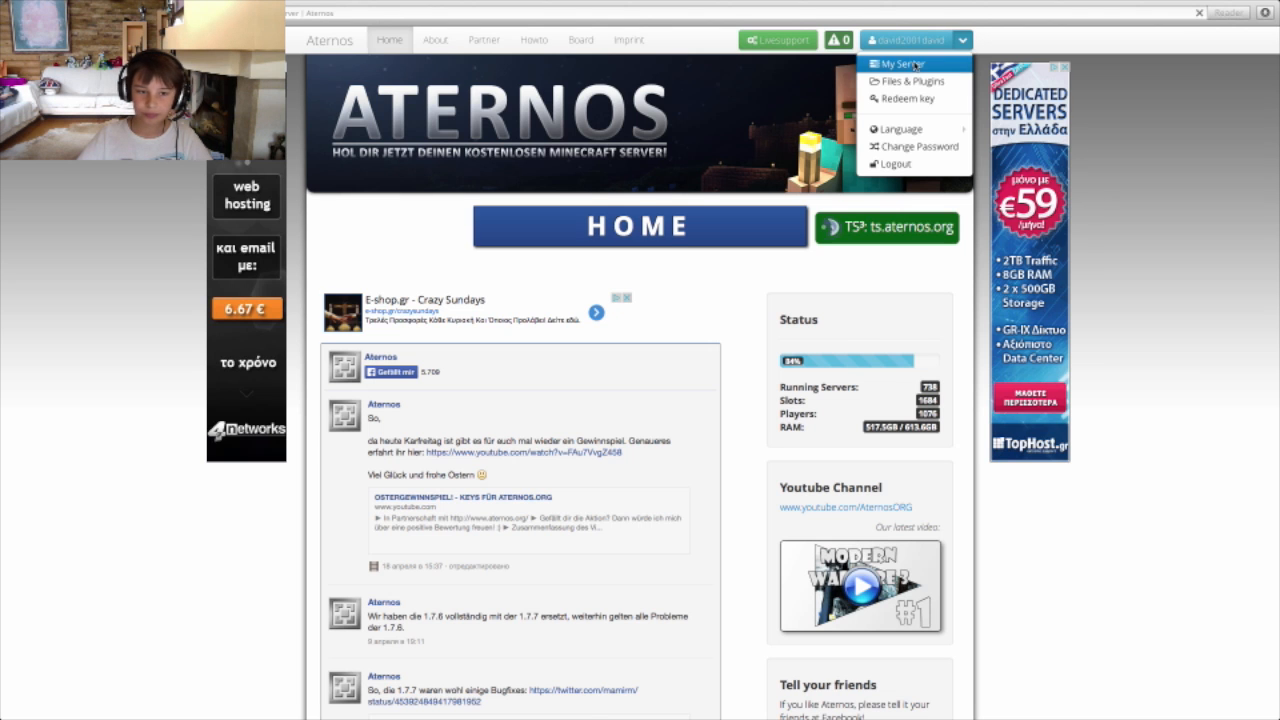
- Go to My Server and choose vanilla Minecraft 1.7.5 in the Version section
left_click(900, 62)
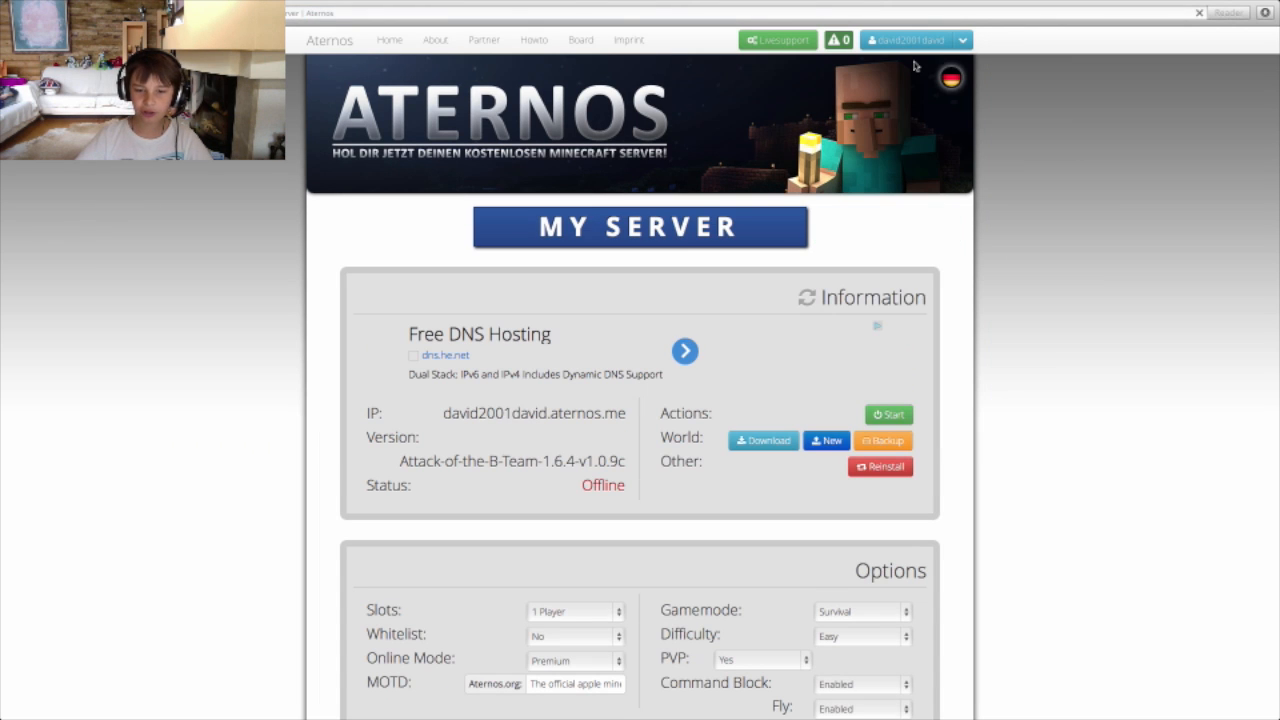
mouse_move(738, 198)
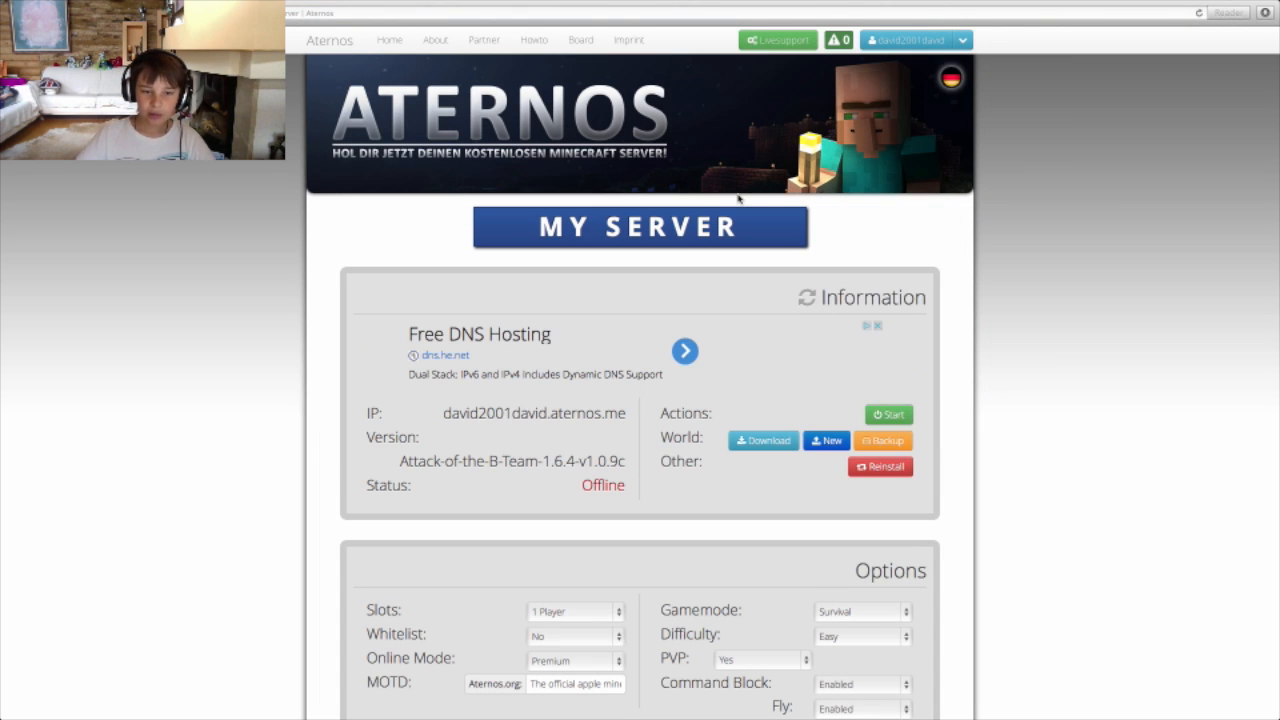
scroll("down", 3)
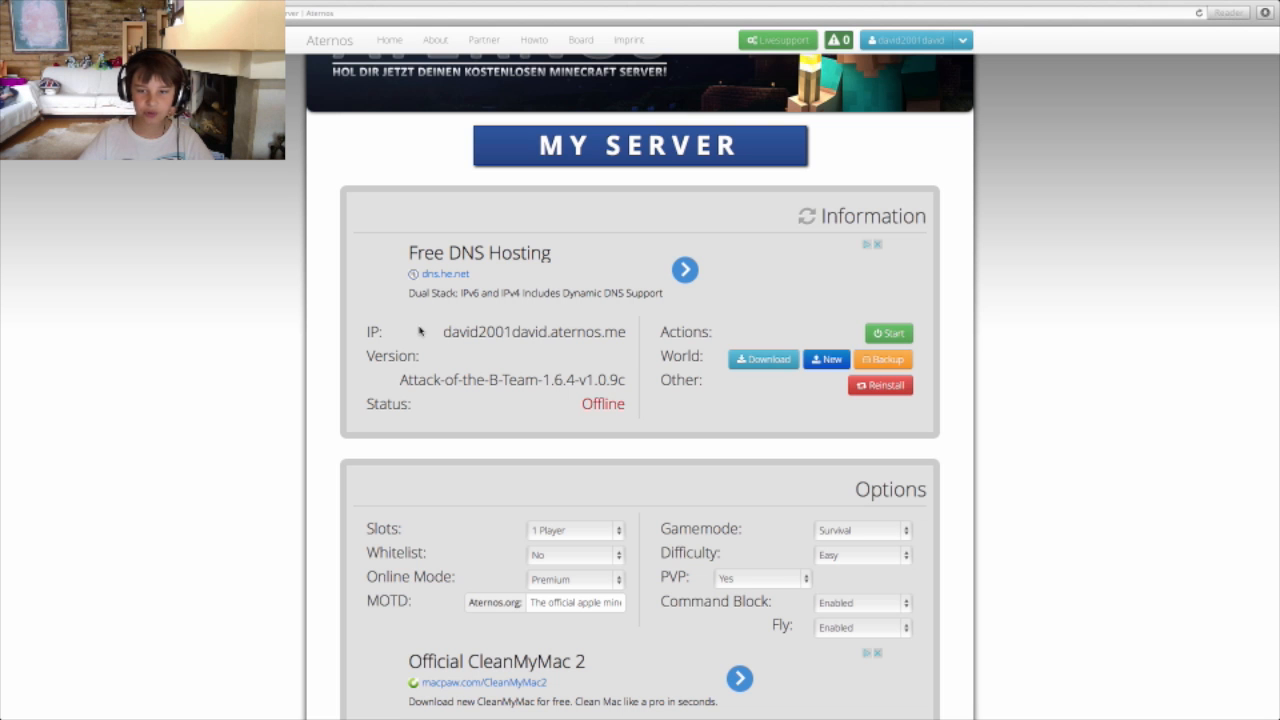
mouse_move(376, 324)
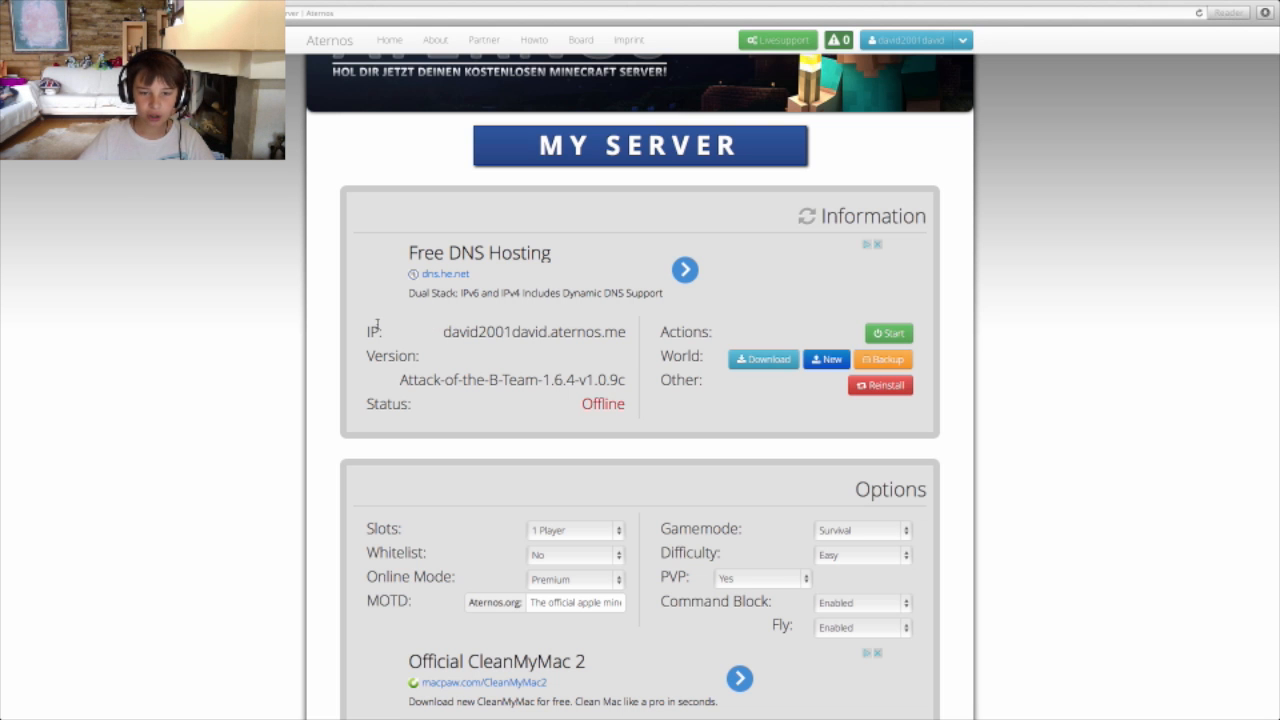
scroll("down", 3)
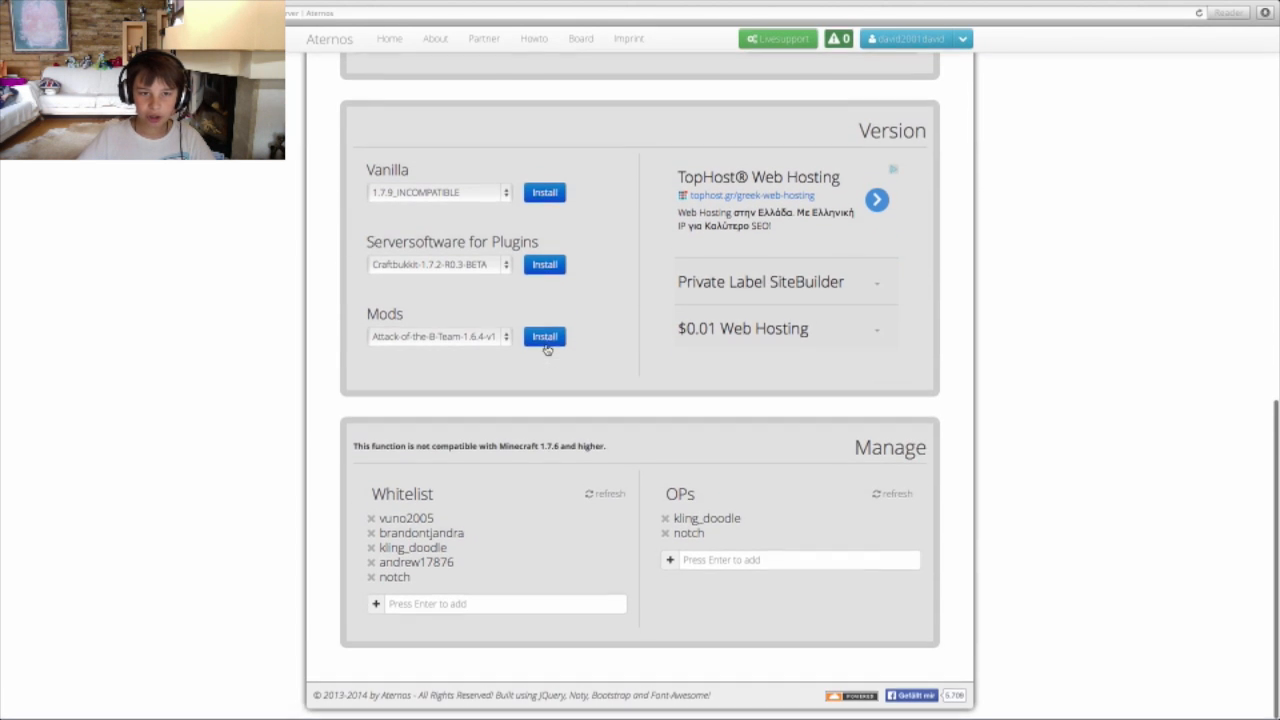
left_click(438, 192)
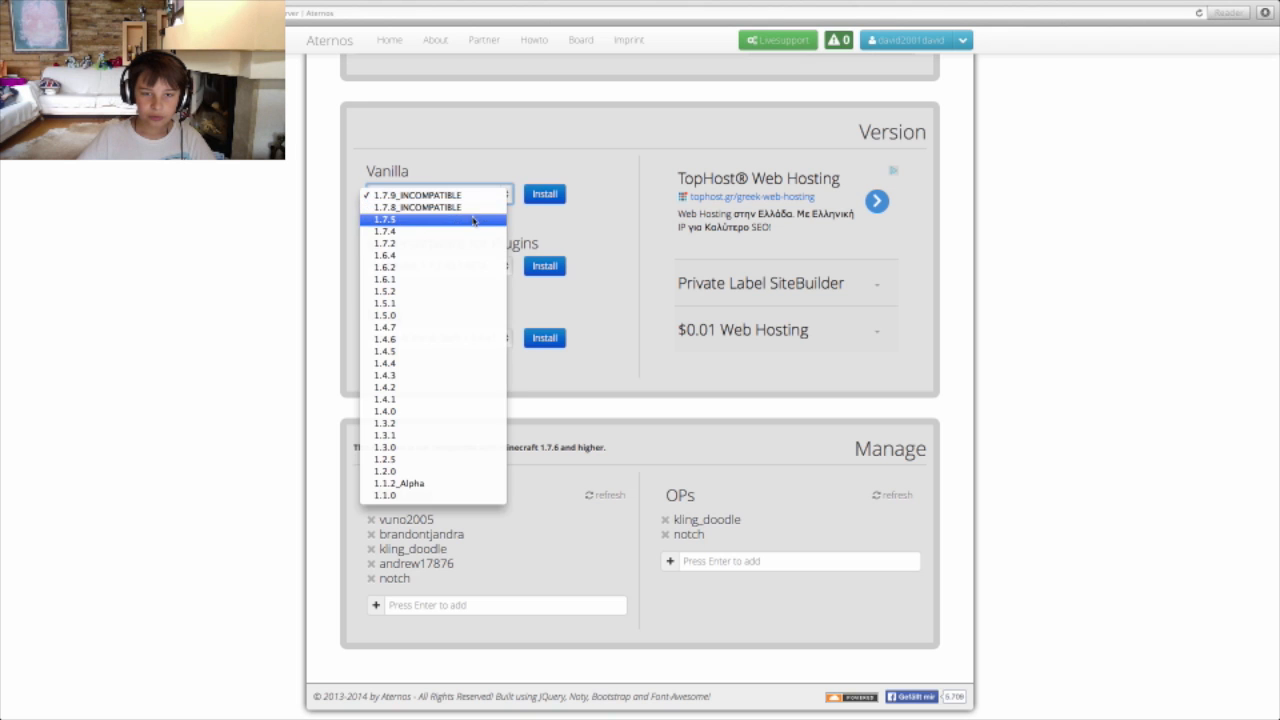
left_click(386, 218)
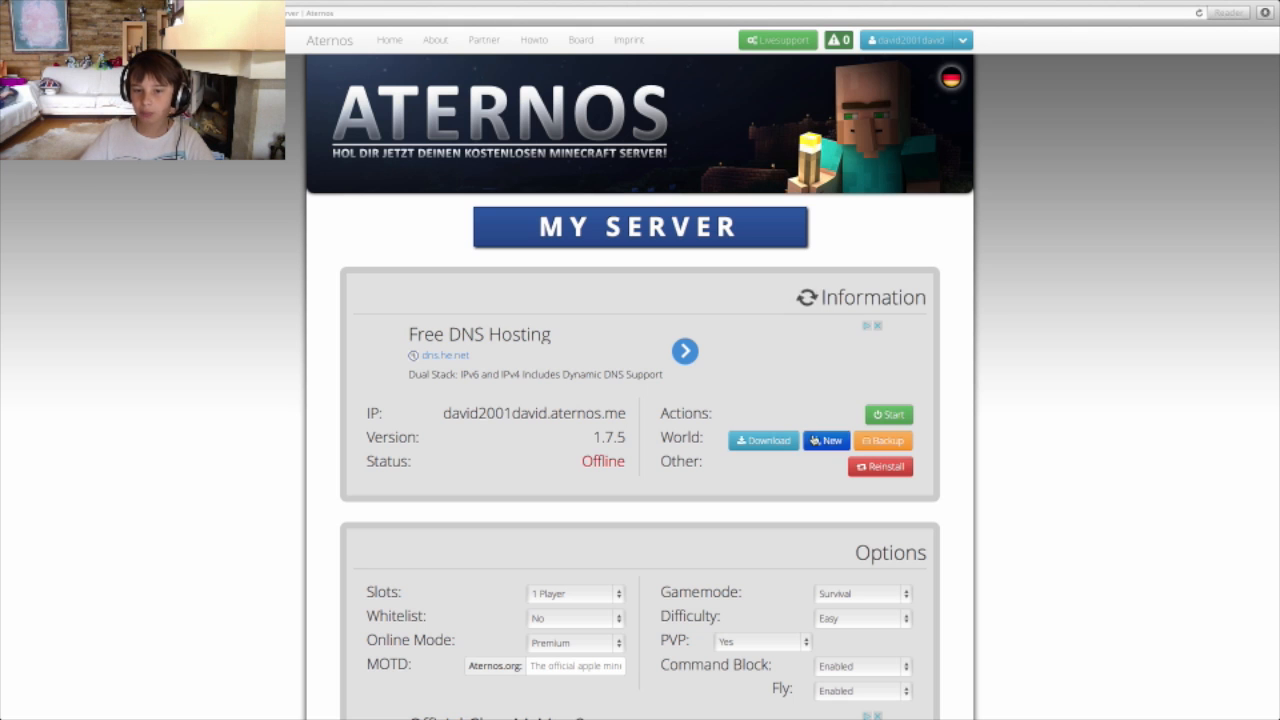
- Browse the new-world form's world types, keep Normal, and close it back to the server page
left_click(826, 440)
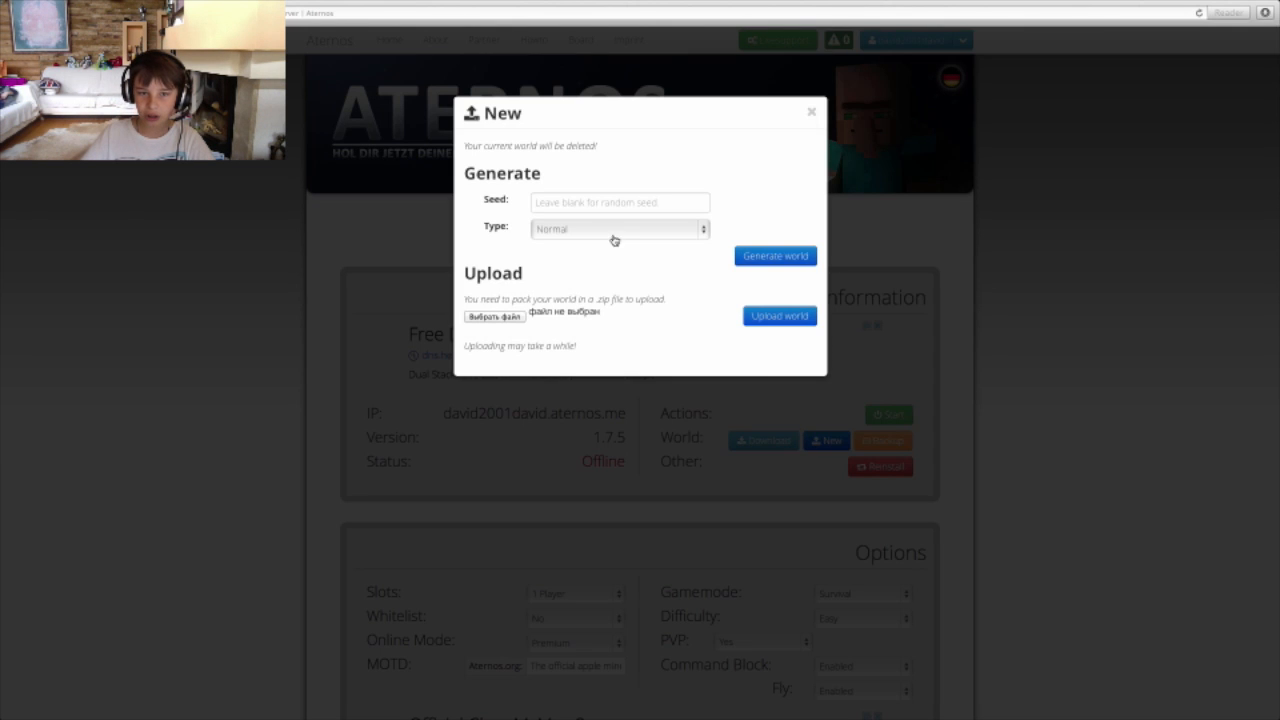
left_click(618, 228)
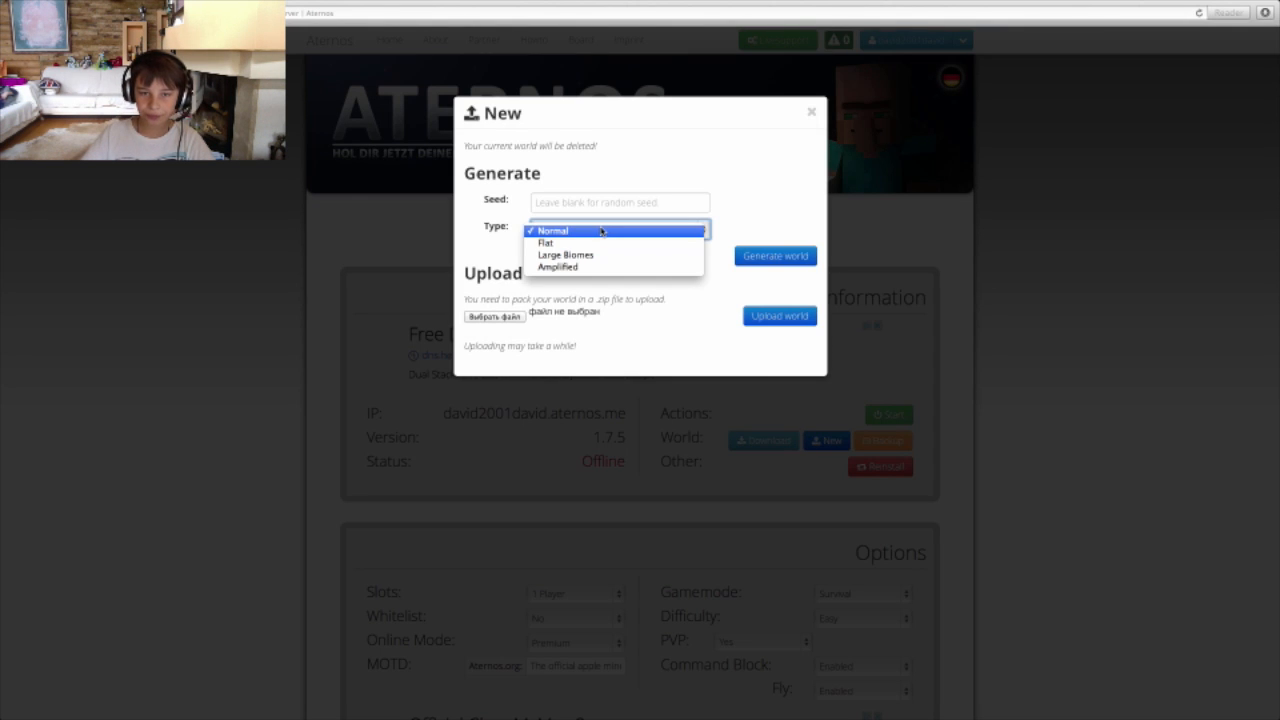
left_click(552, 230)
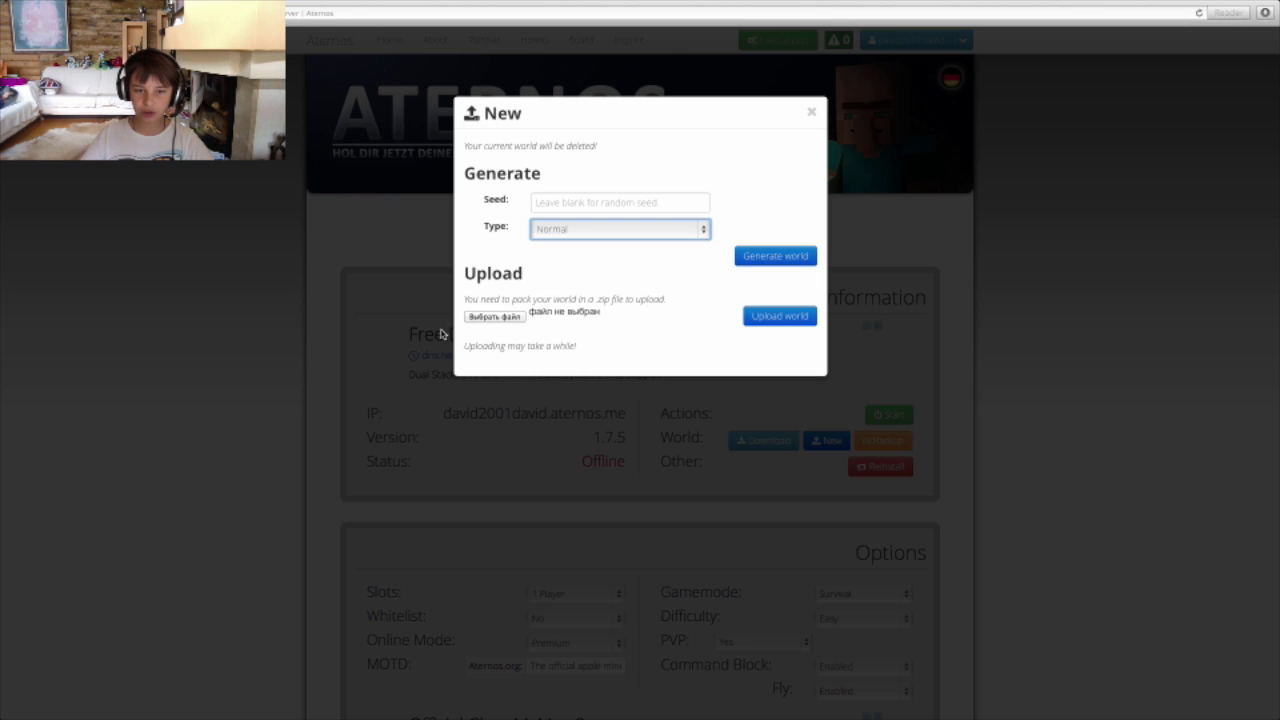
left_click(810, 112)
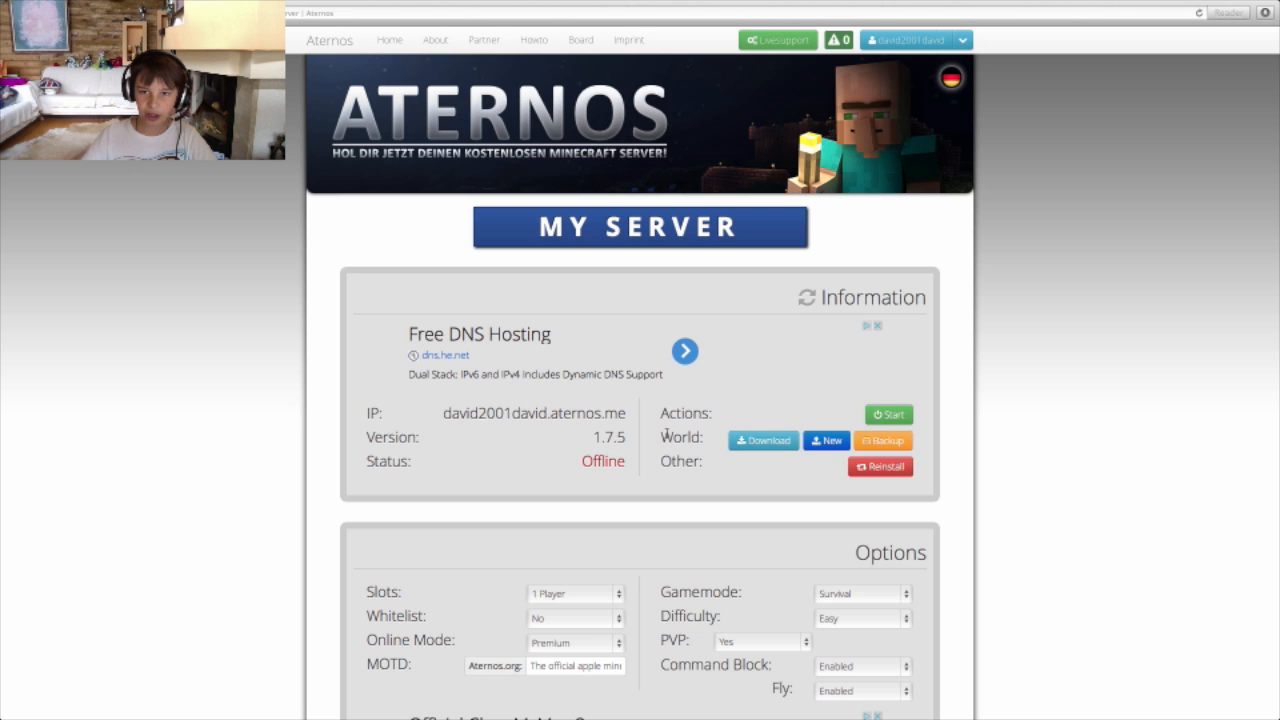
- Try 2 player slots and dismiss the Warn Point System explanation that appears
scroll("down", 3)
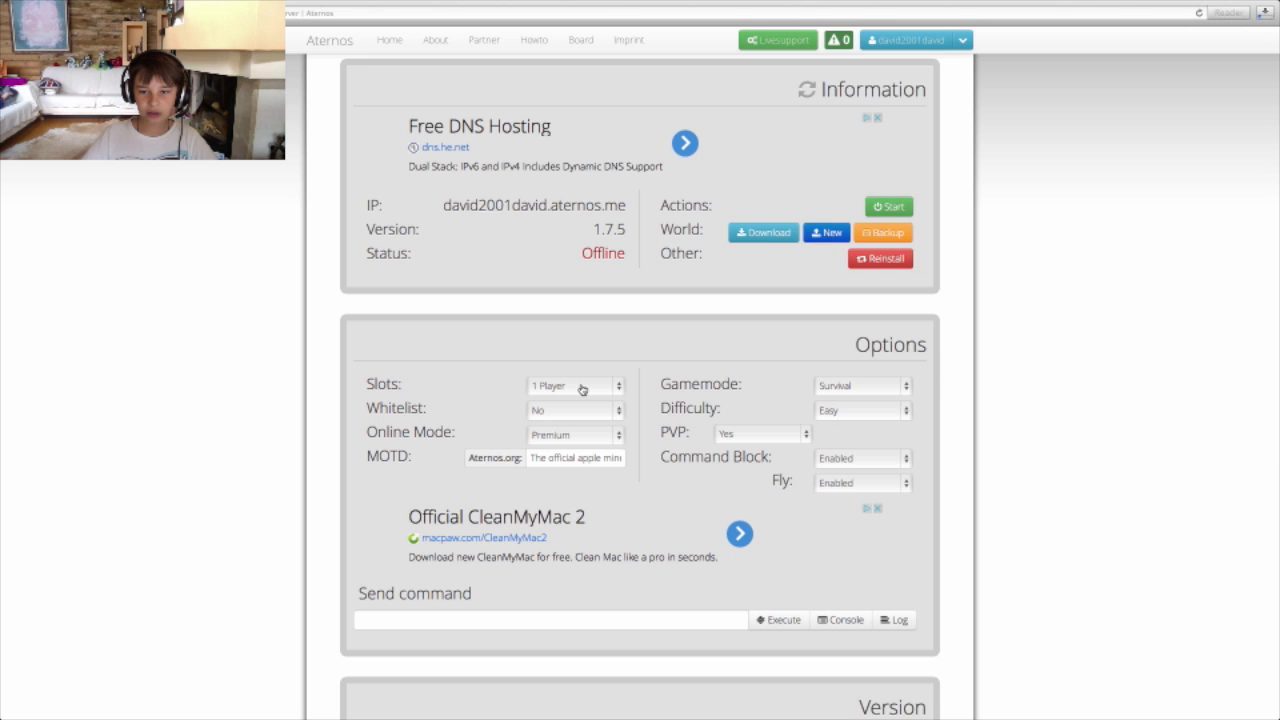
left_click(576, 386)
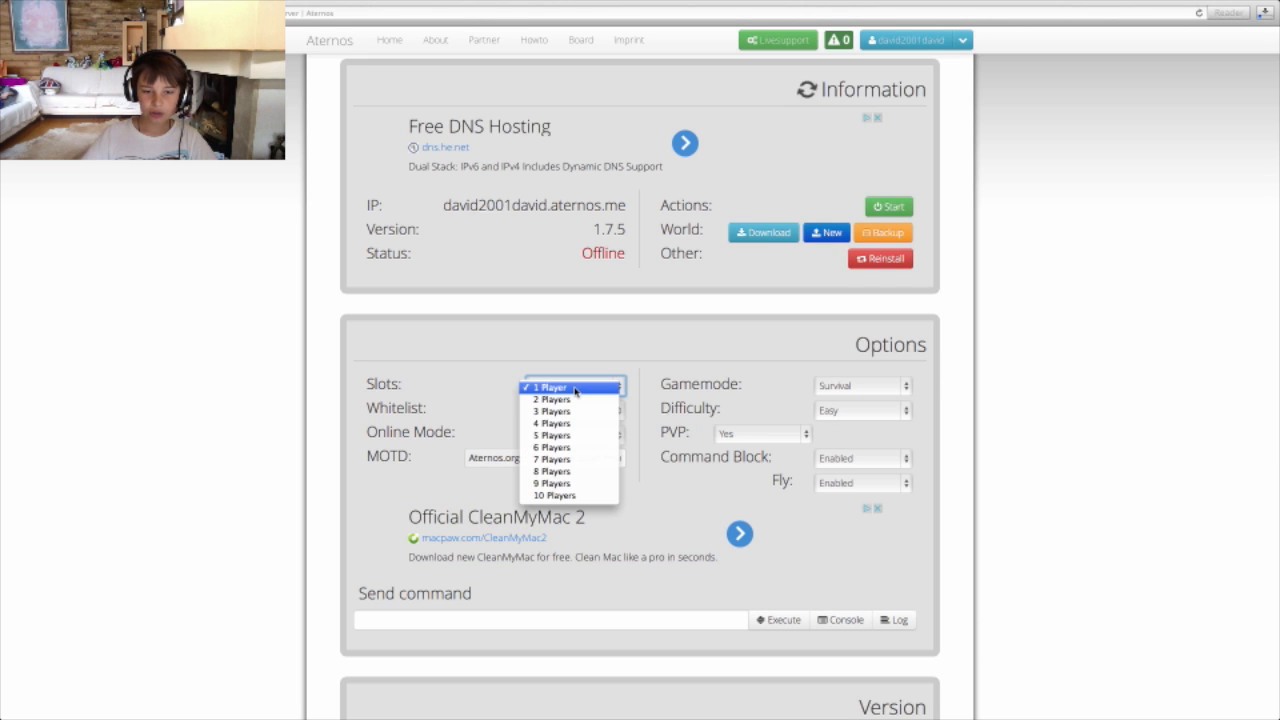
left_click(570, 388)
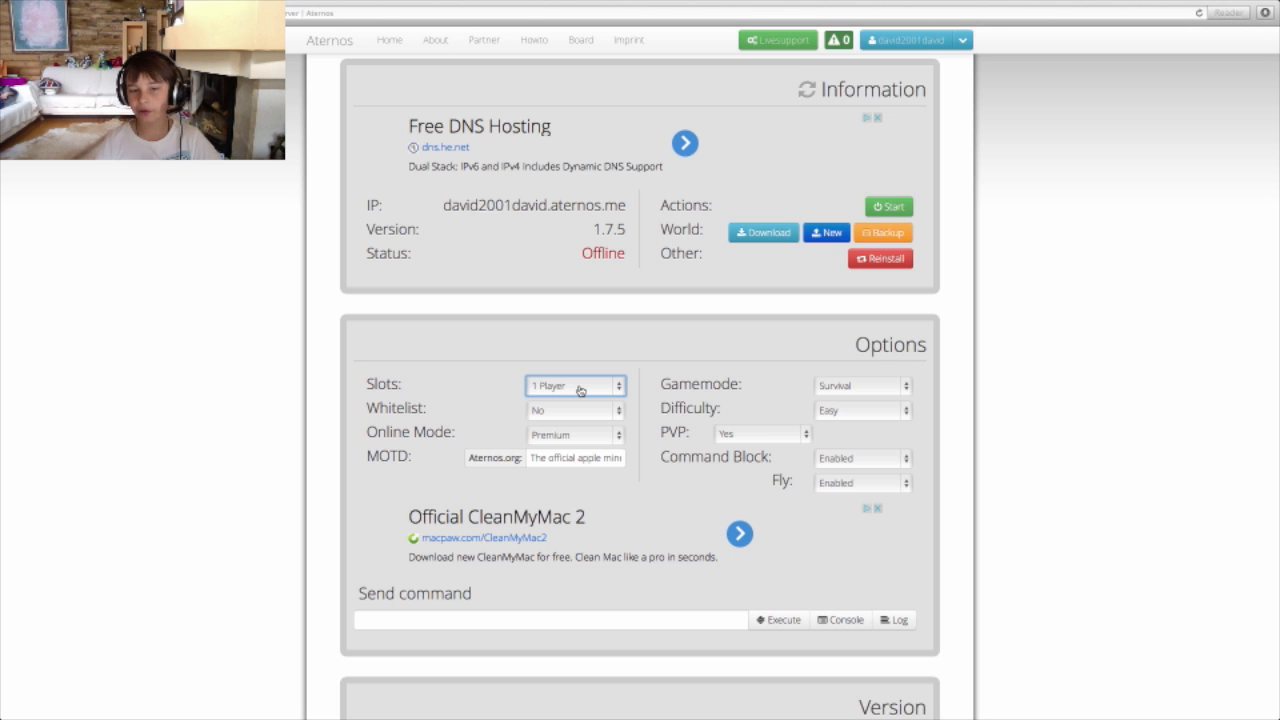
left_click(612, 384)
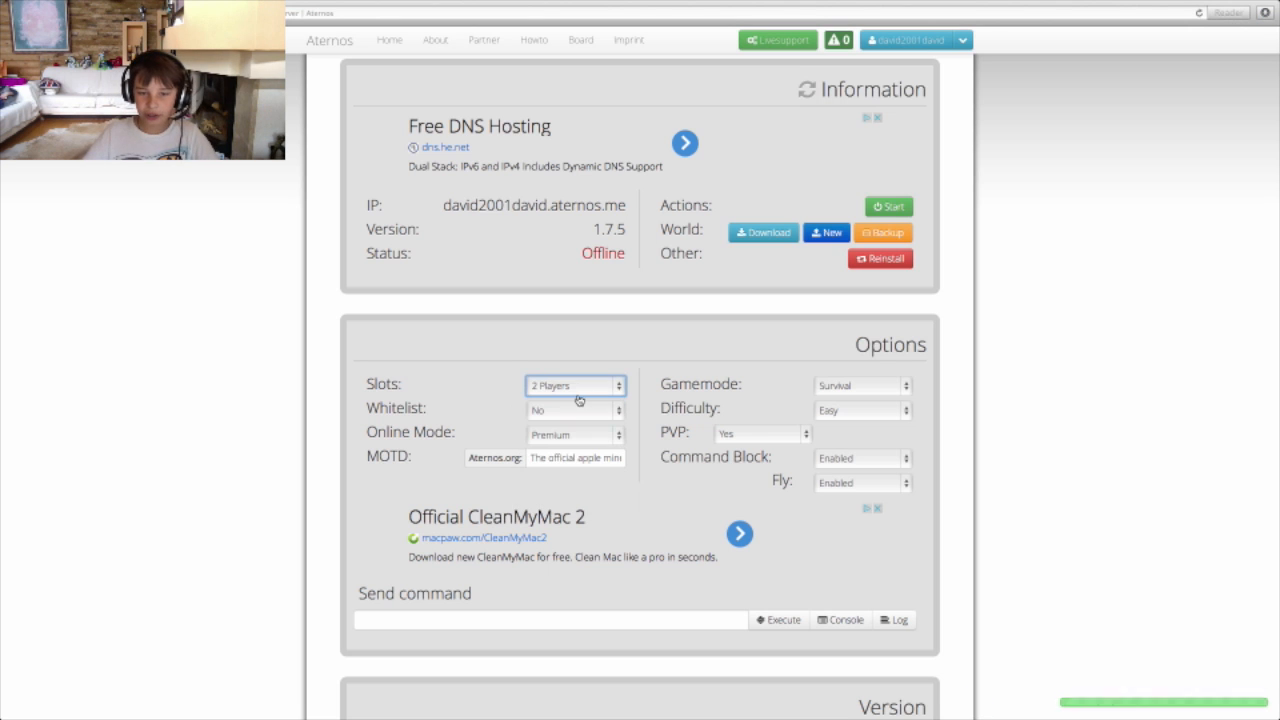
left_click(576, 386)
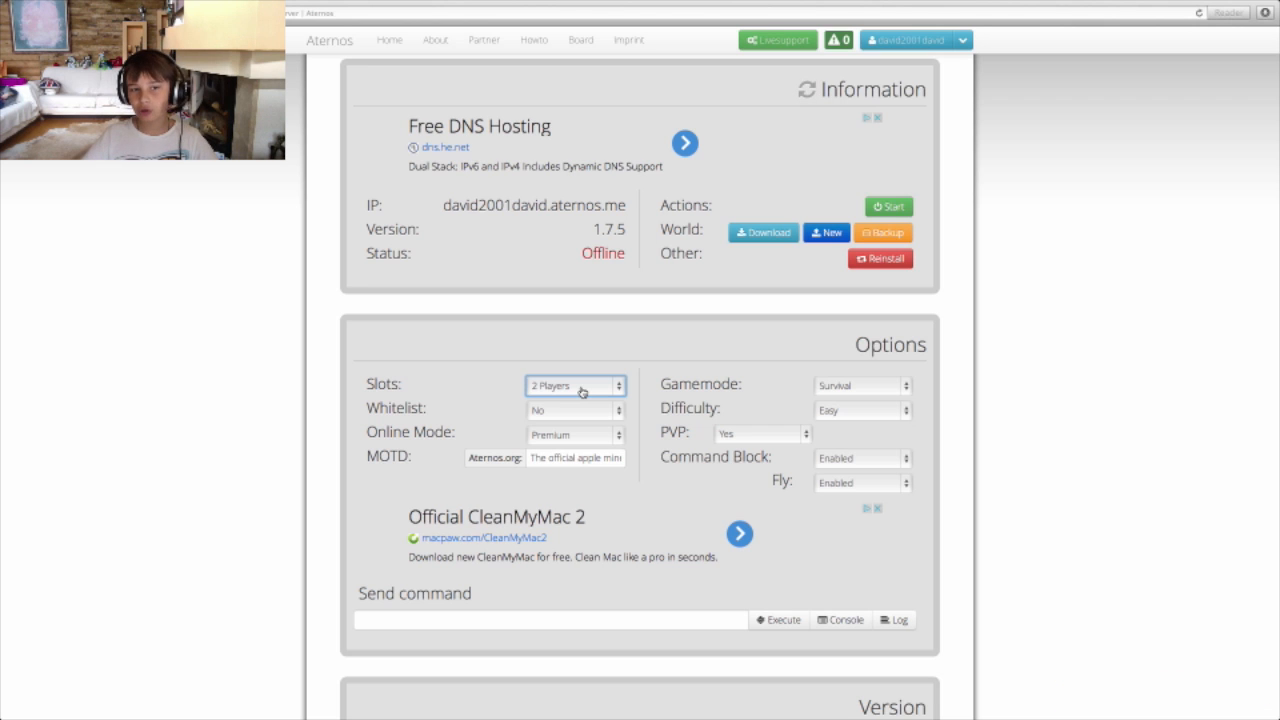
left_click(576, 384)
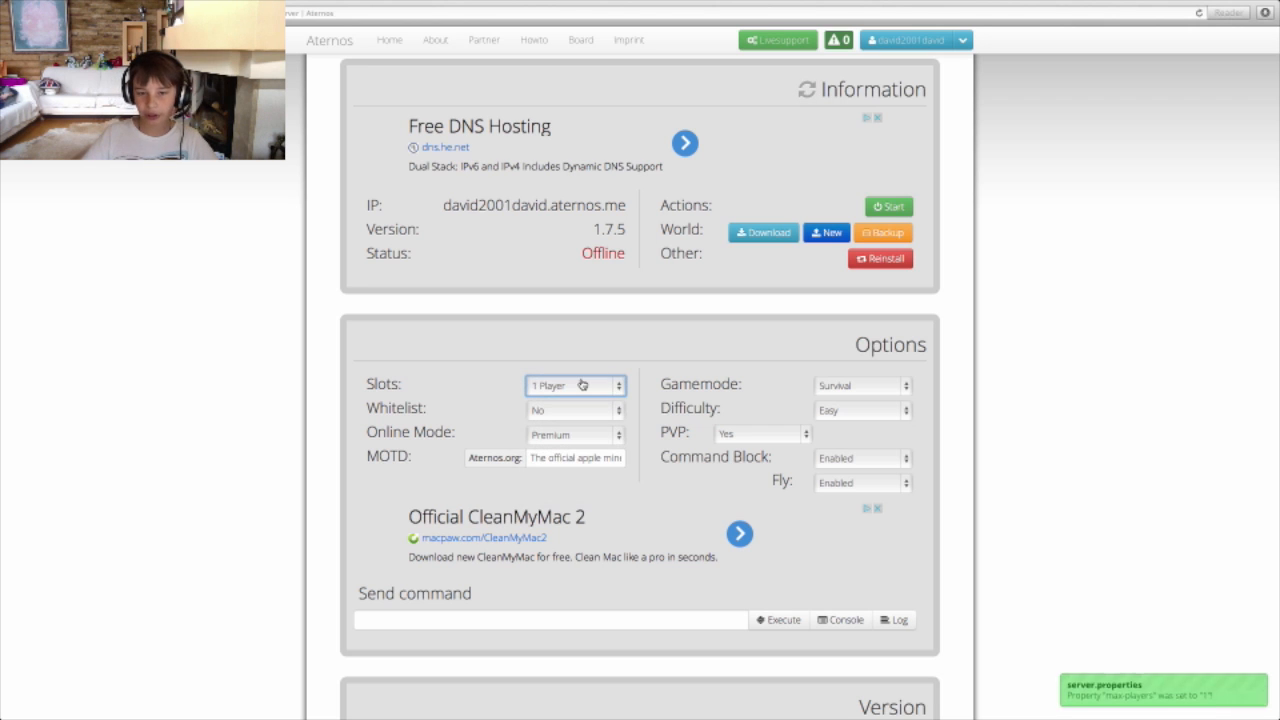
left_click(574, 384)
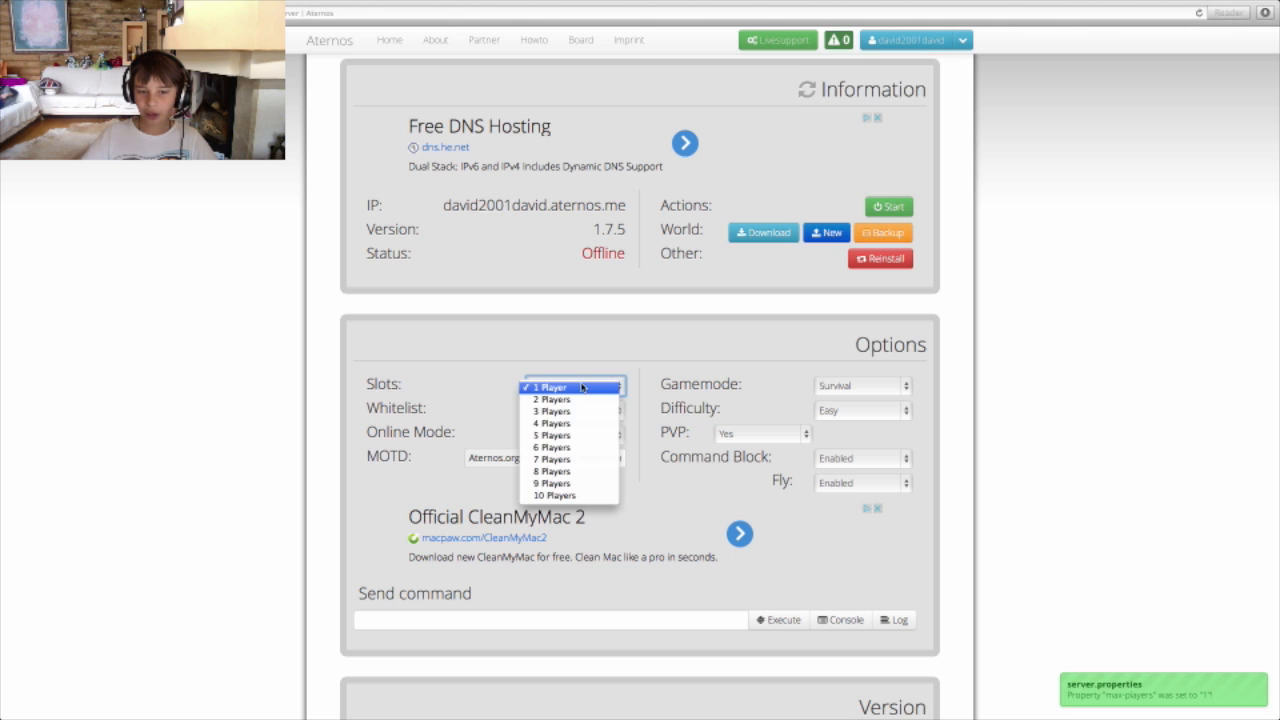
left_click(552, 400)
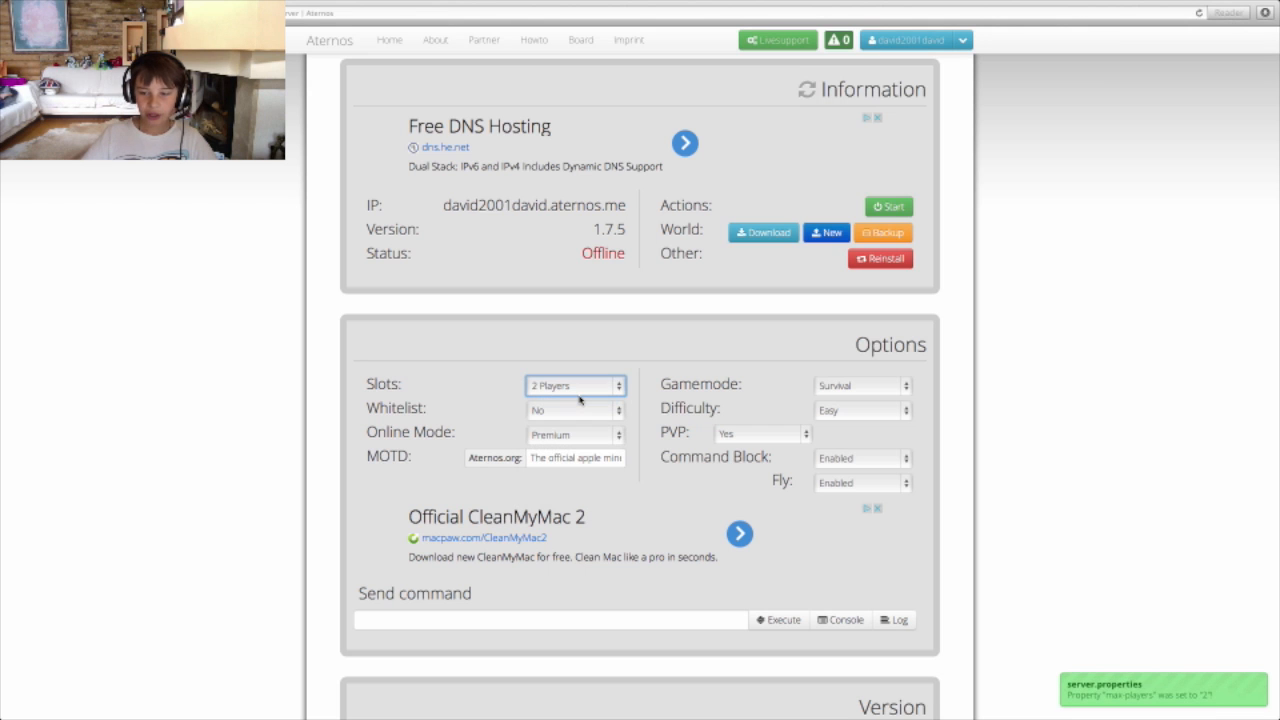
mouse_move(624, 360)
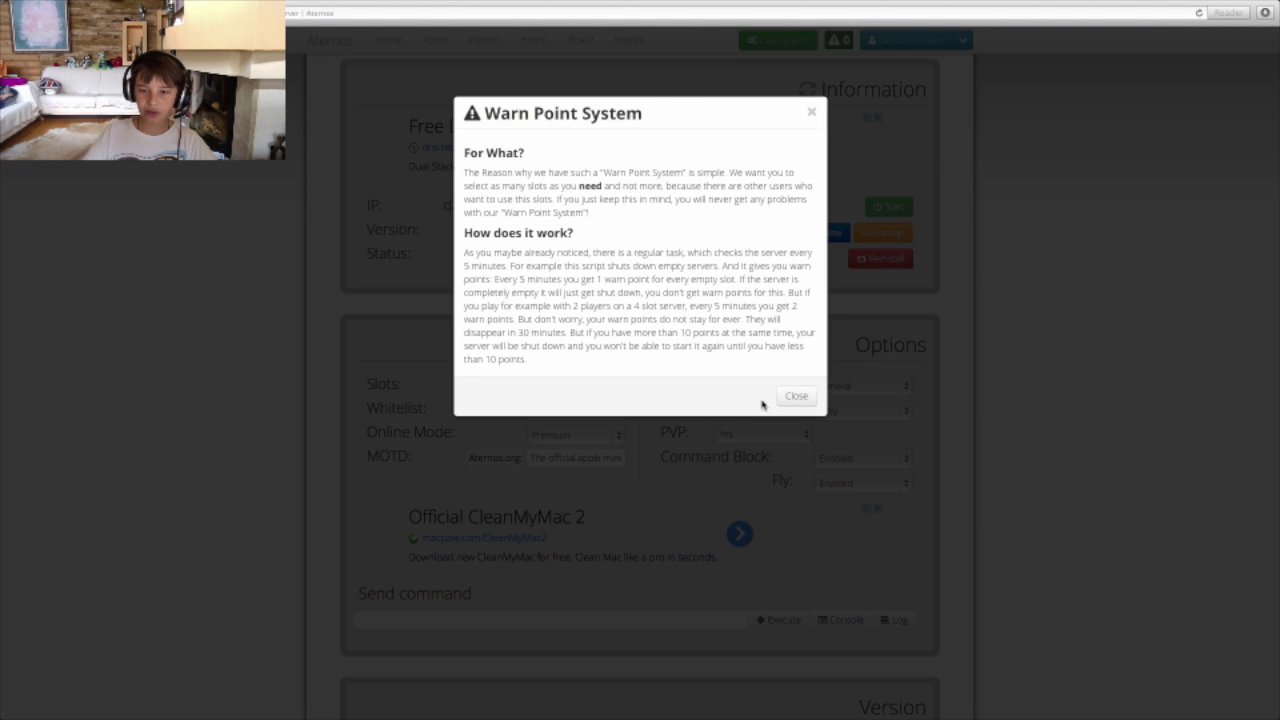
left_click(796, 396)
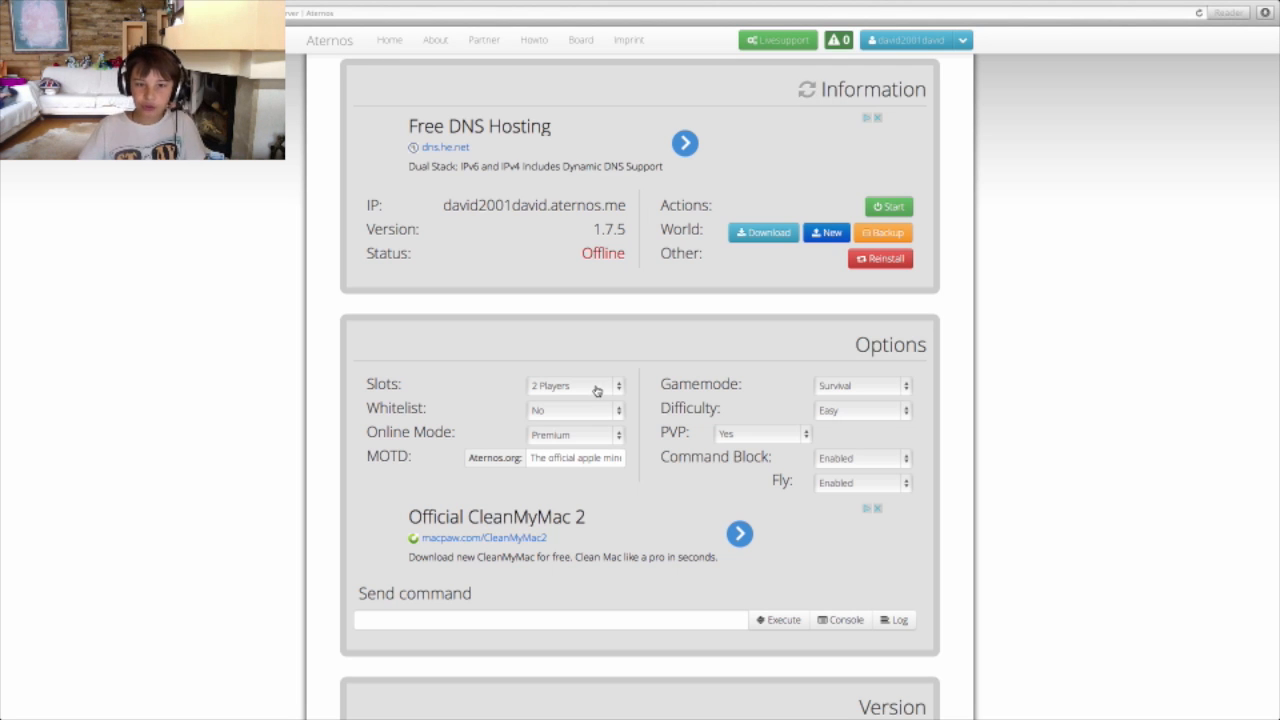
- Set the slot count back to 1 Player and leave the whitelist at No
left_click(576, 384)
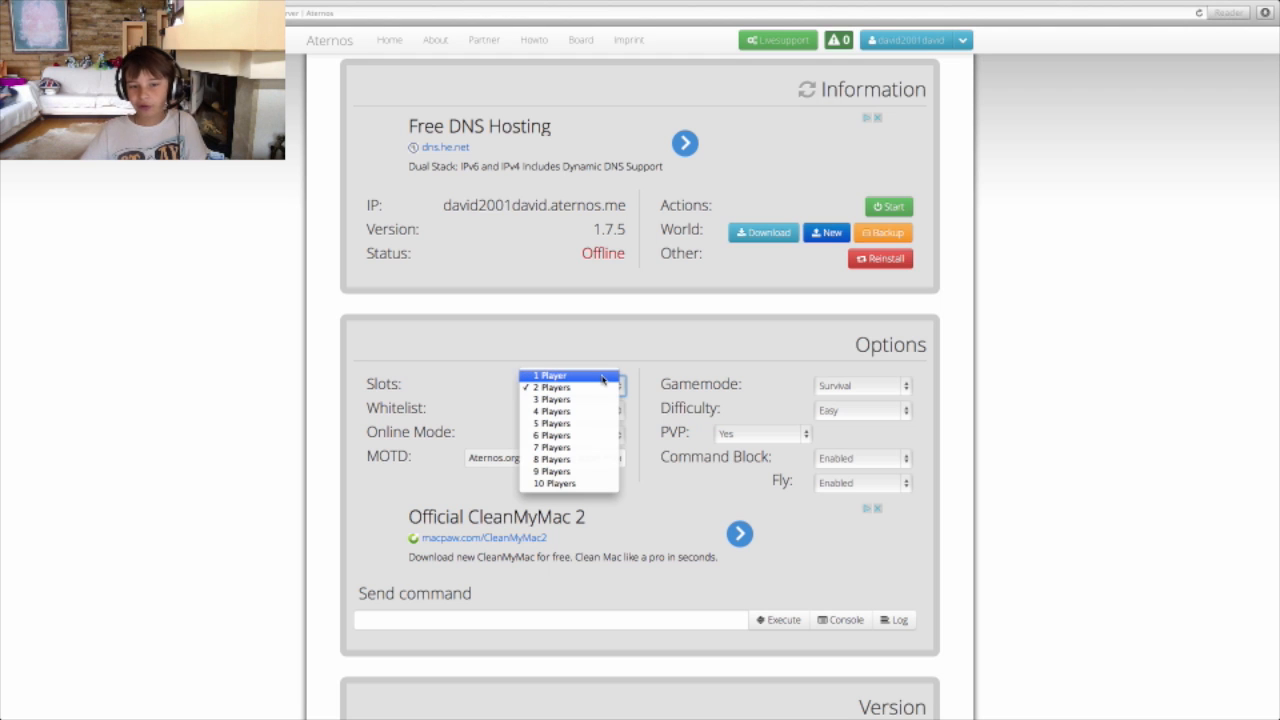
left_click(548, 376)
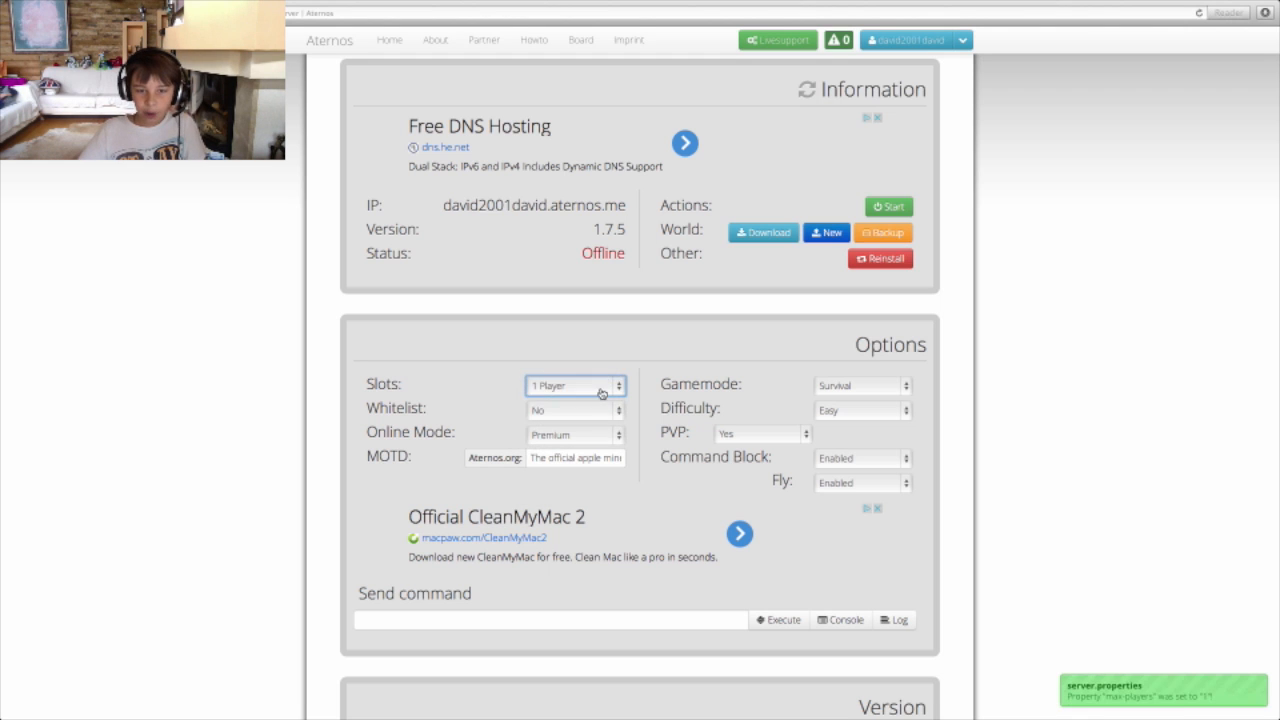
left_click(576, 410)
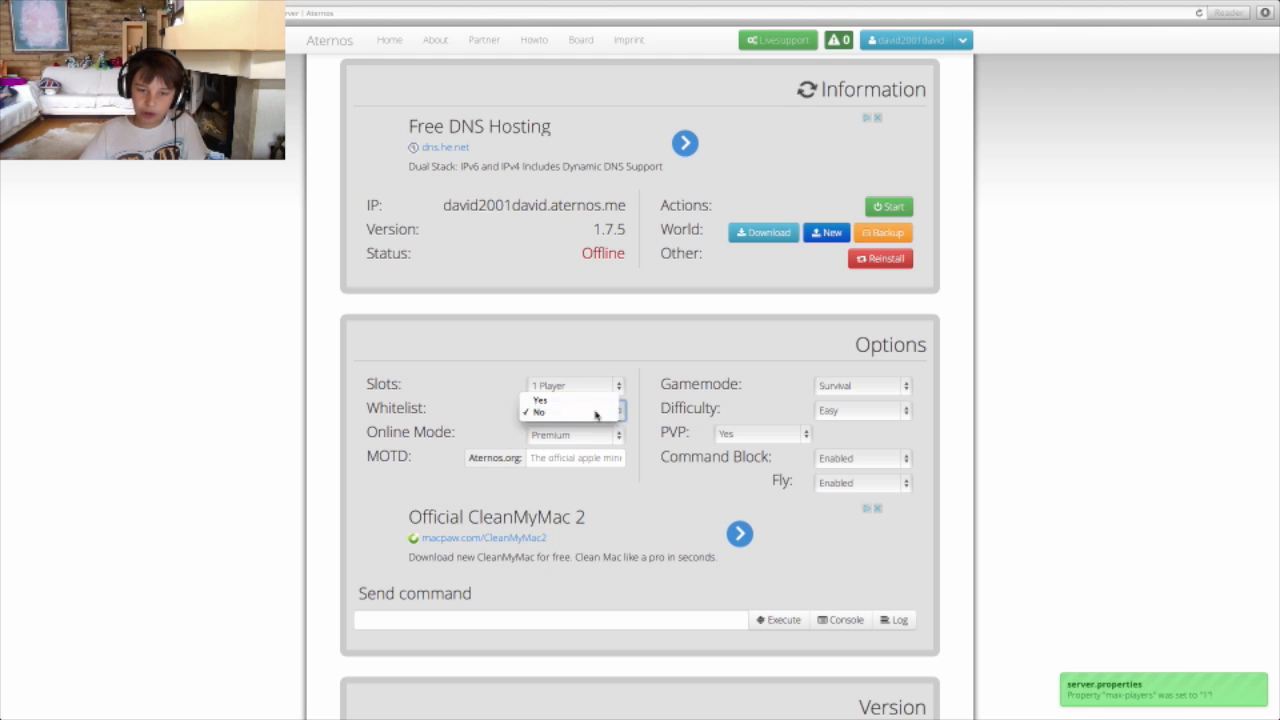
left_click(538, 412)
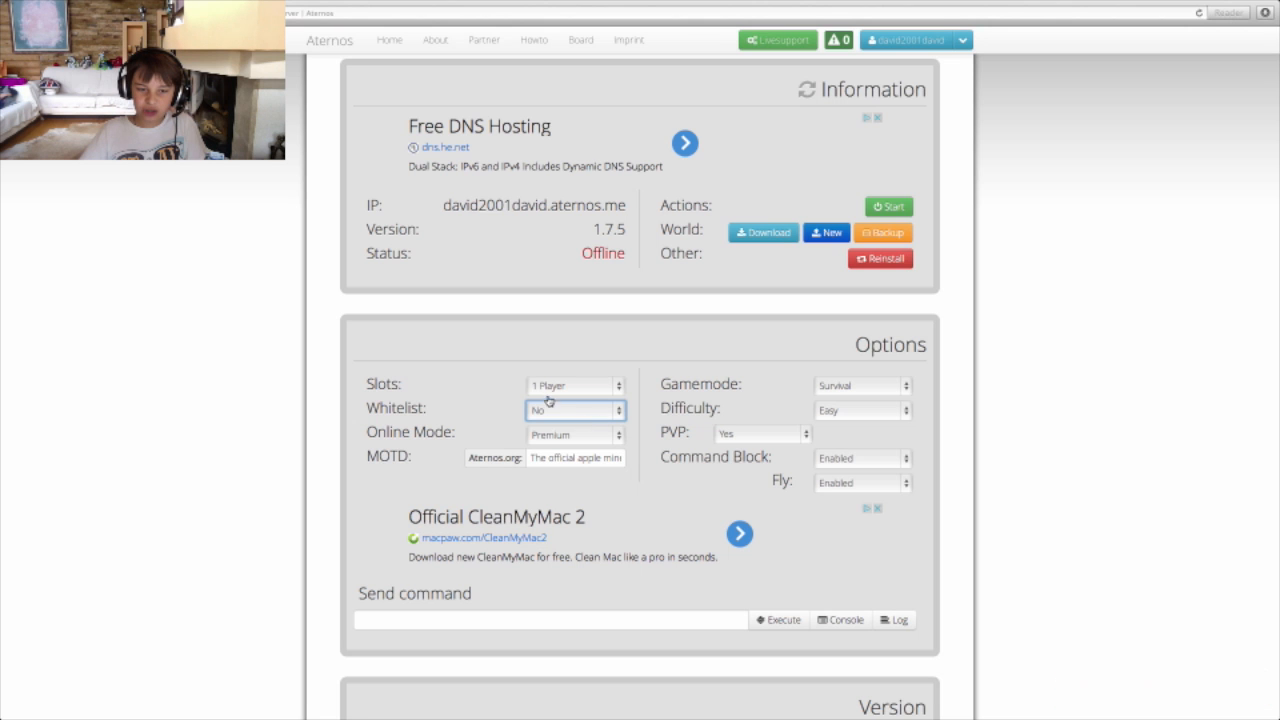
scroll("down", 3)
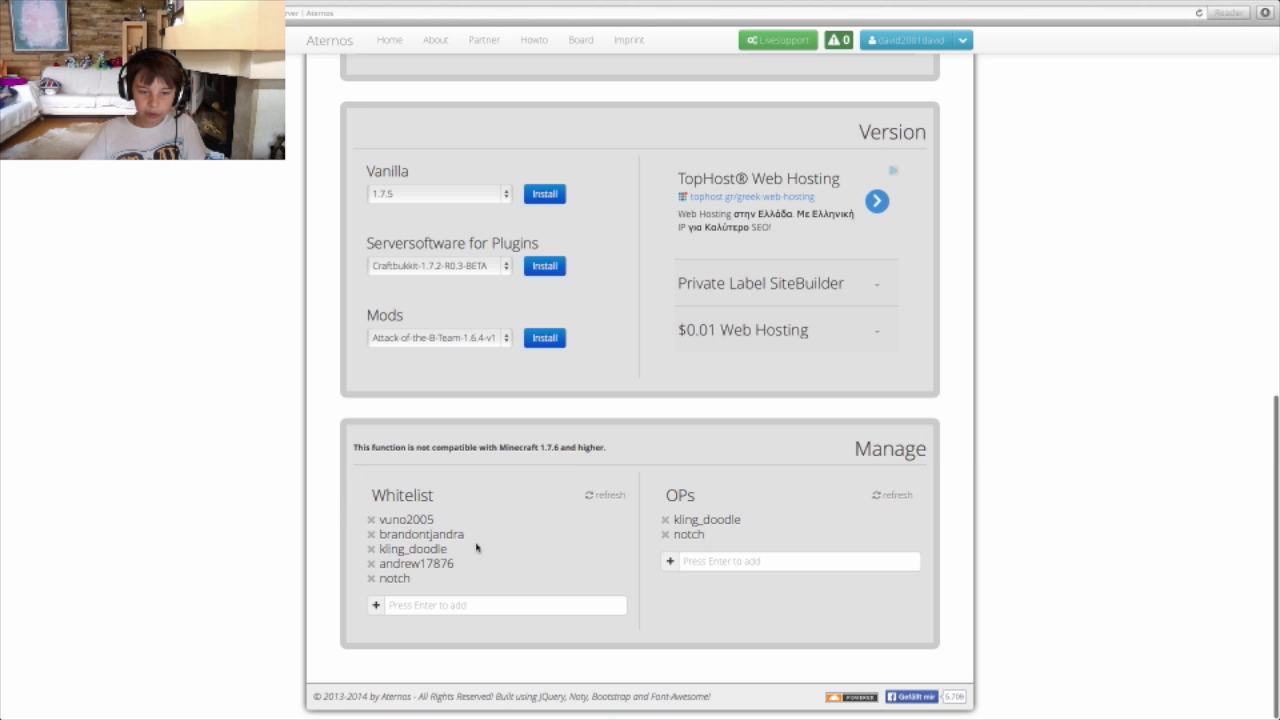
mouse_move(432, 576)
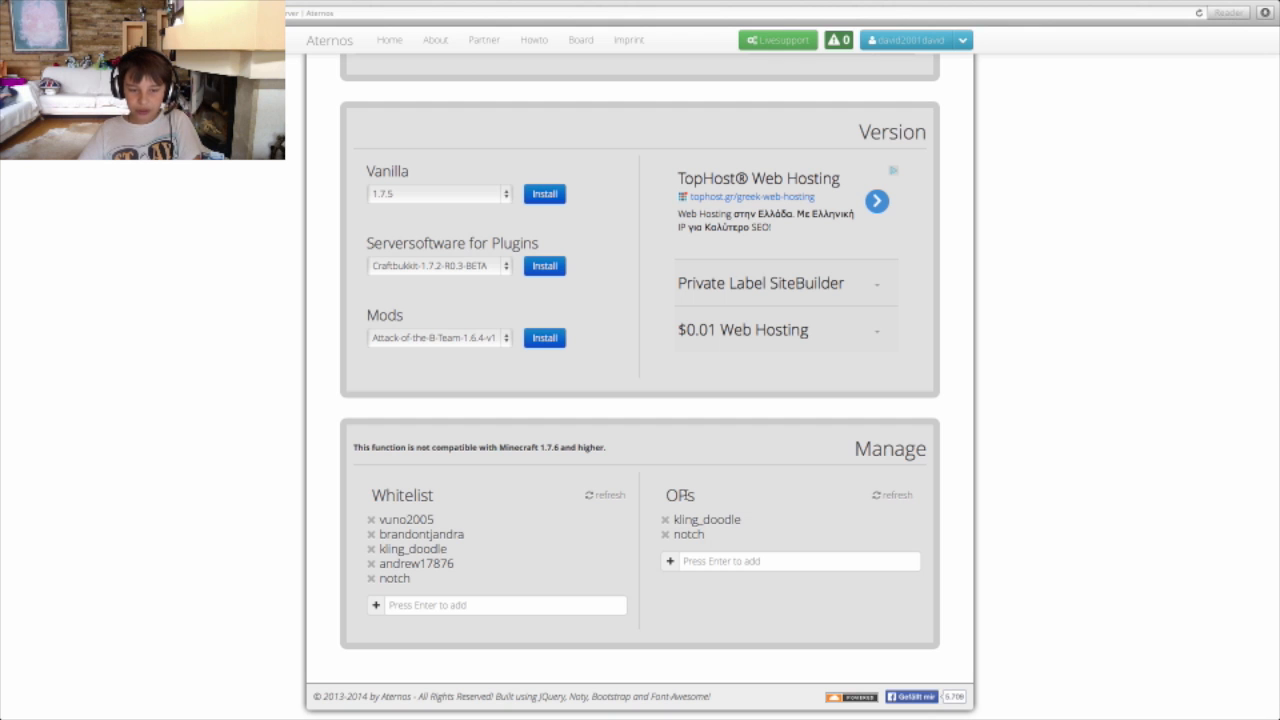
mouse_move(690, 510)
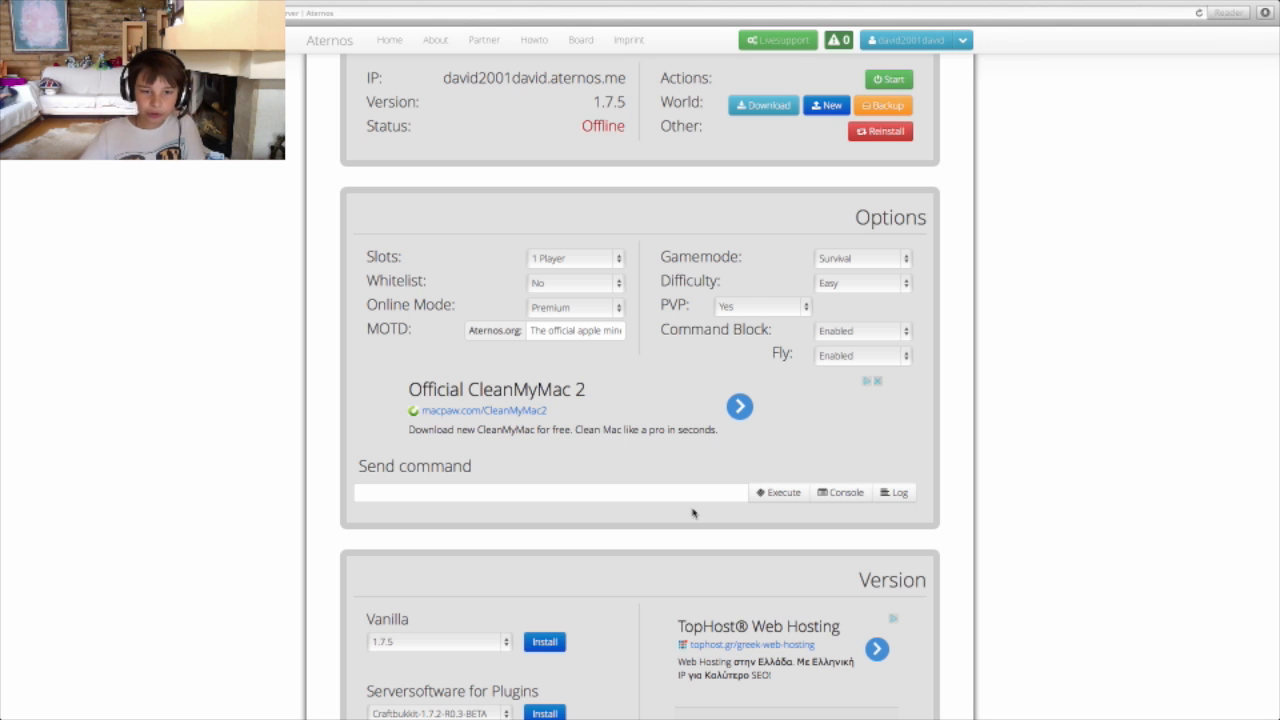
- Switch online mode to Cracked then back to Premium, and keep difficulty at Easy
scroll("down", 3)
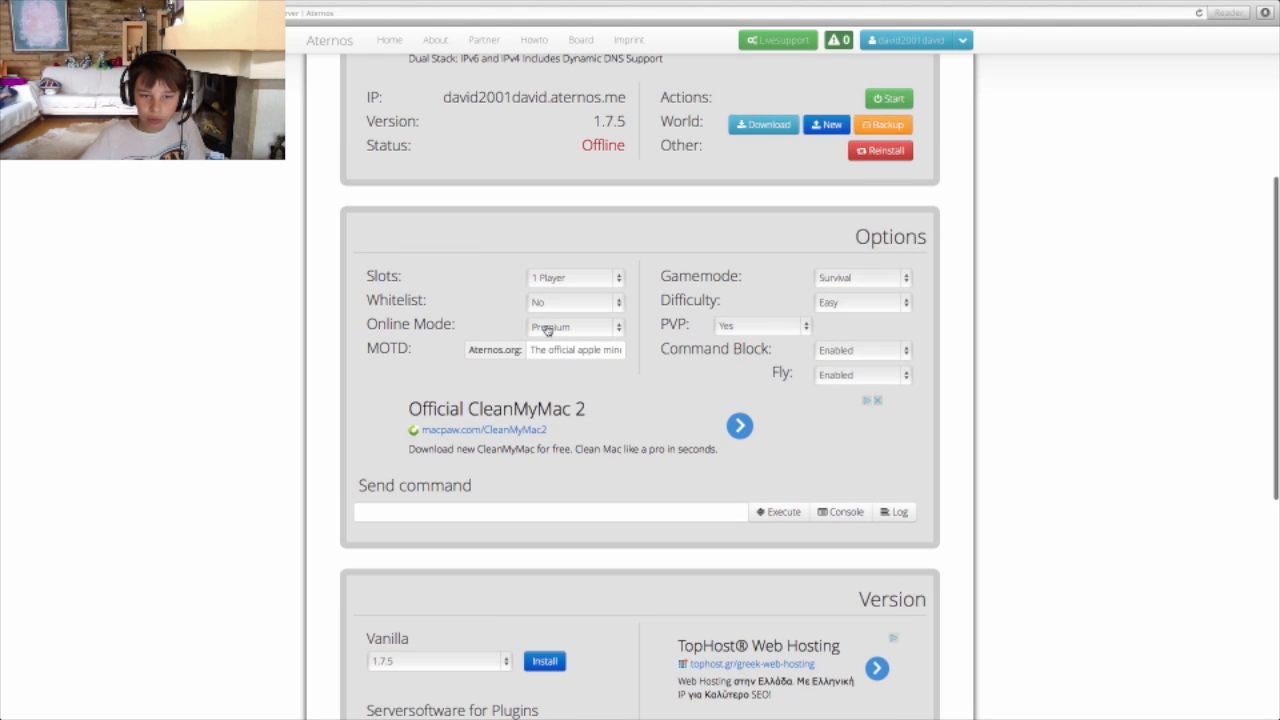
left_click(576, 326)
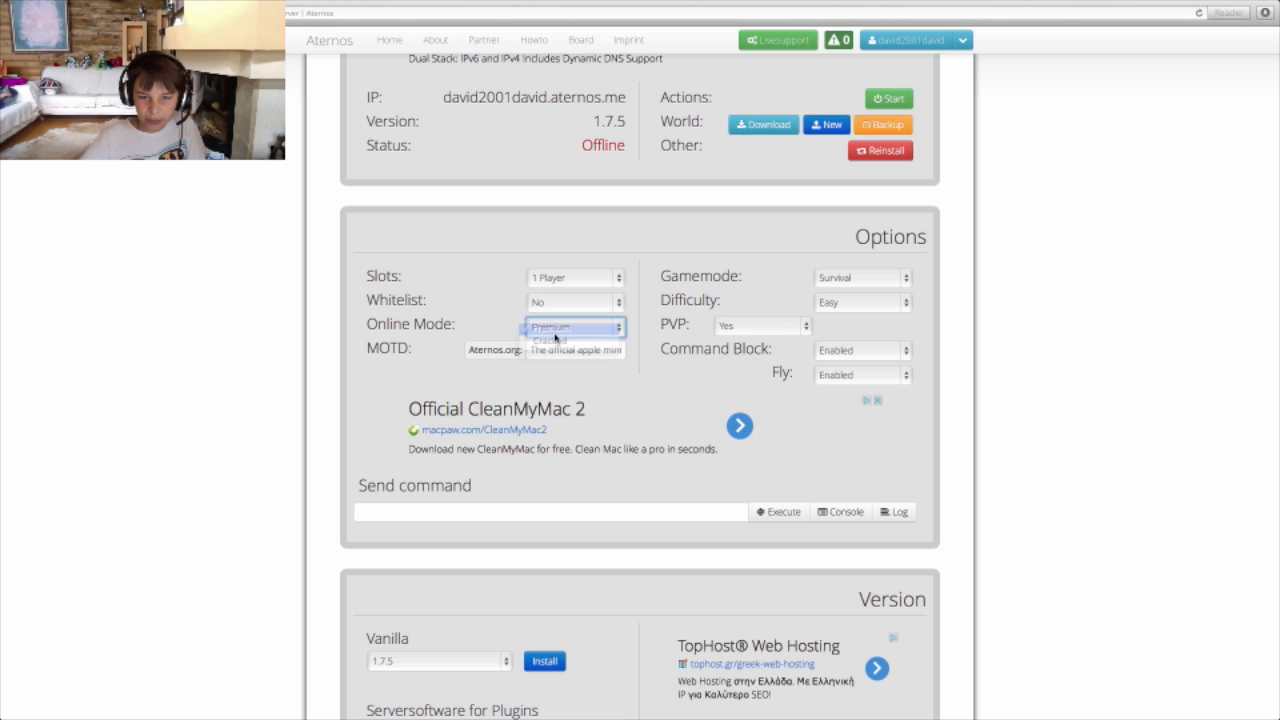
left_click(548, 328)
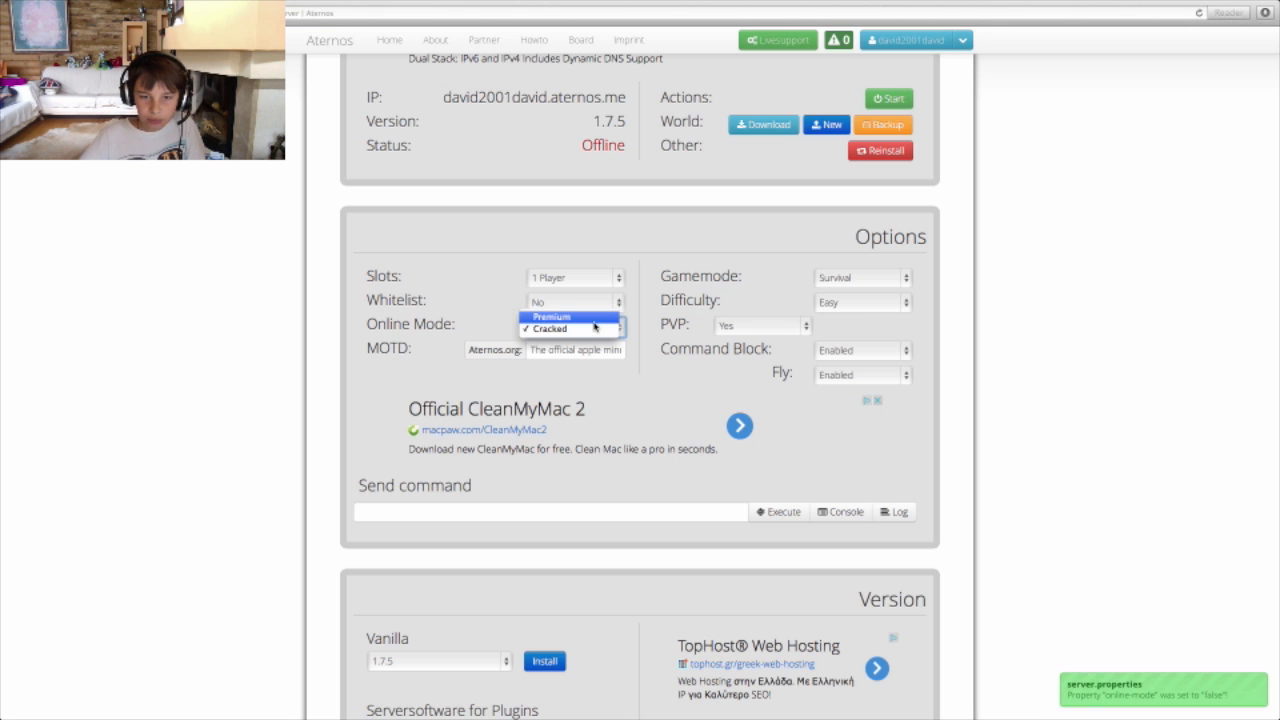
left_click(552, 316)
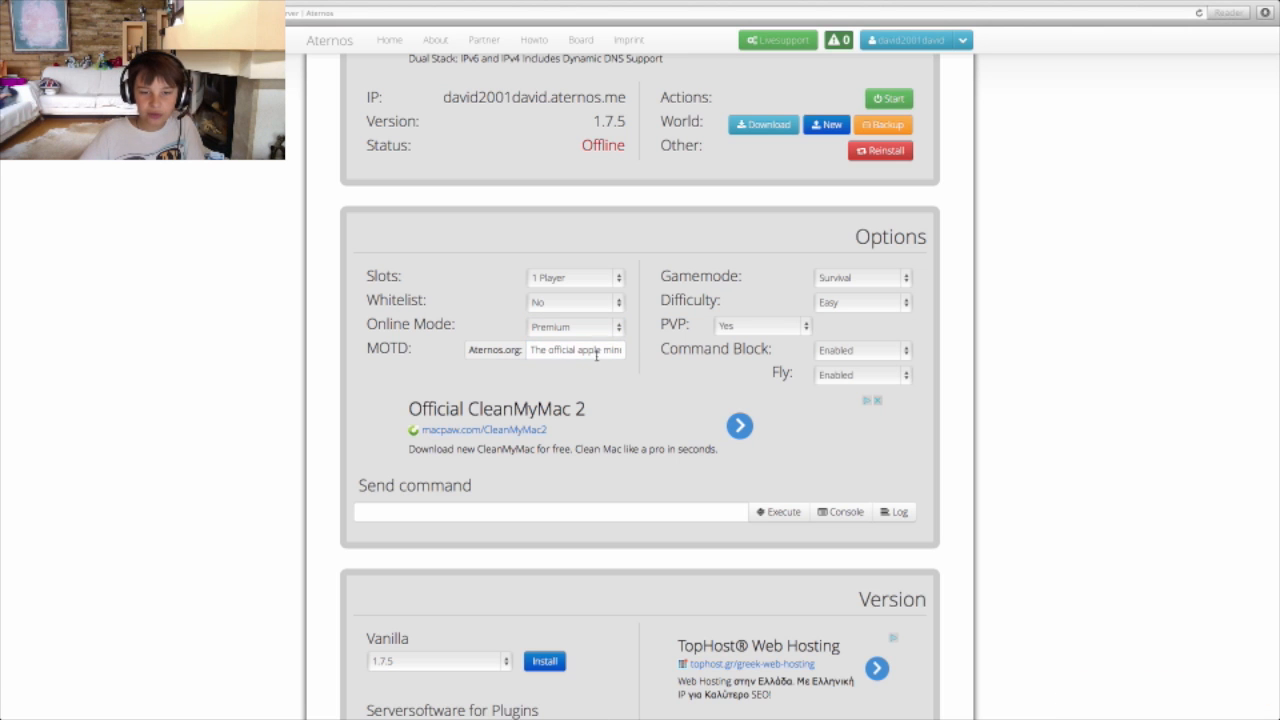
mouse_move(880, 272)
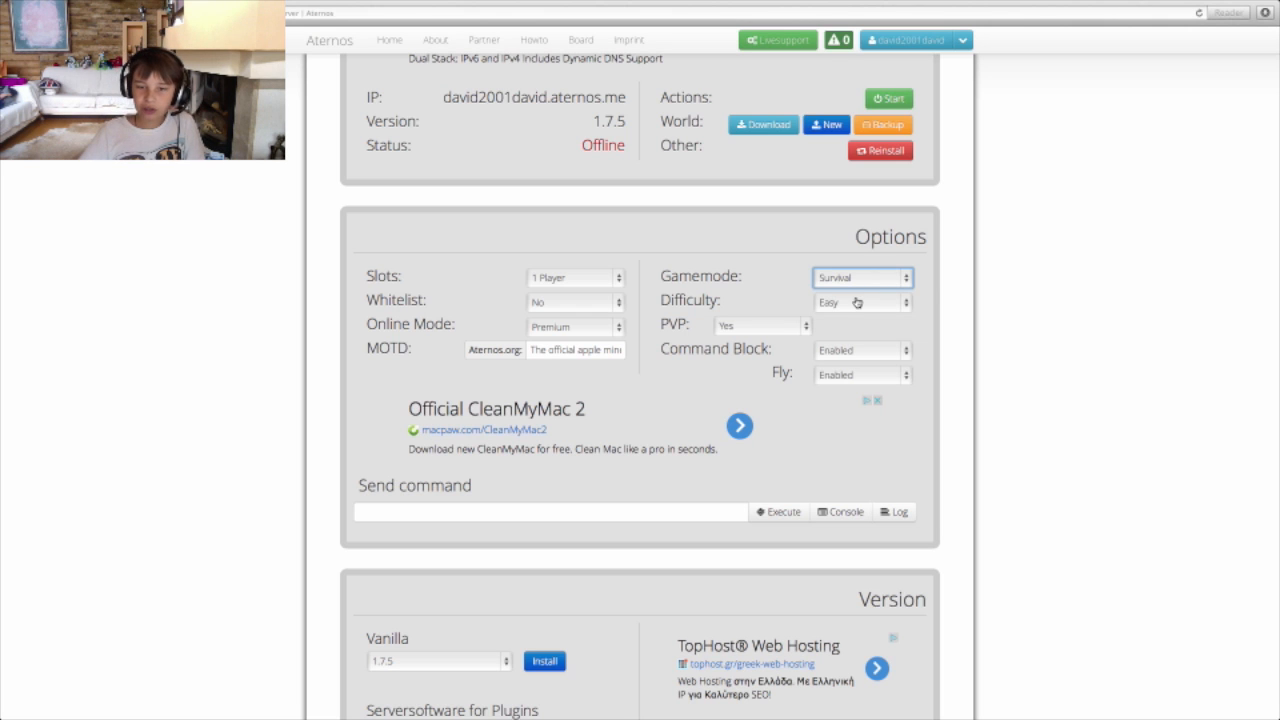
left_click(760, 324)
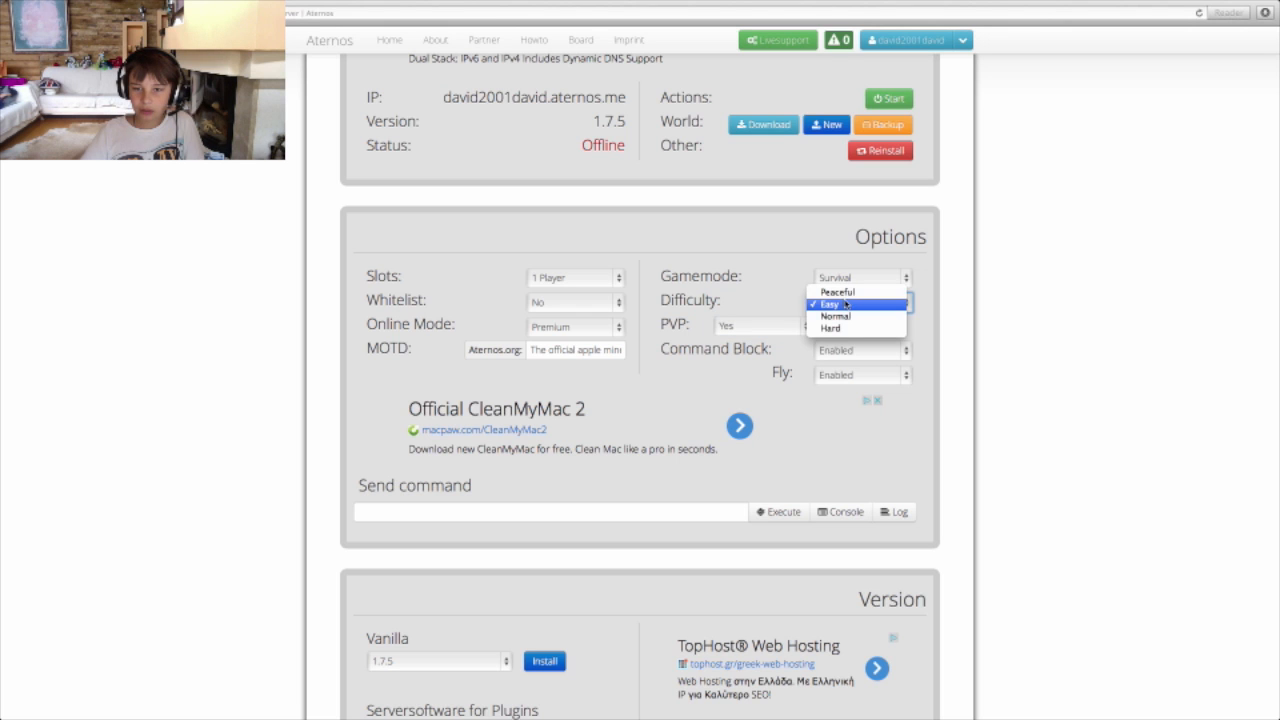
left_click(828, 304)
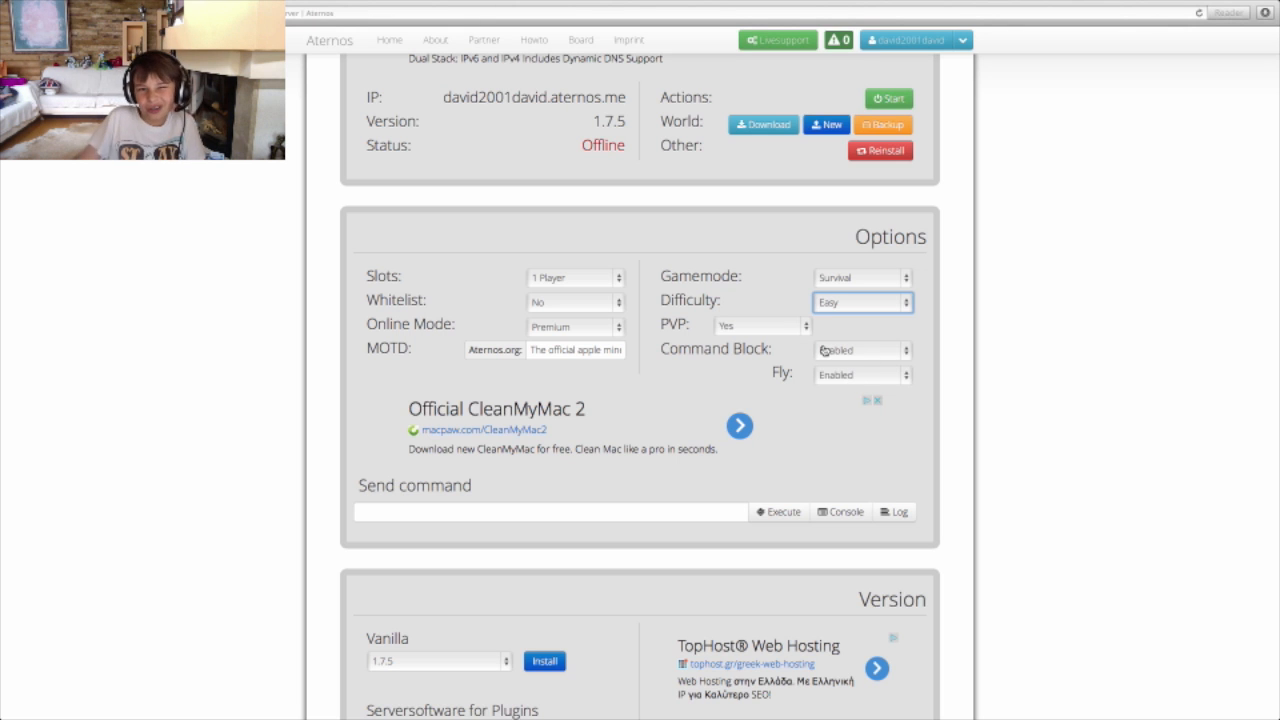
scroll("down", 3)
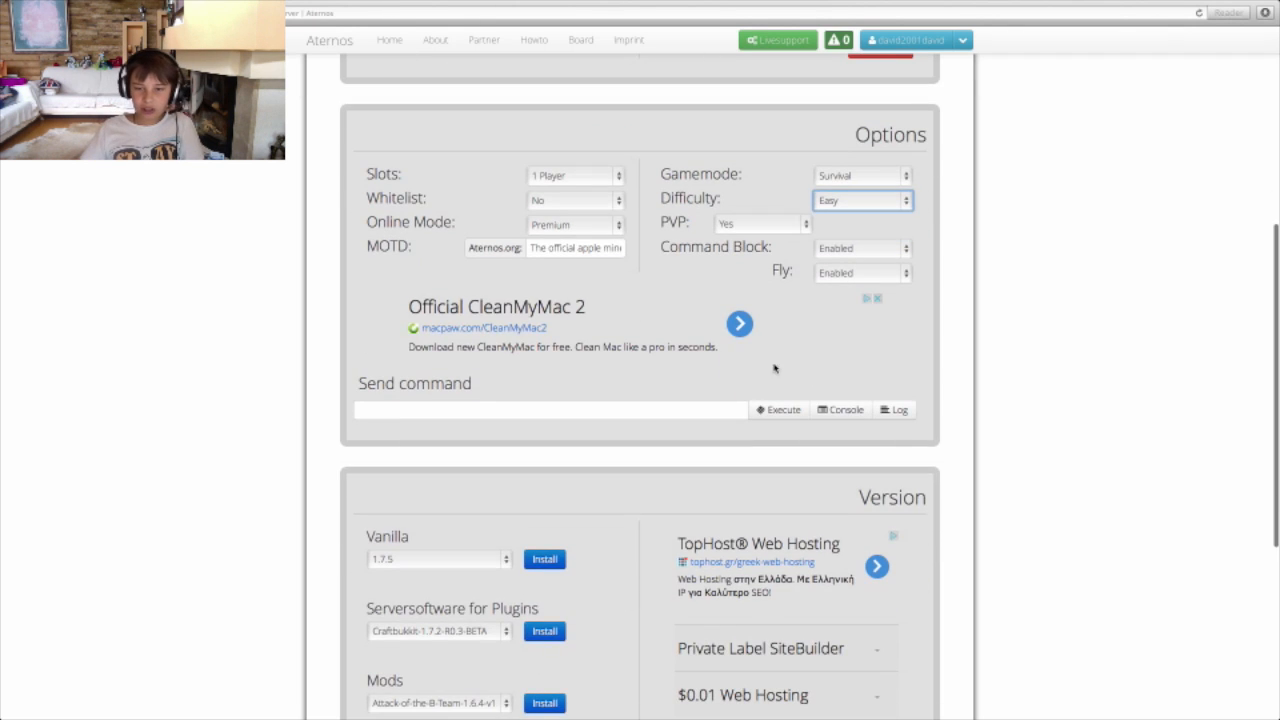
left_click(550, 410)
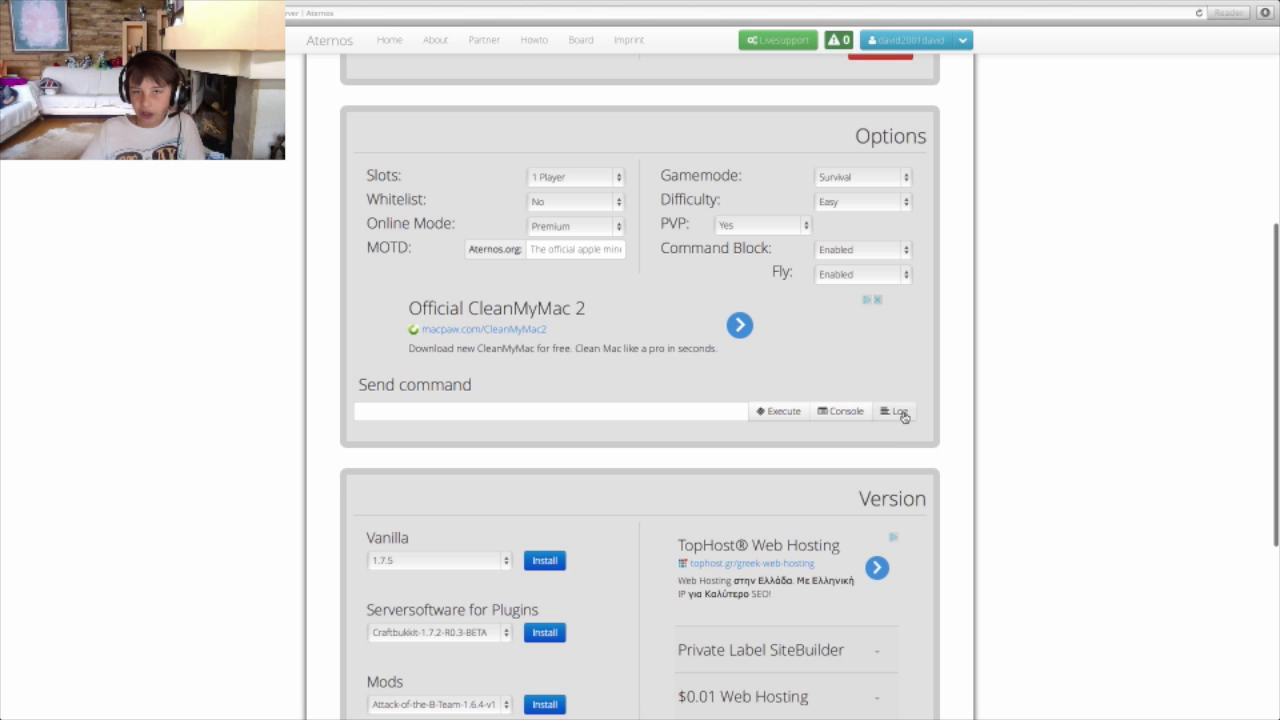
scroll("down", 3)
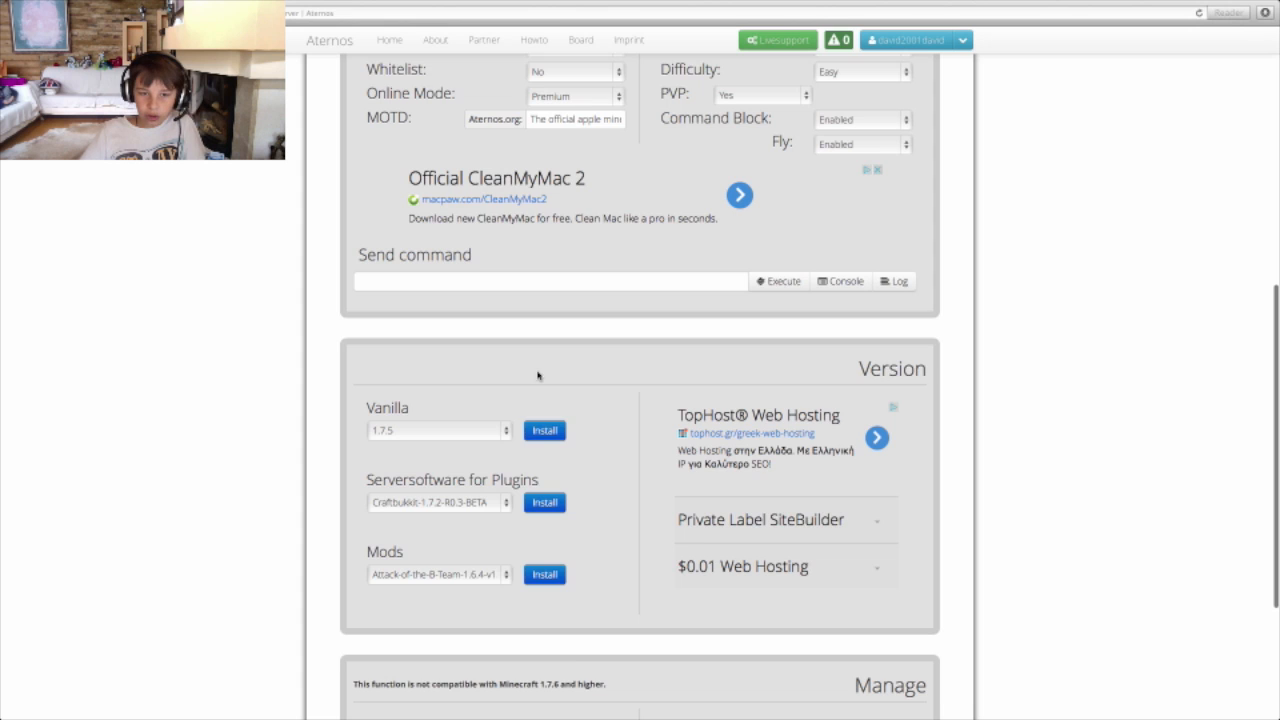
- Choose 1.7.5 from the Vanilla version list and install it on the server
scroll("down", 3)
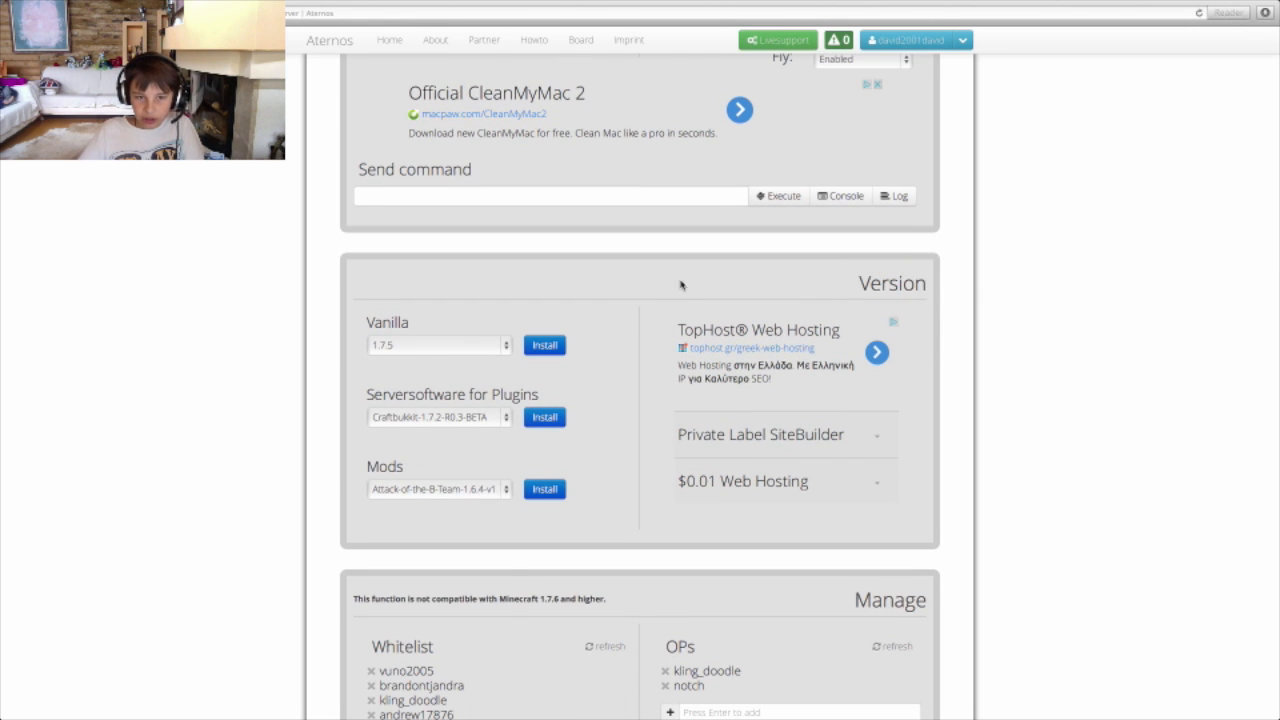
left_click(438, 344)
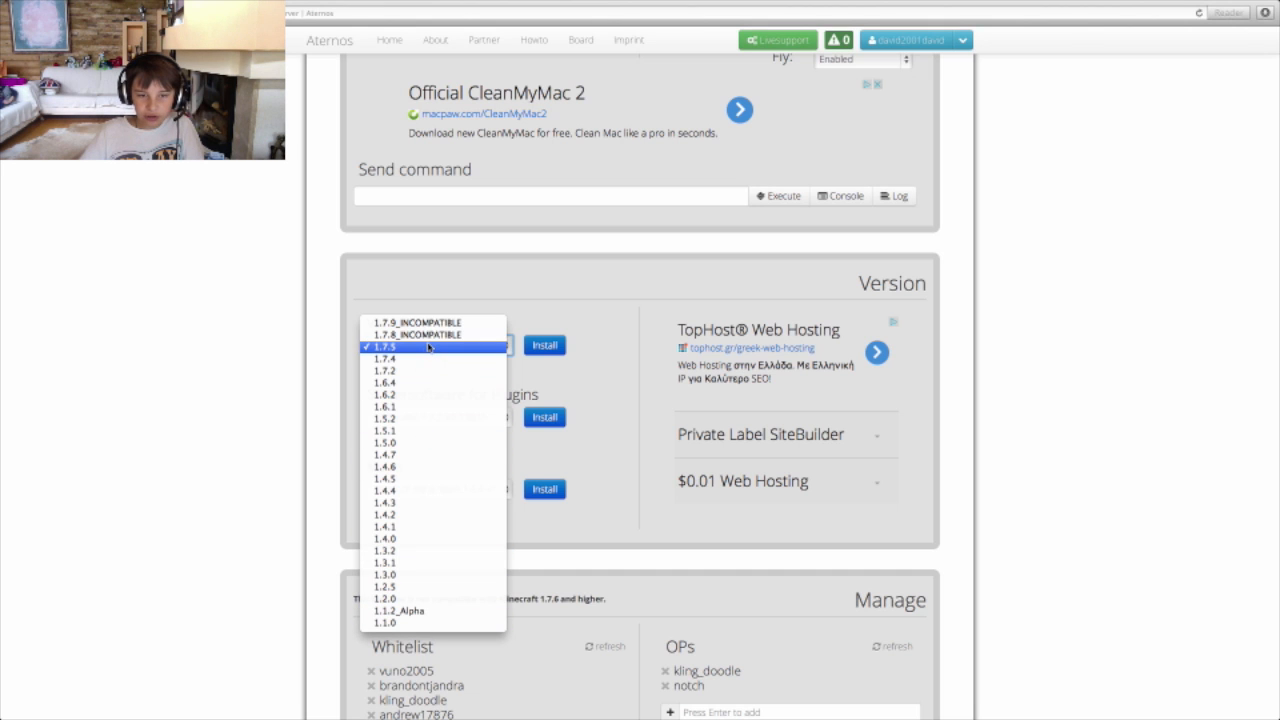
mouse_move(416, 334)
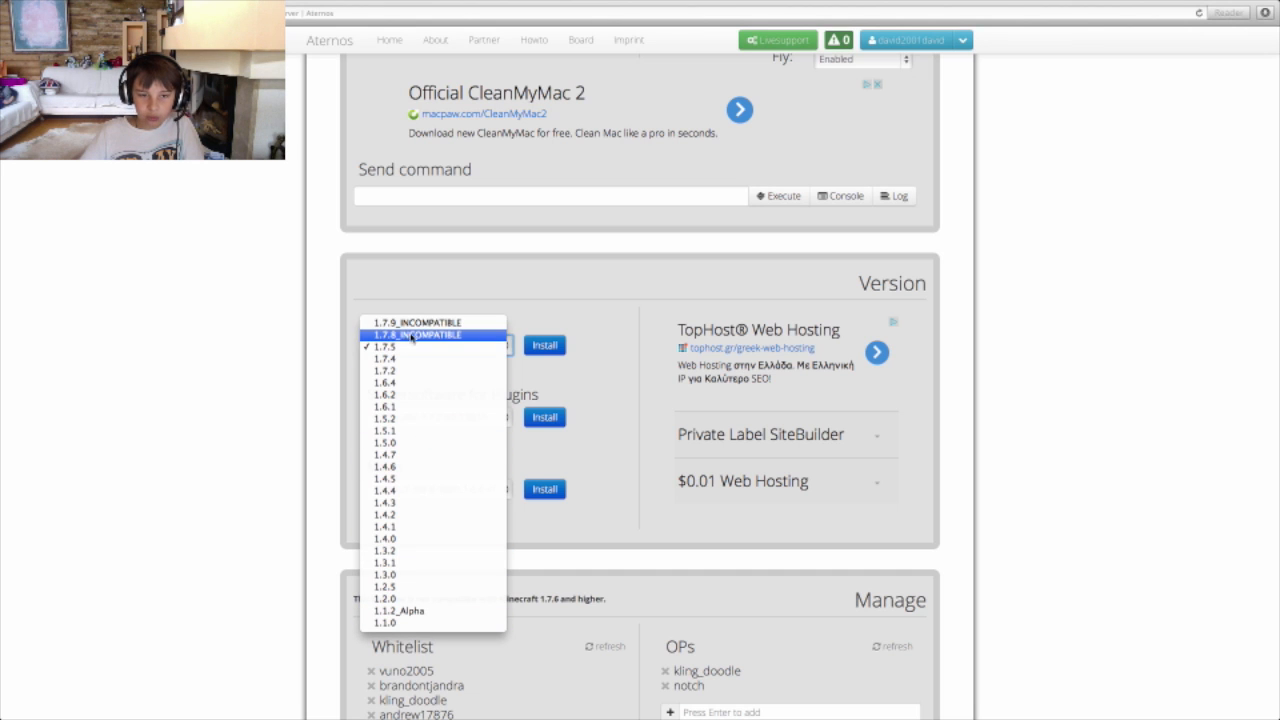
left_click(384, 346)
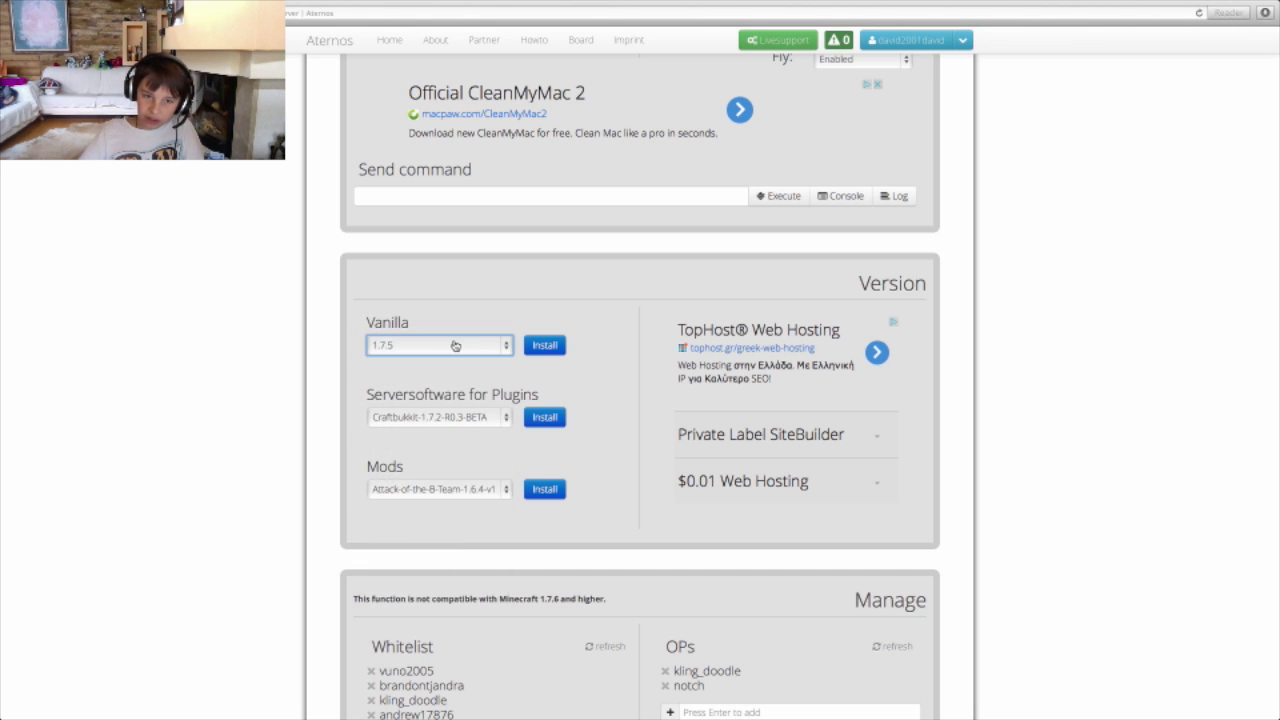
left_click(544, 344)
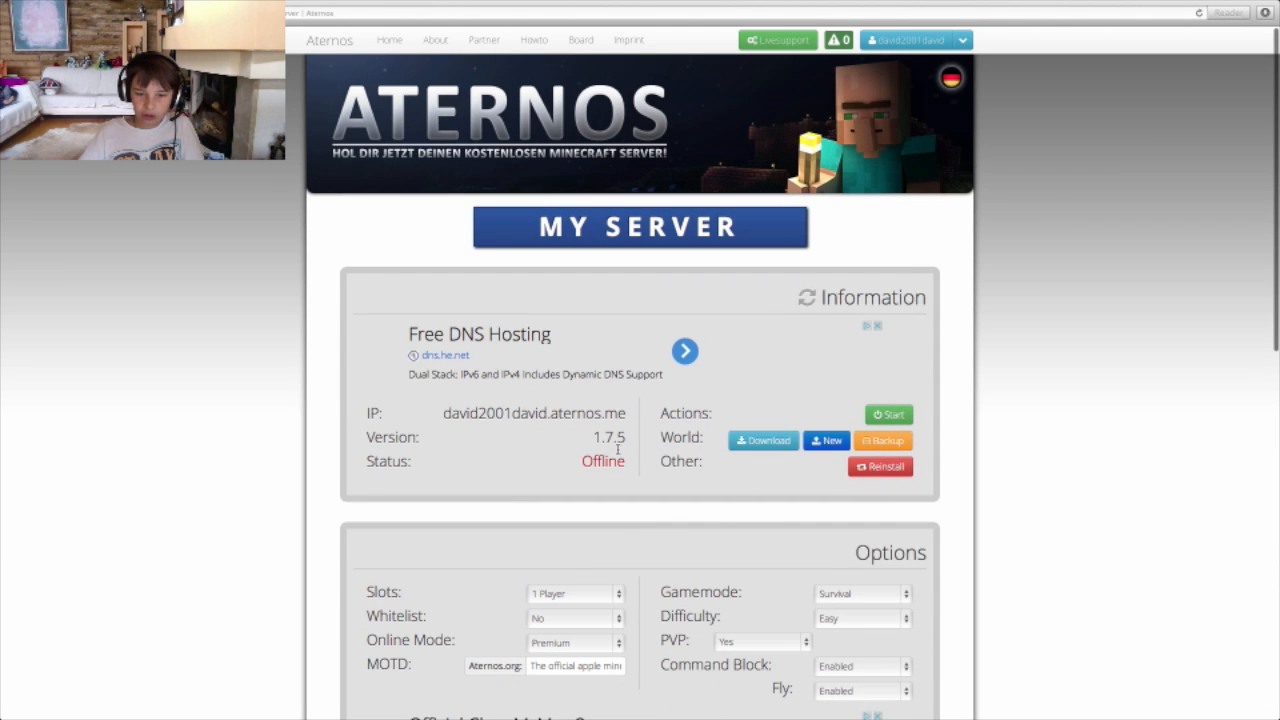
scroll("down", 3)
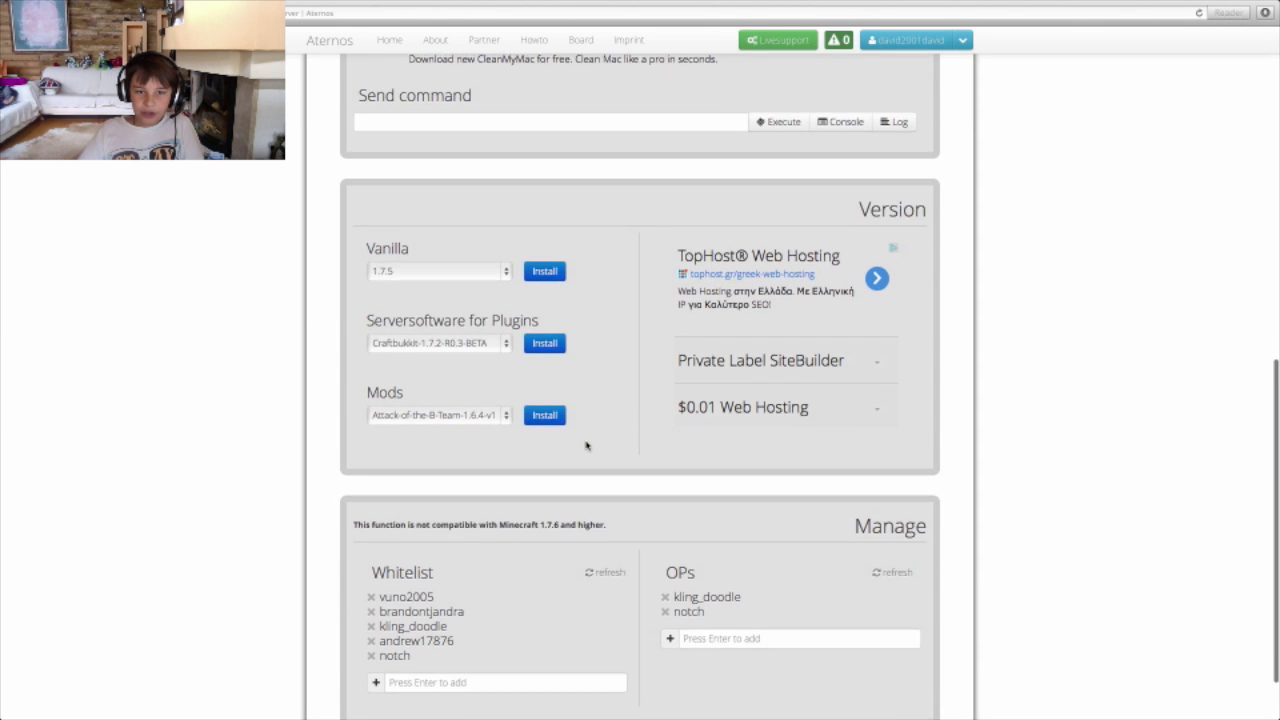
- Select the Craftbukkit-1.7.2-R0.3-BETA build from the plugin server software list
left_click(438, 344)
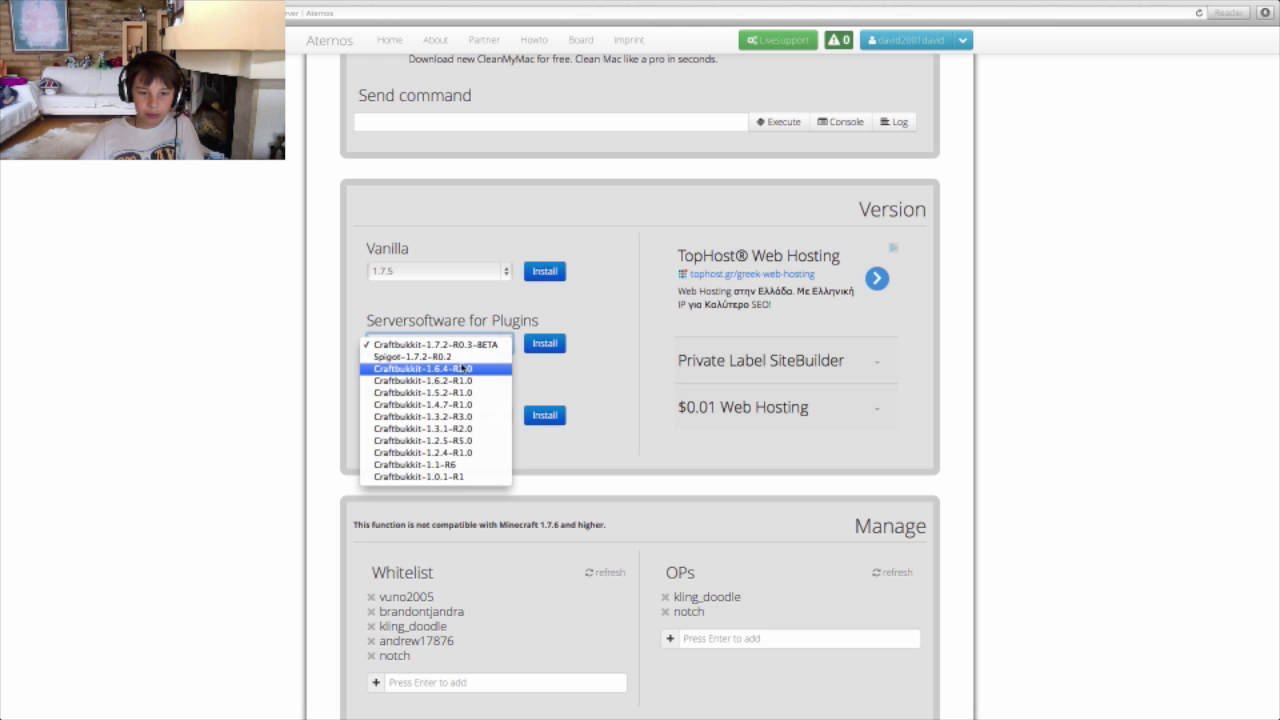
left_click(434, 344)
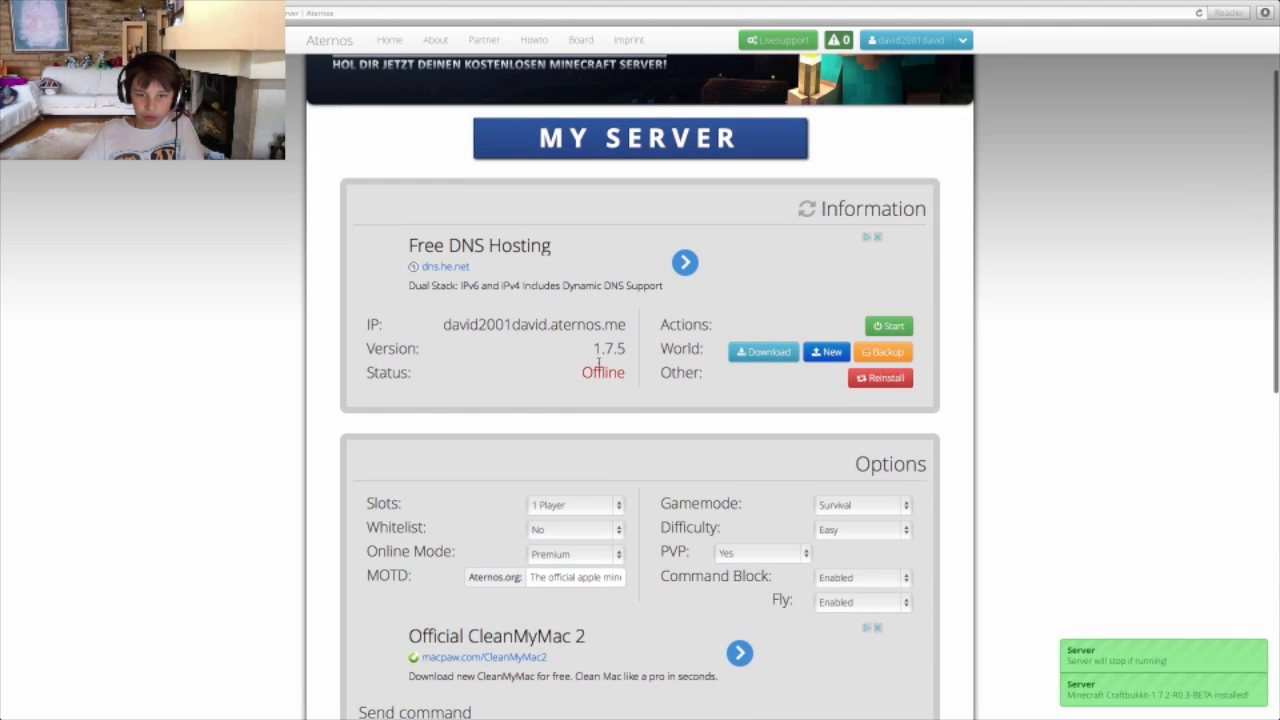
scroll("down", 3)
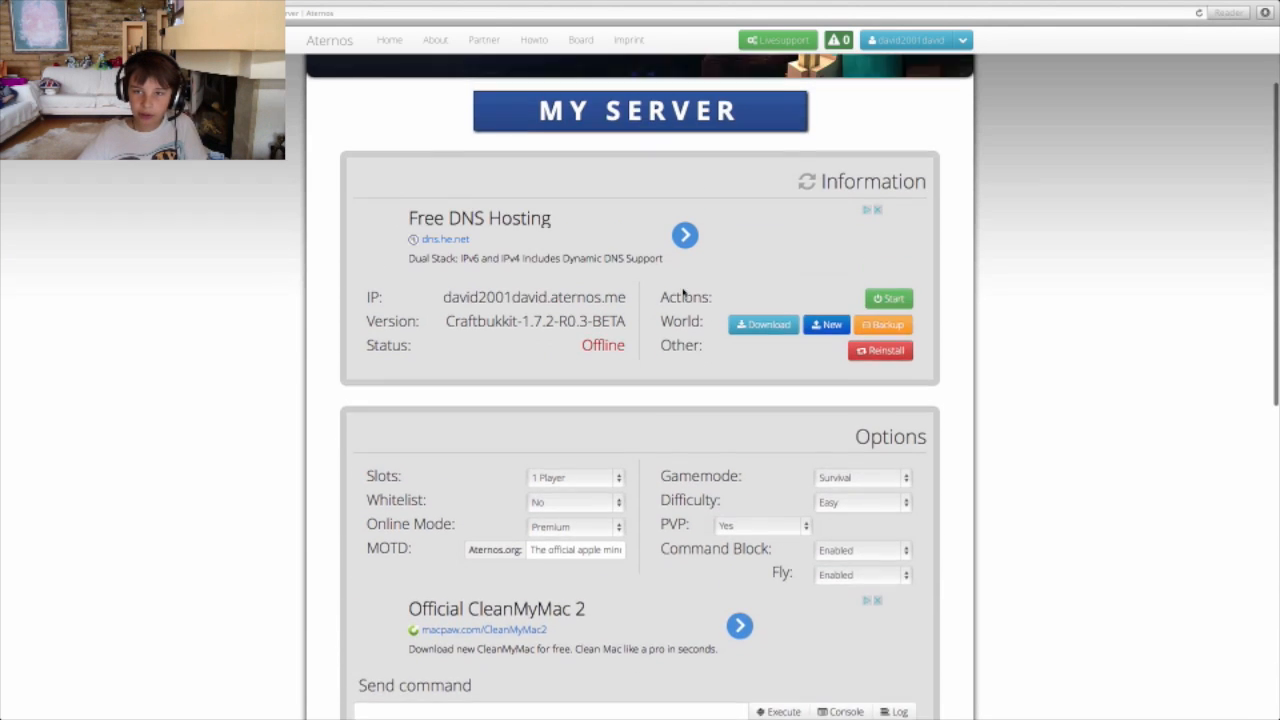
left_click(910, 40)
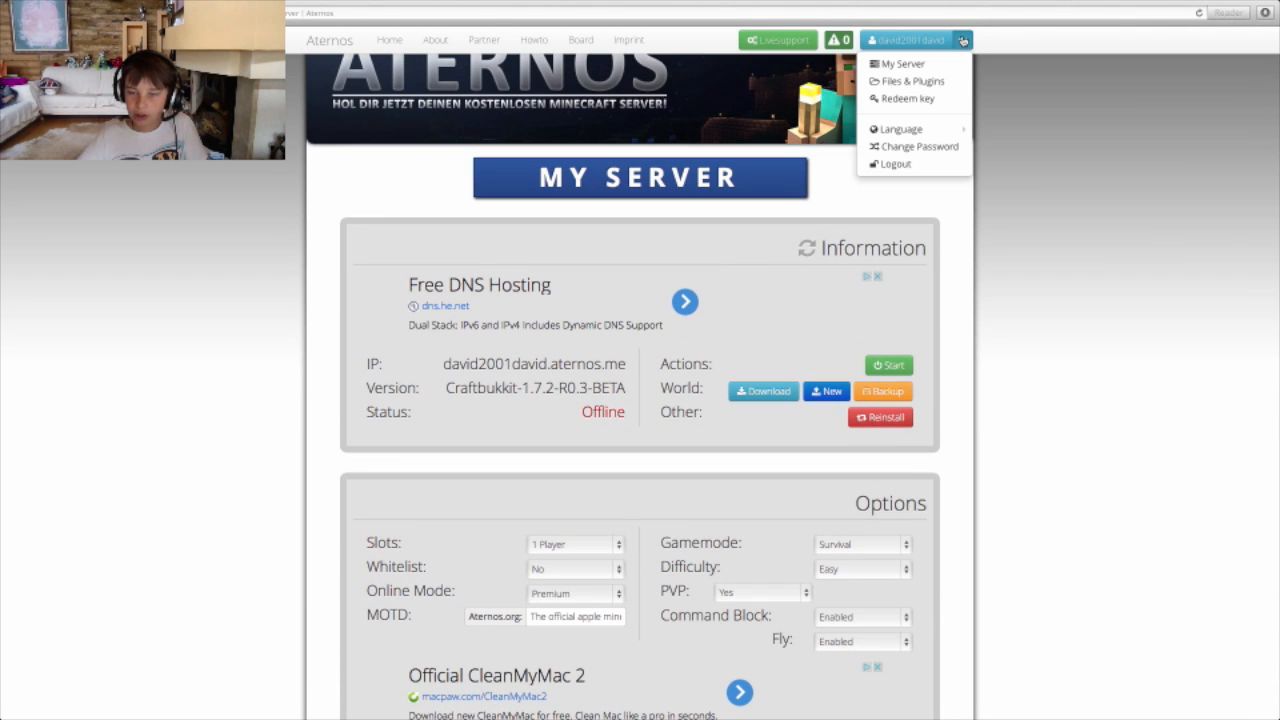
mouse_move(910, 80)
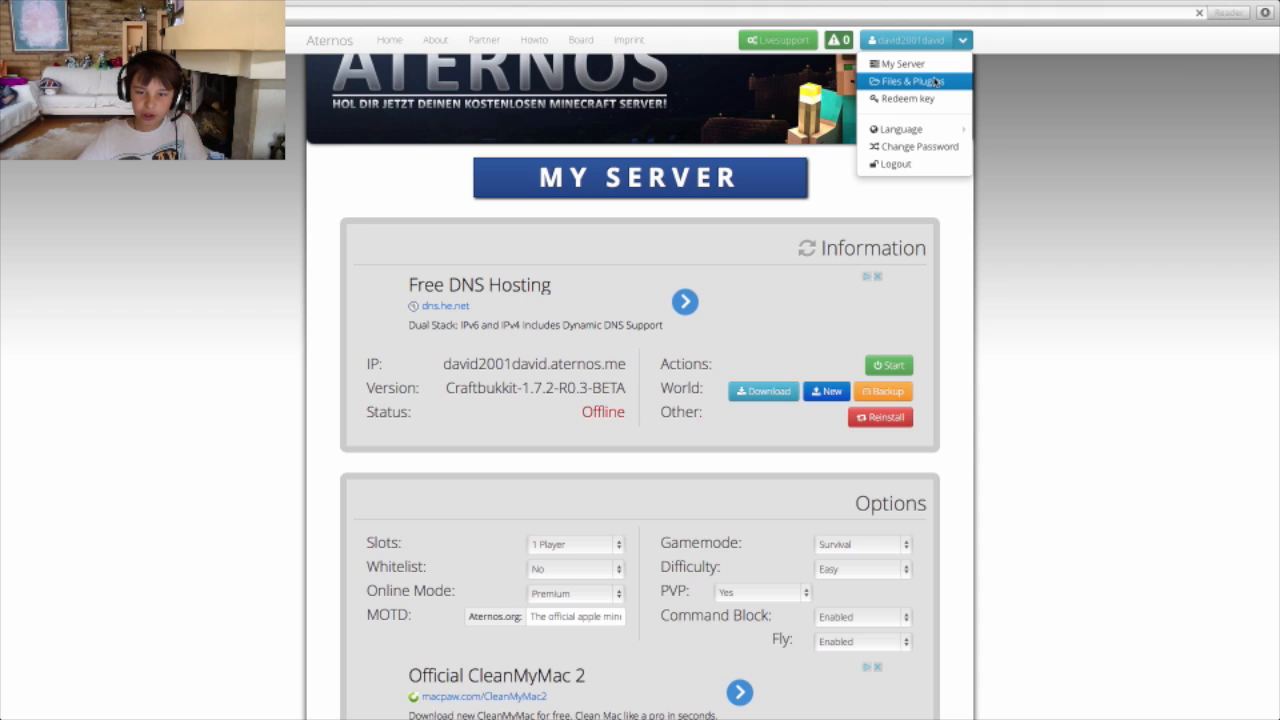
left_click(910, 80)
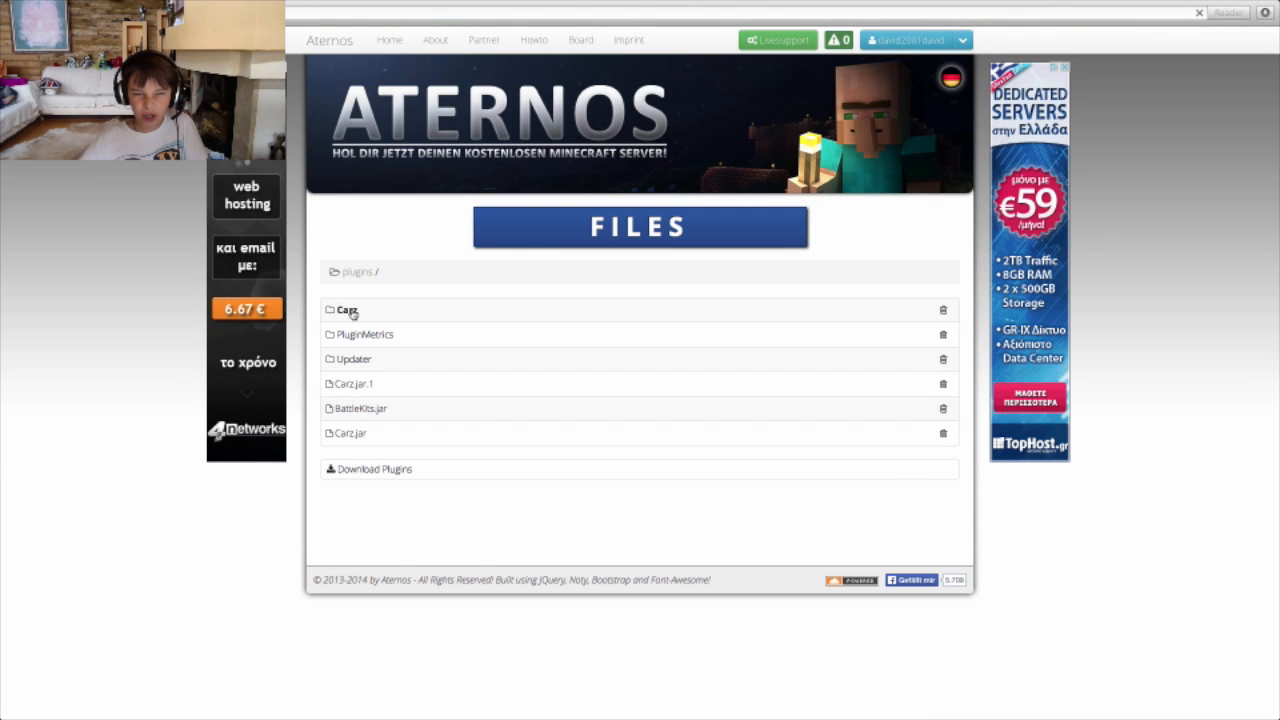
left_click(348, 310)
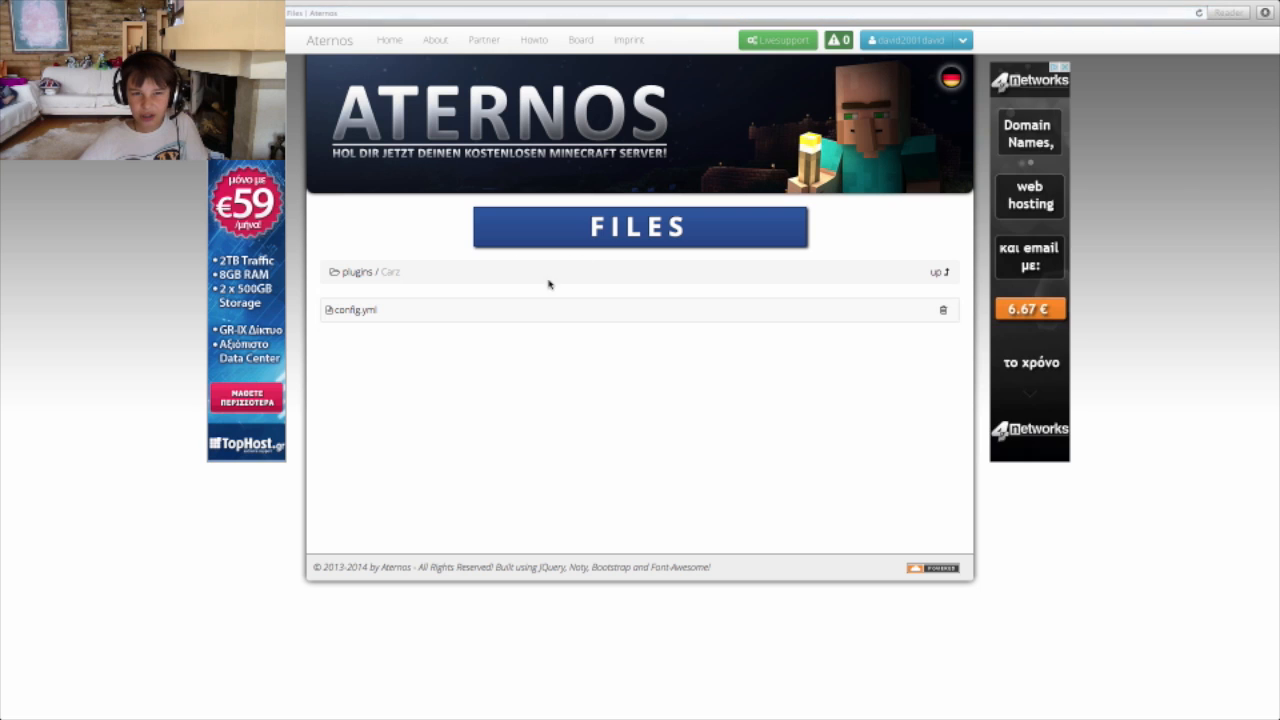
left_click(356, 308)
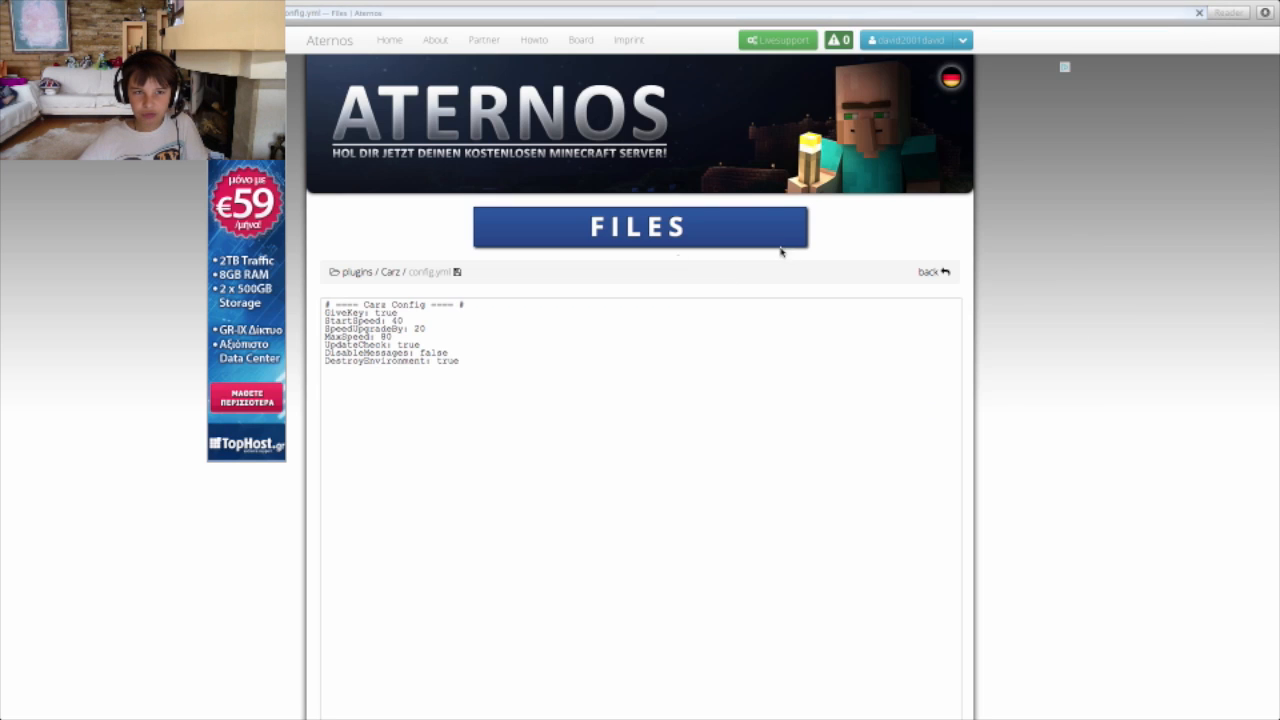
left_click(908, 40)
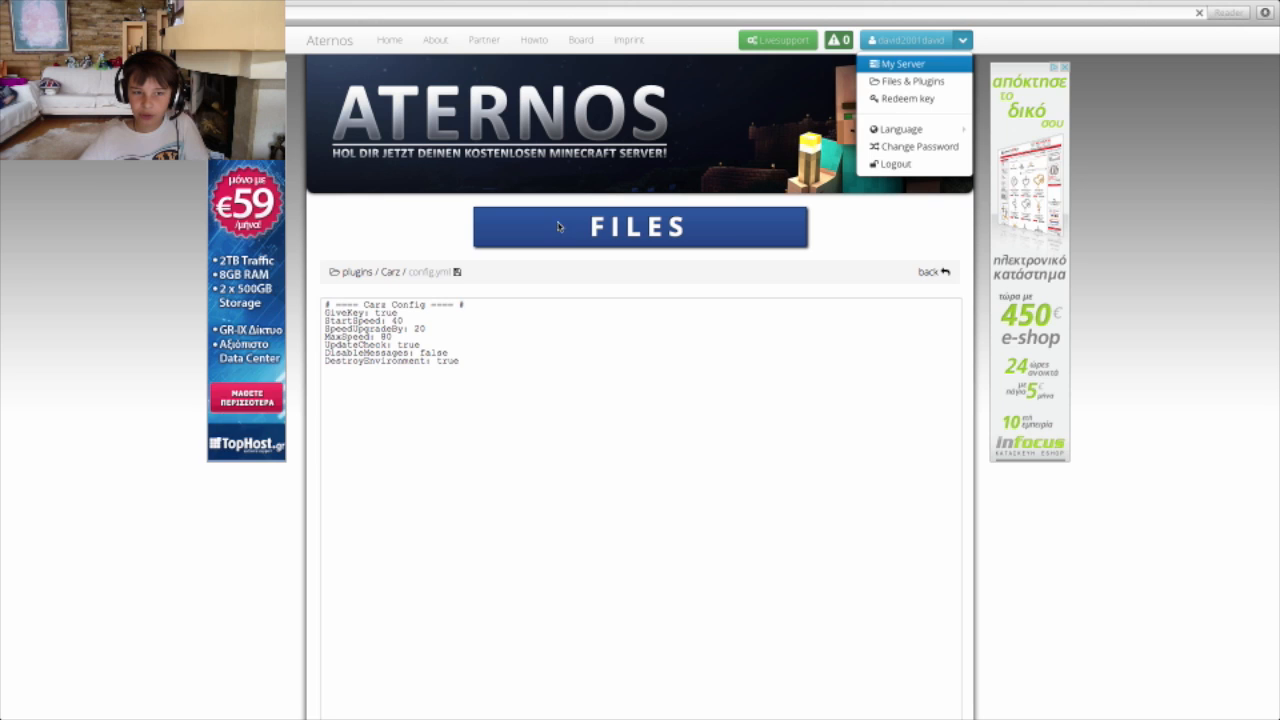
left_click(902, 62)
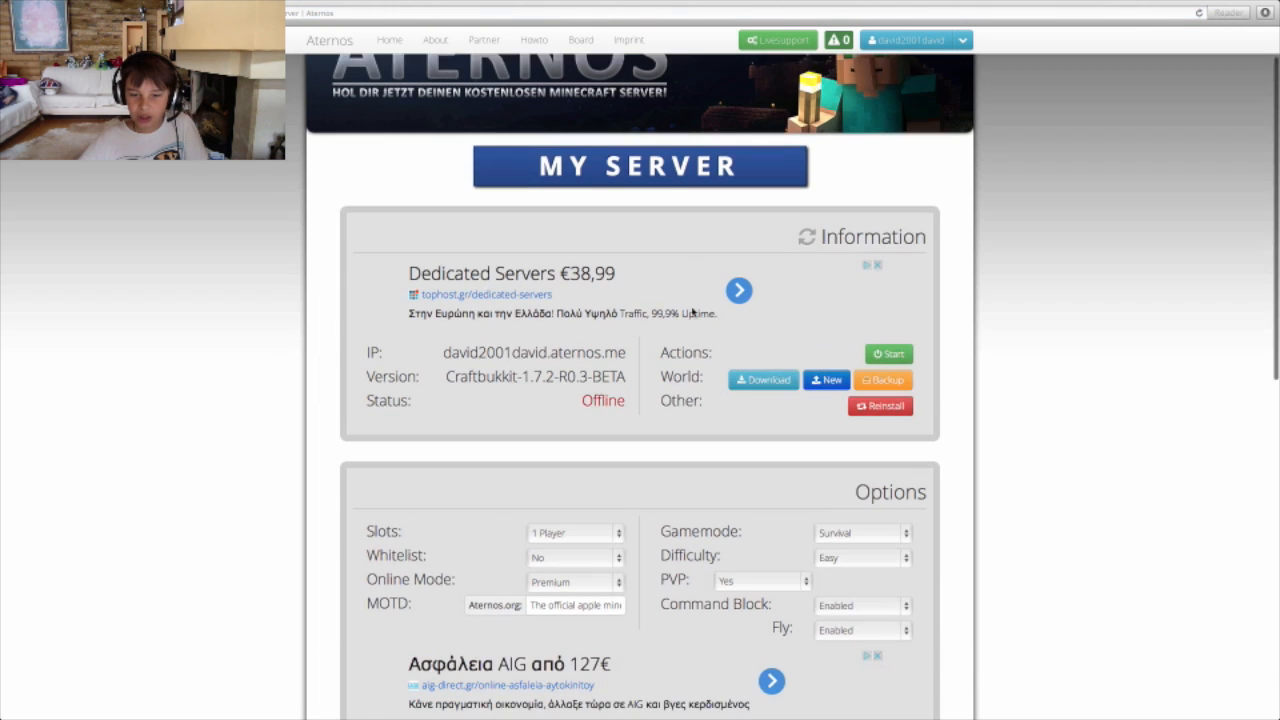
- Choose Craftbukkit-1.6.4-R2.0 as the plugin server software and bring up the modpack list
scroll("down", 3)
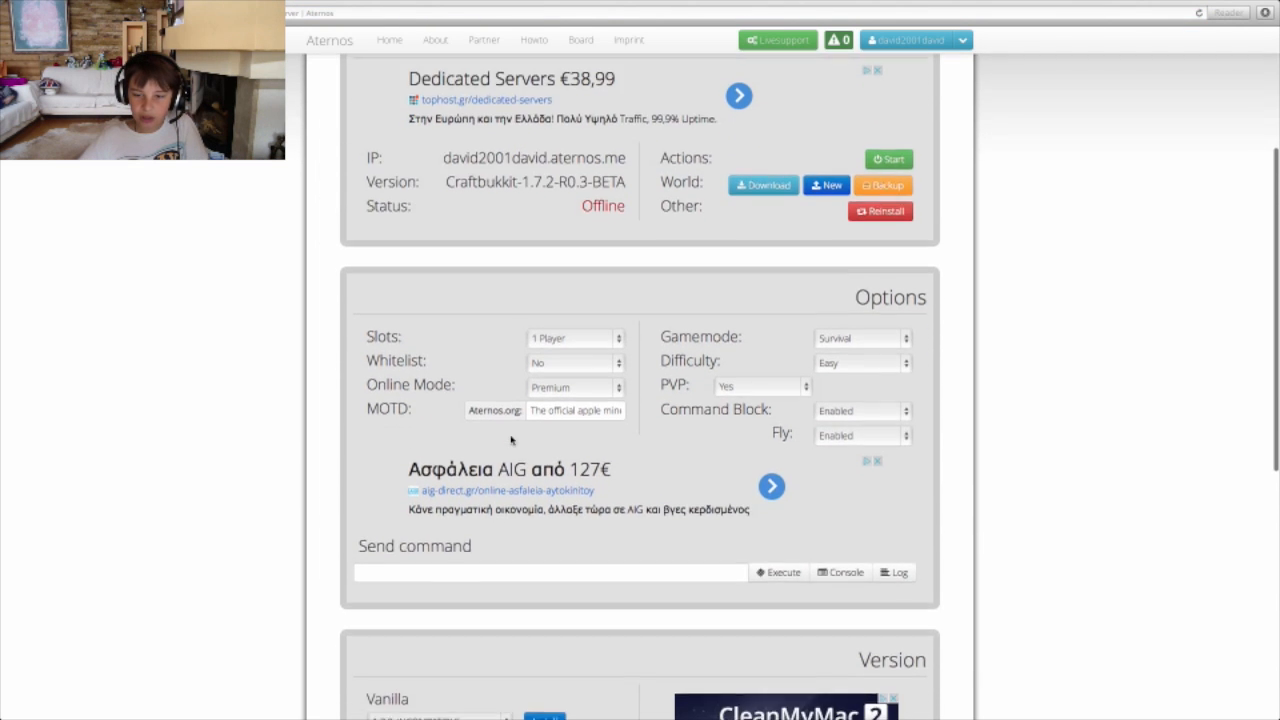
scroll("down", 3)
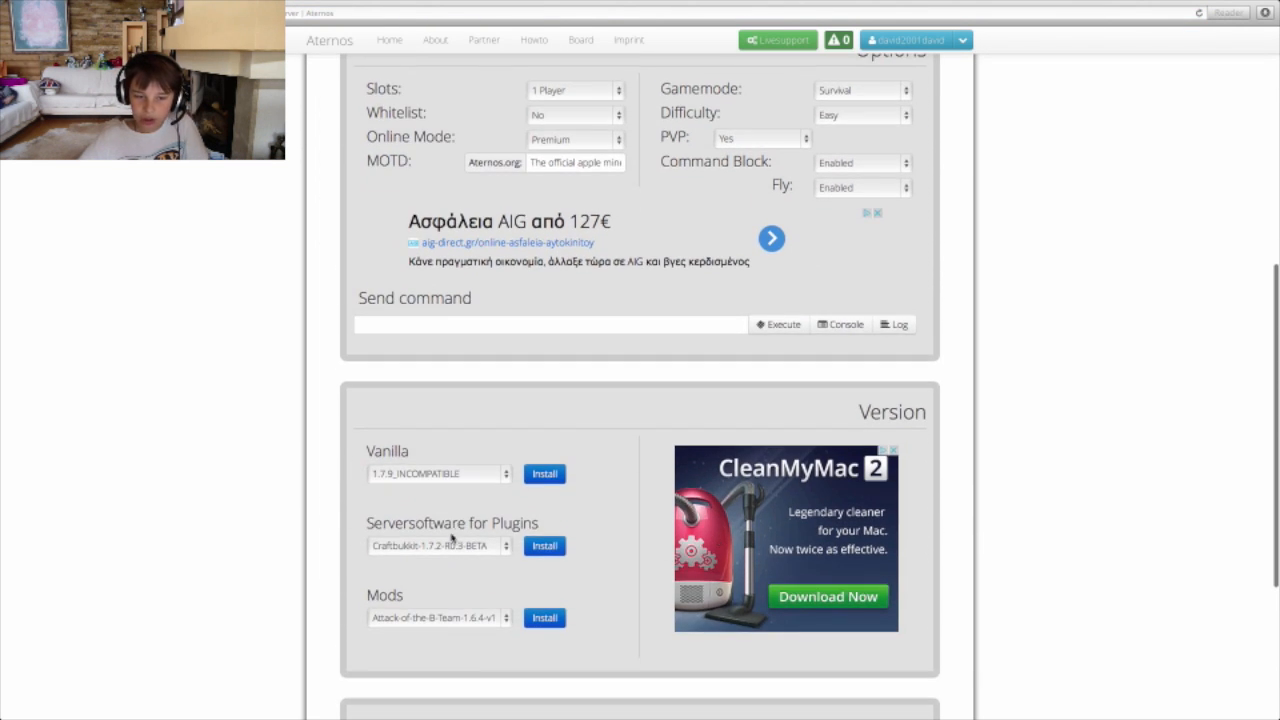
left_click(438, 544)
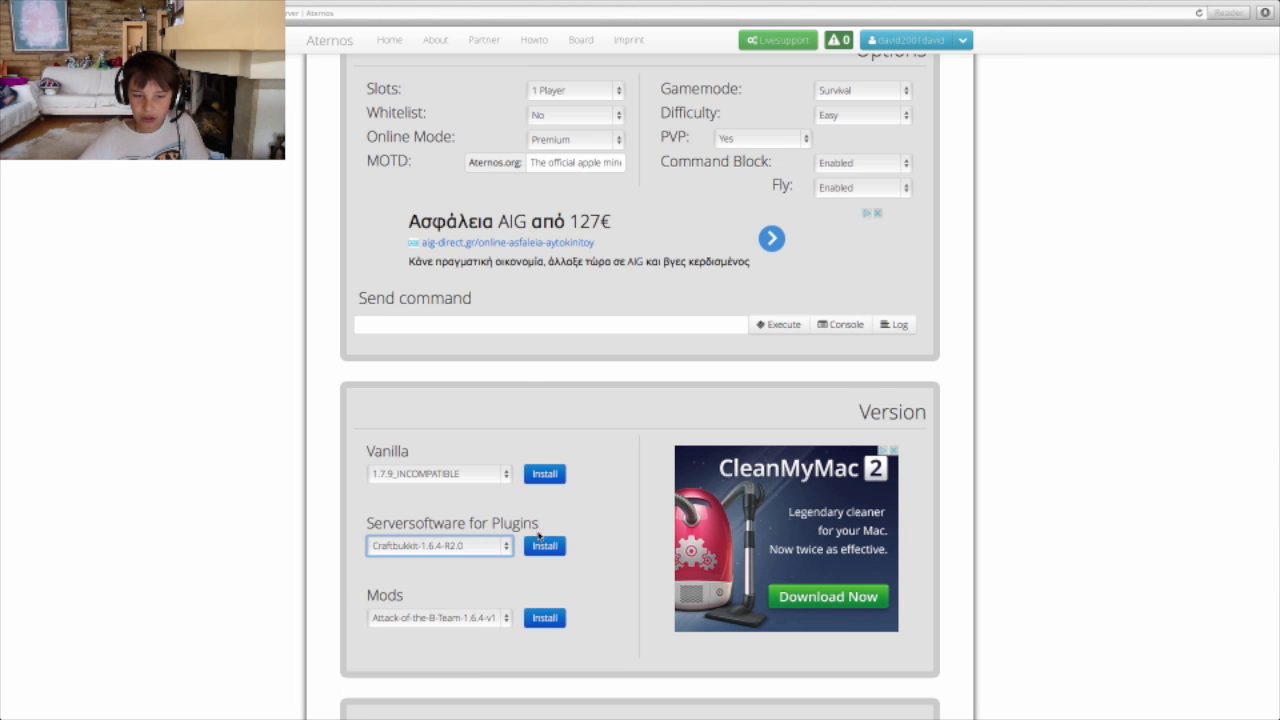
scroll("down", 3)
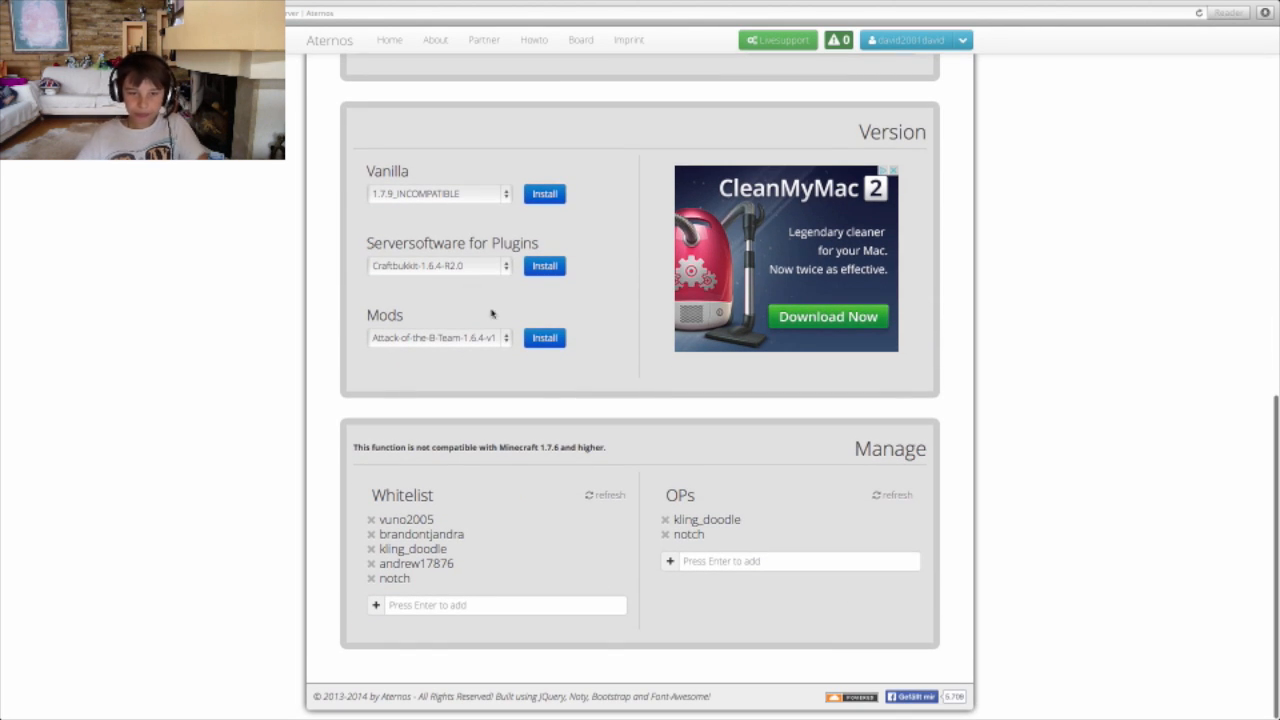
left_click(438, 336)
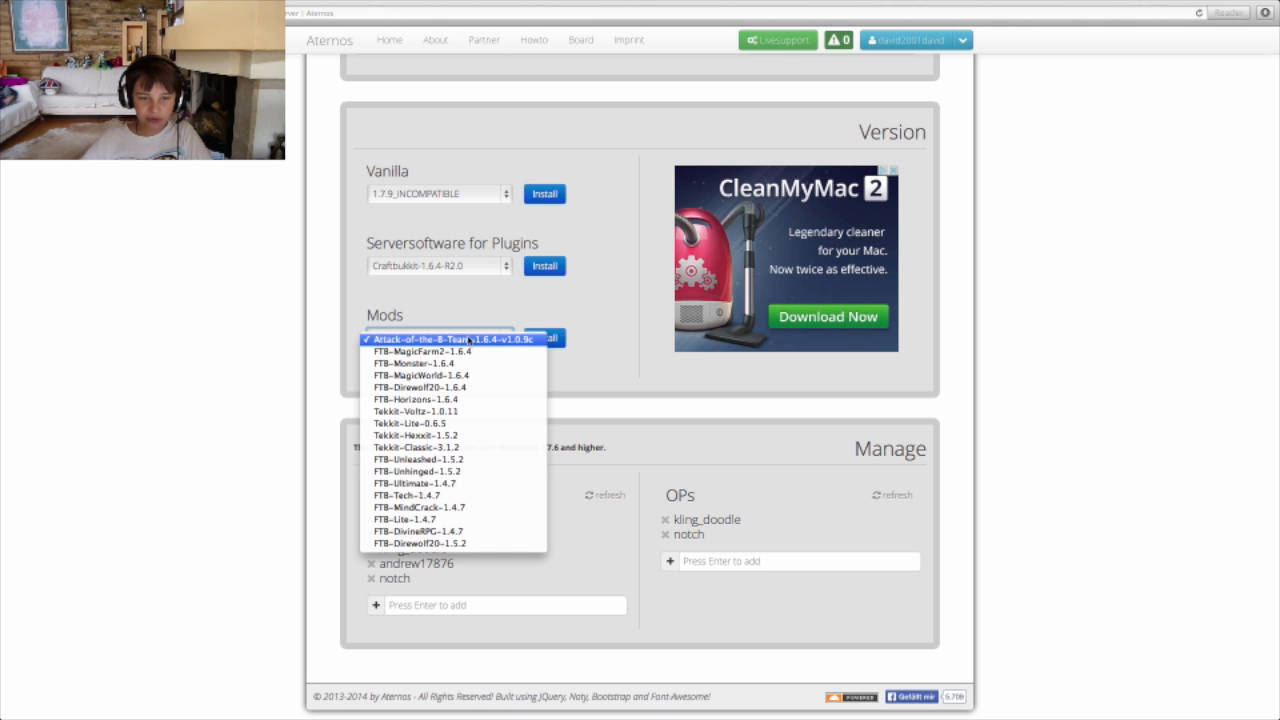
mouse_move(420, 508)
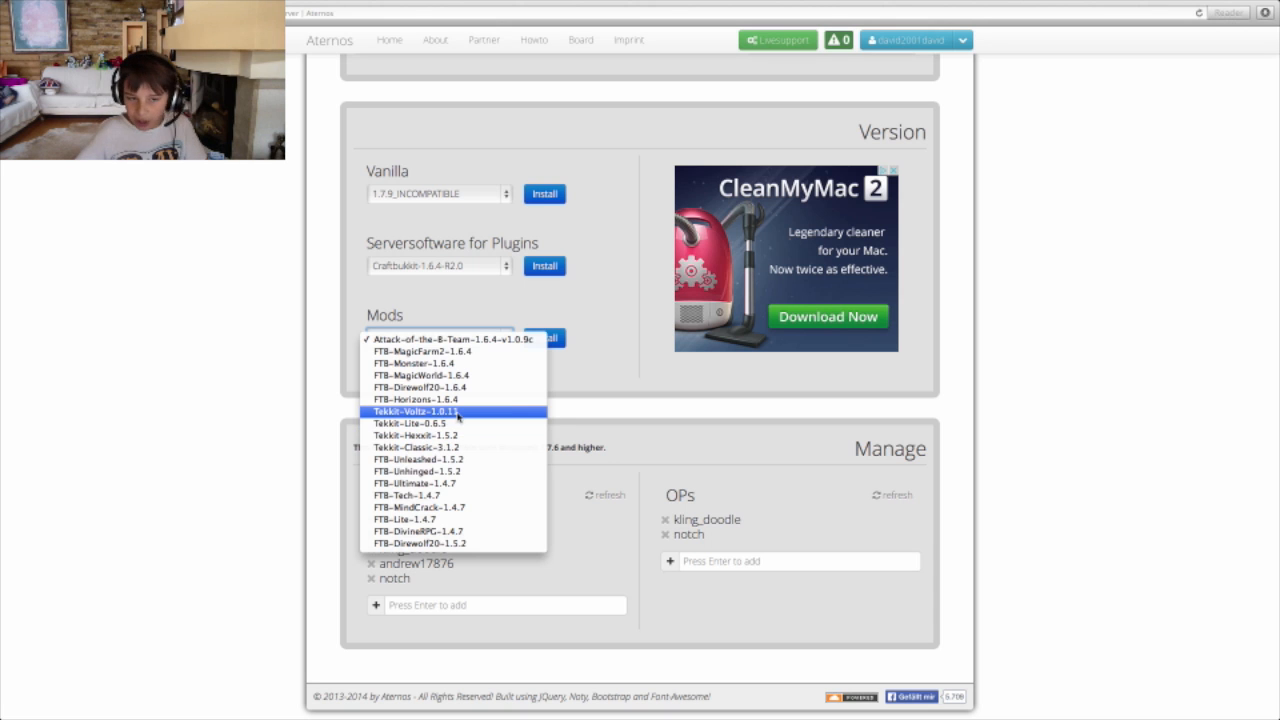
- Install the Tekkit-Voltz-1.0.11 modpack as the server version and start the server
left_click(416, 412)
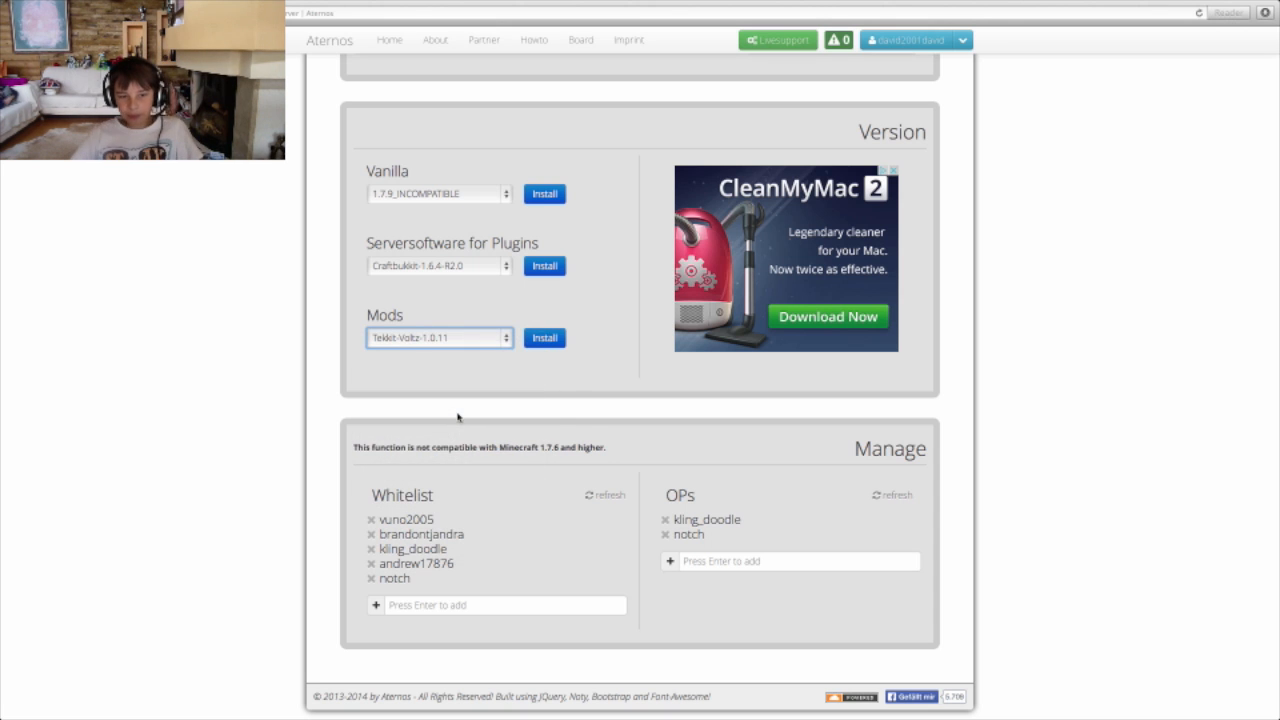
mouse_move(500, 356)
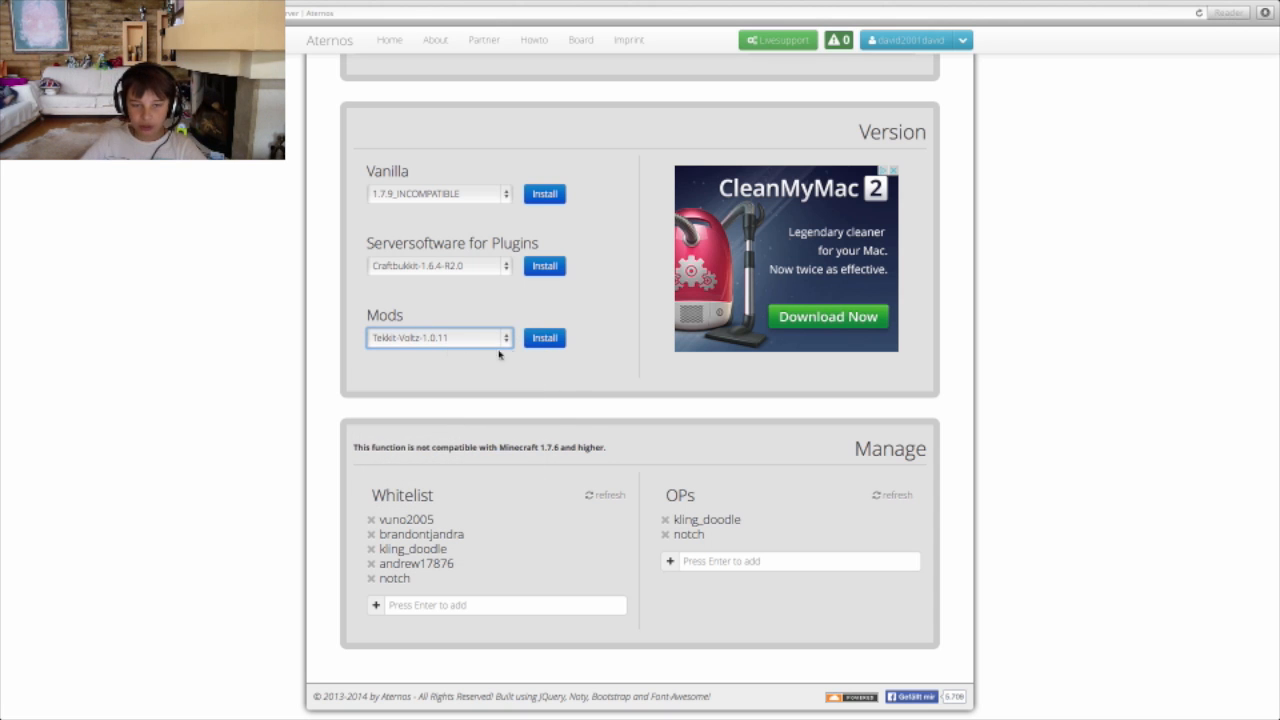
left_click(544, 338)
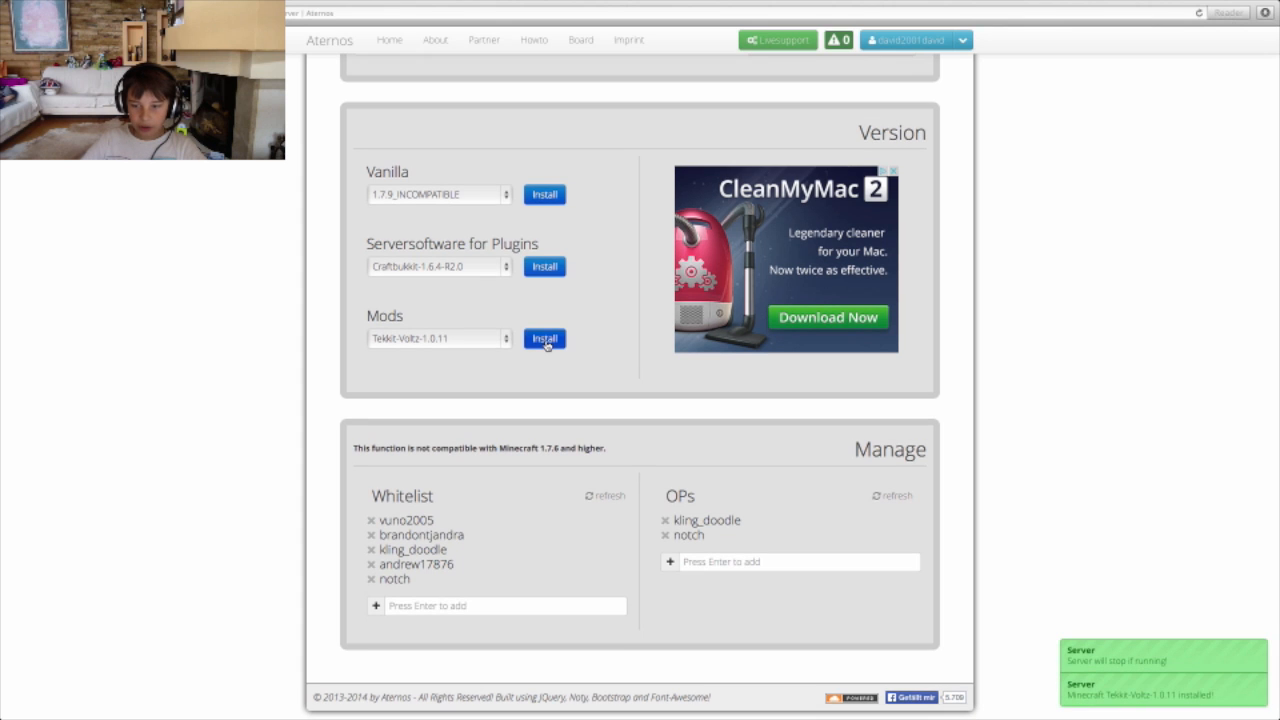
left_click(544, 338)
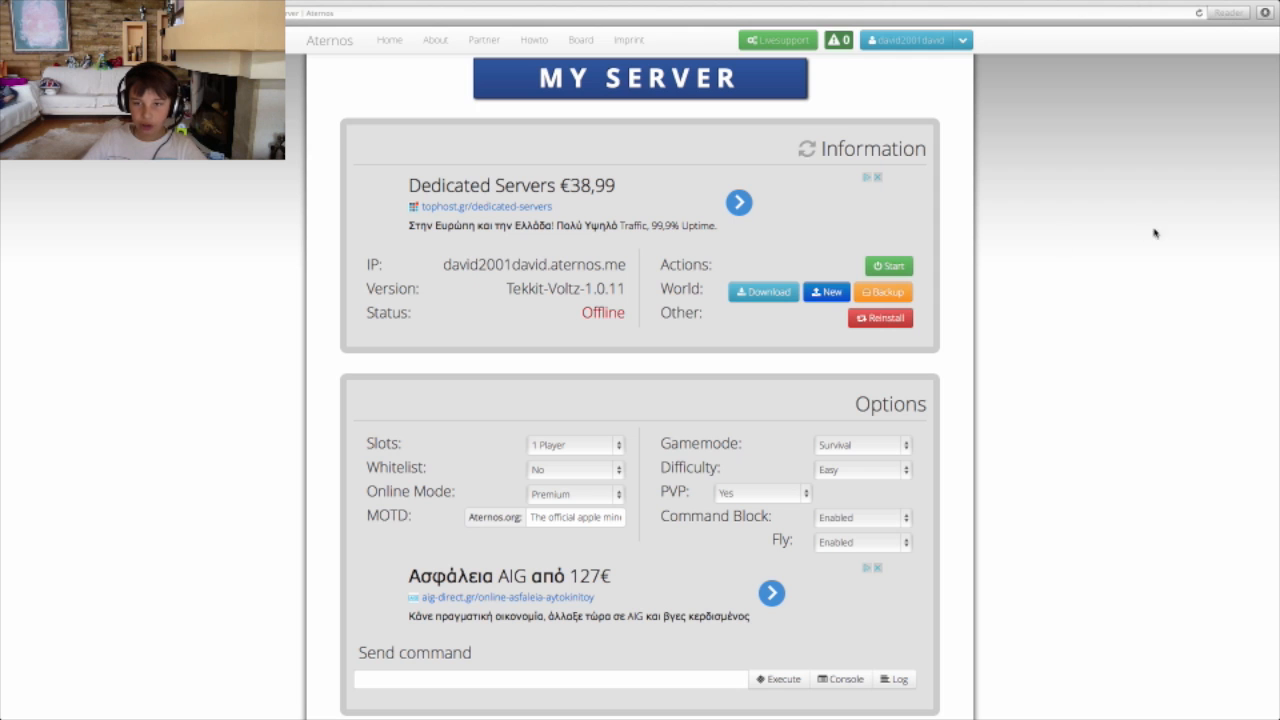
left_click(888, 266)
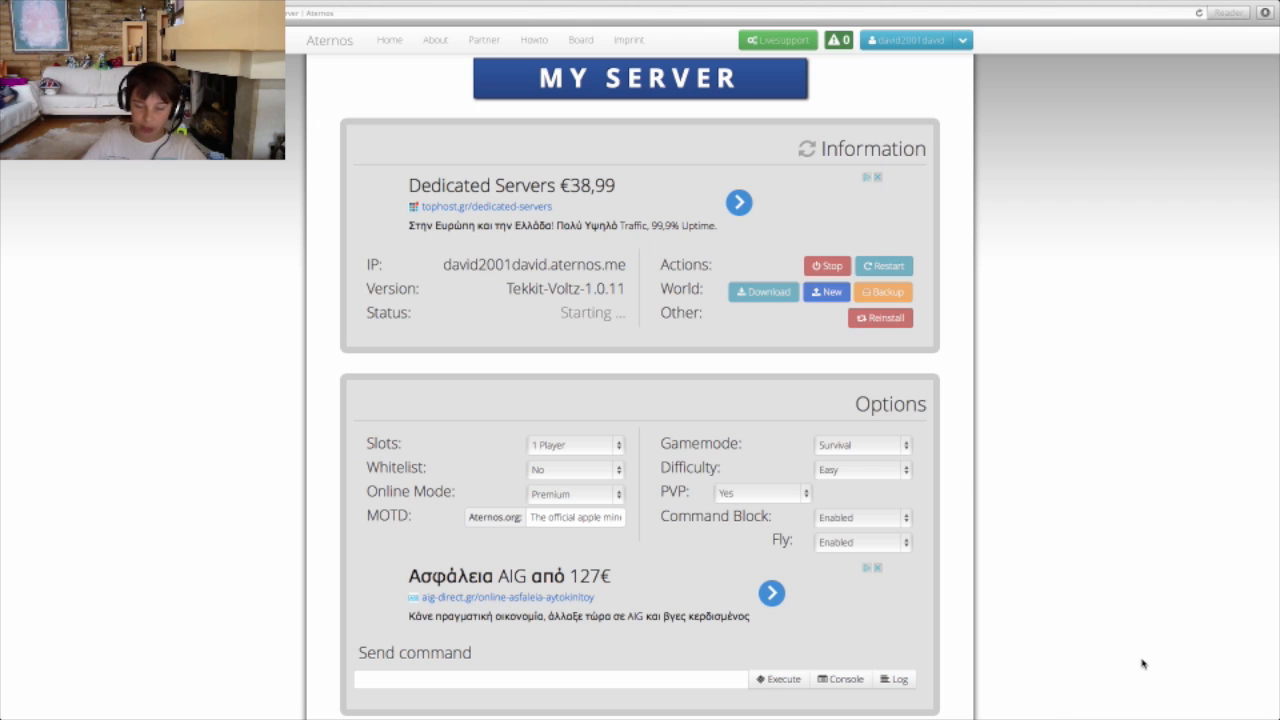
mouse_move(542, 318)
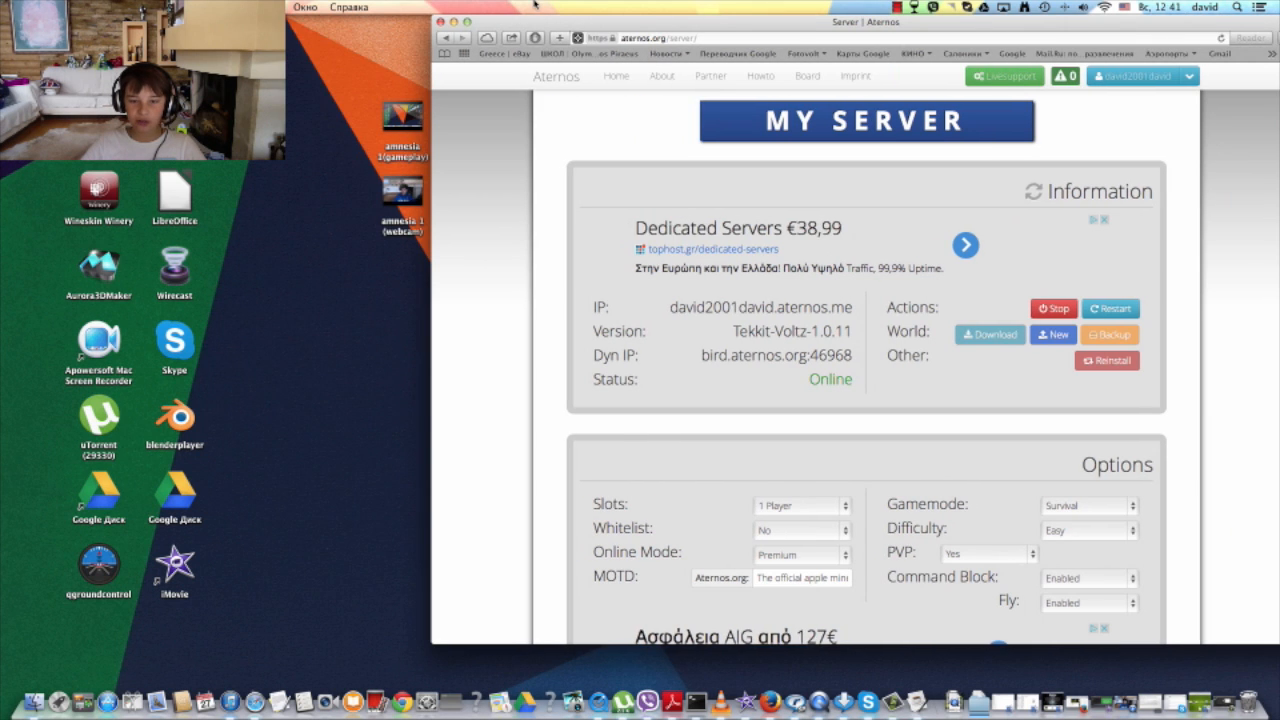
- Switch to Technic Launcher, dismiss the Voltz options and launch the Voltz modpack
key("f3")
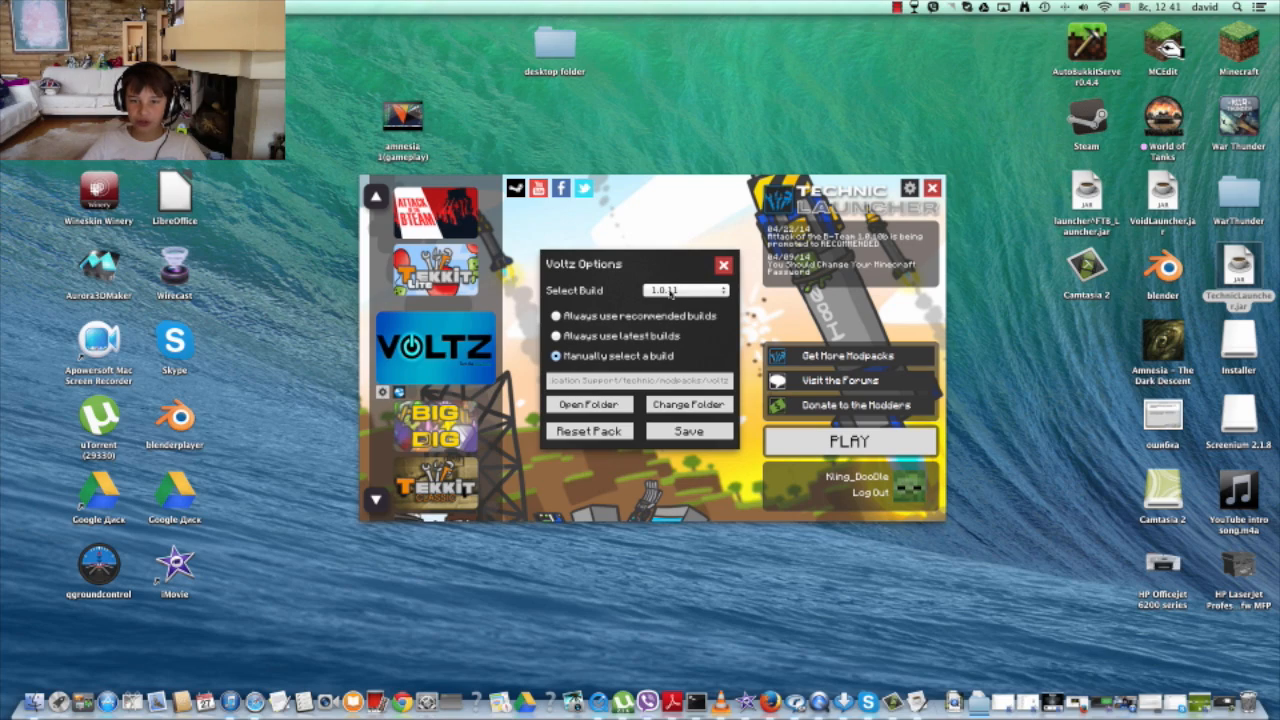
left_click(724, 264)
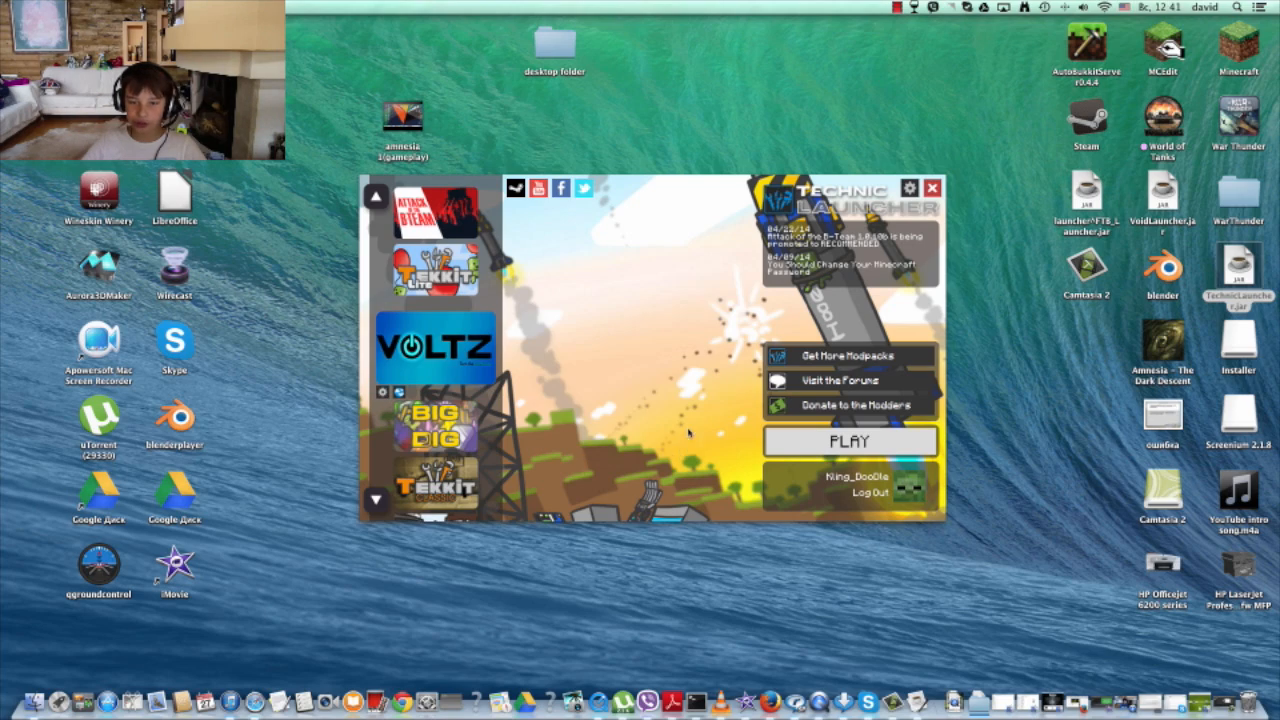
left_click(850, 442)
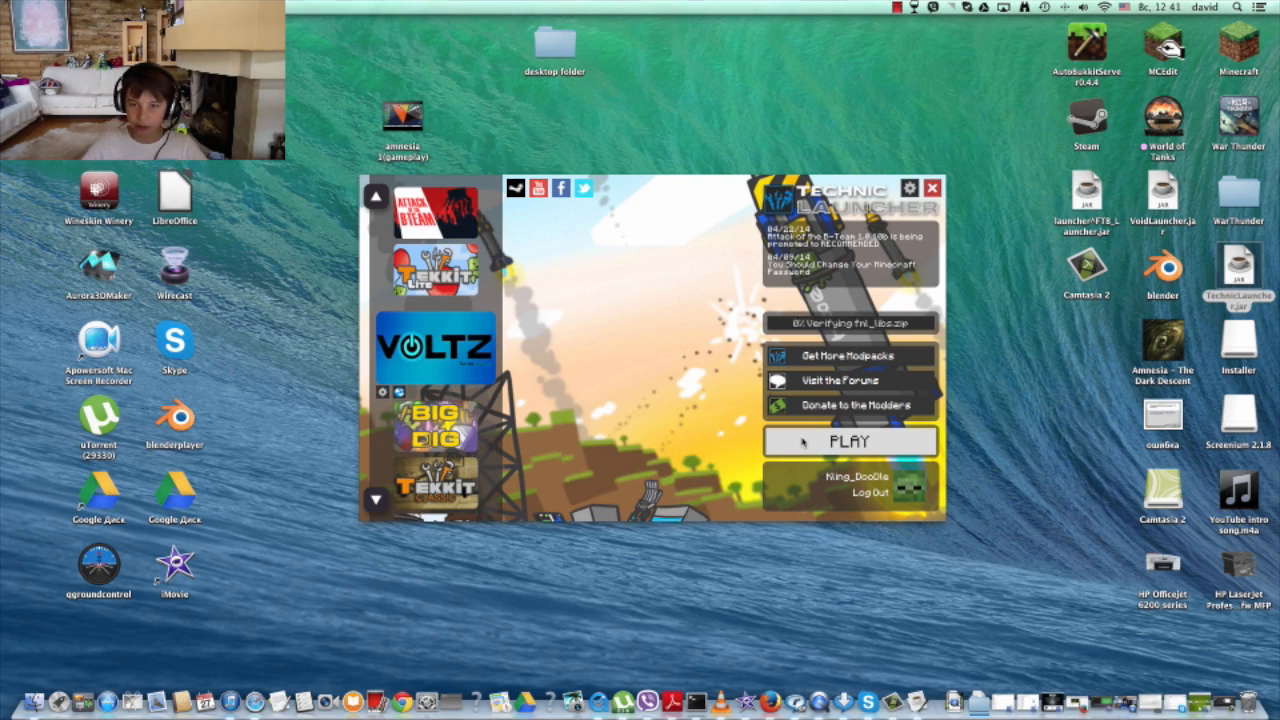
left_click(932, 188)
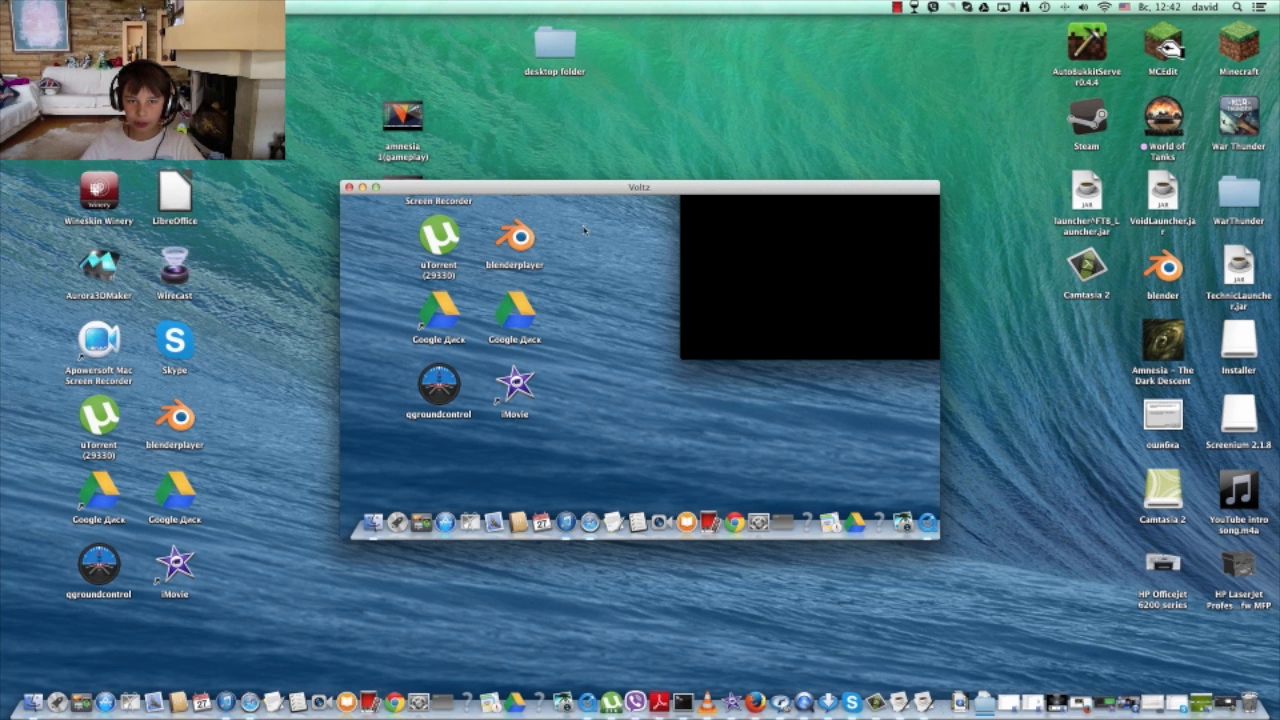
mouse_move(784, 440)
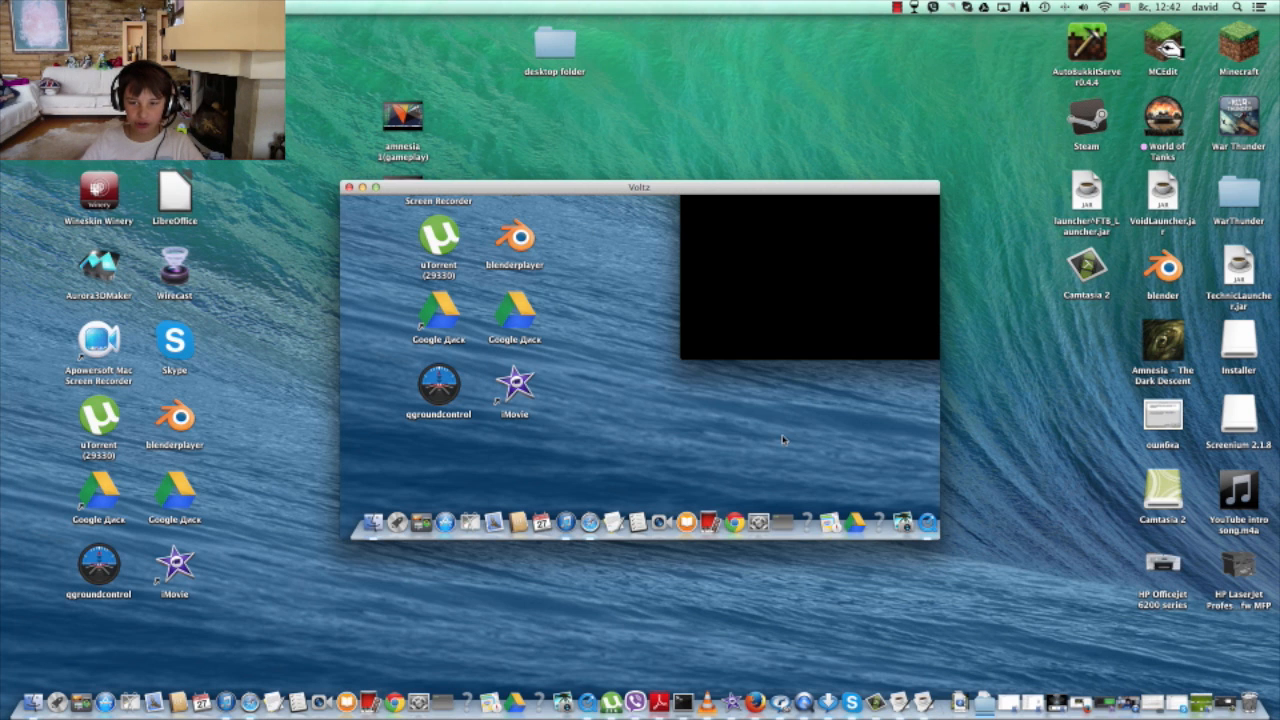
mouse_move(564, 352)
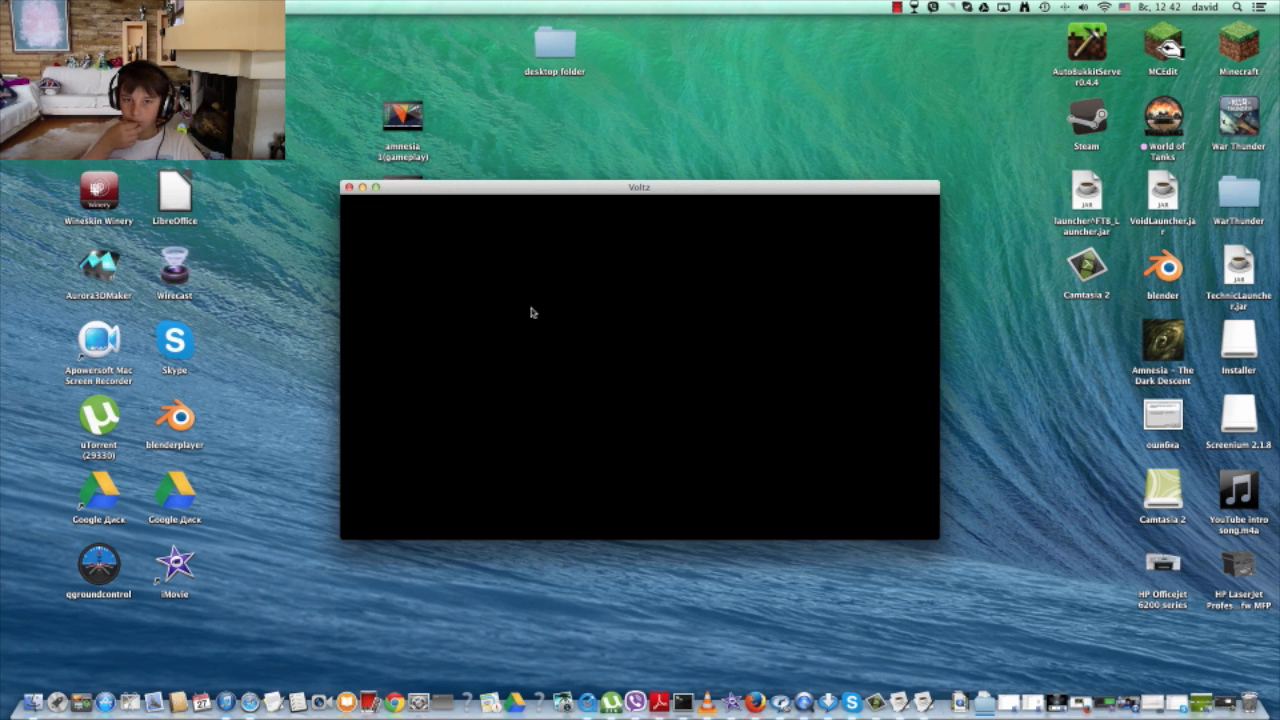
mouse_move(614, 316)
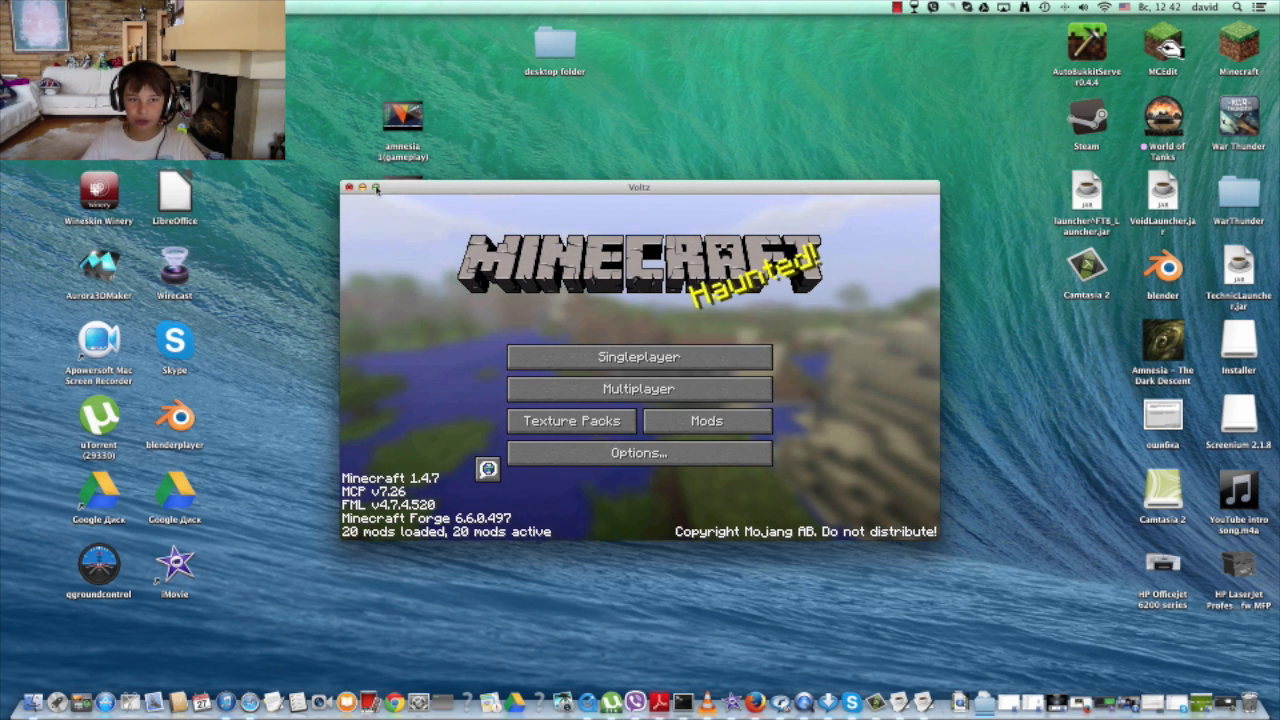
- Make the Voltz client fullscreen, check its Video Settings and return to the title screen
left_click(376, 188)
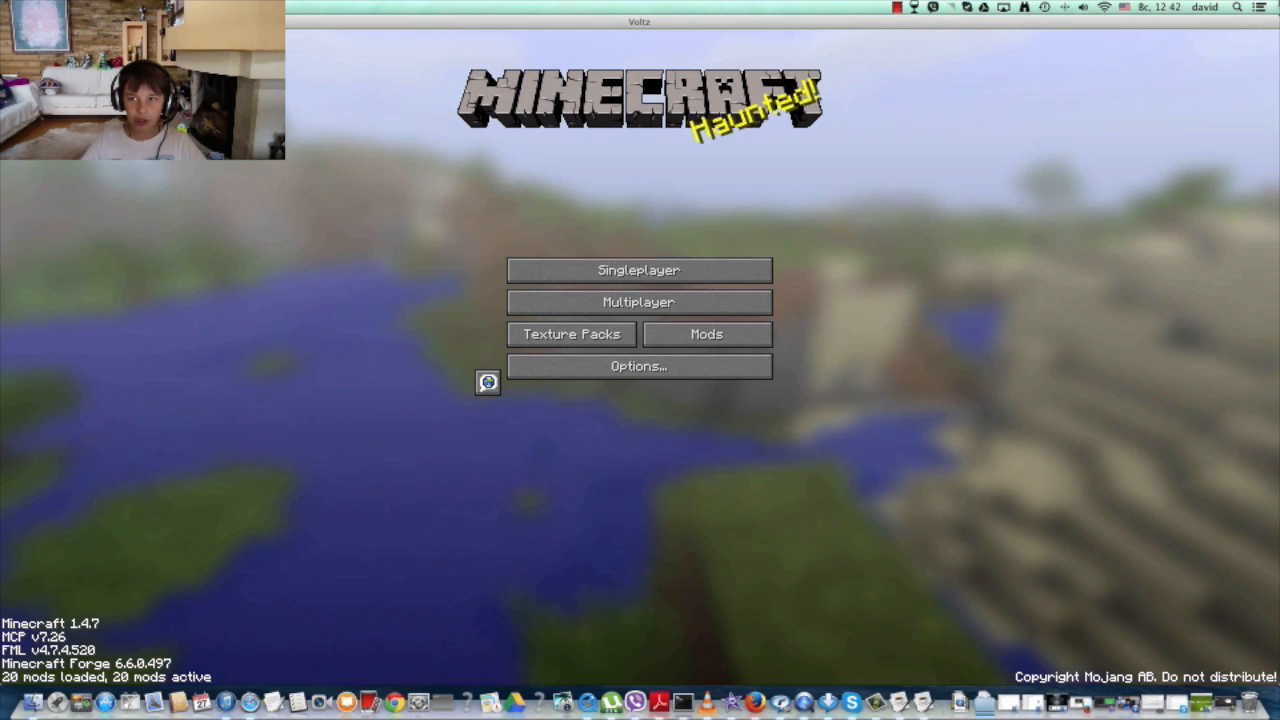
left_click(638, 364)
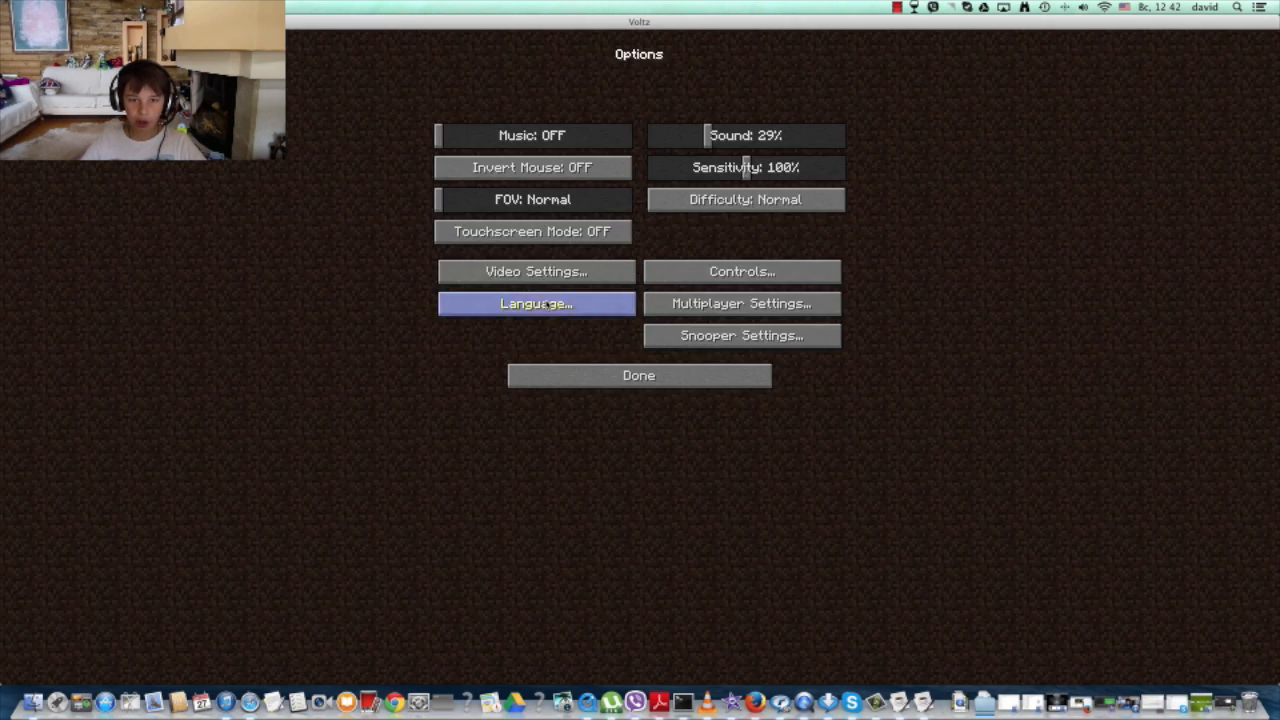
left_click(536, 272)
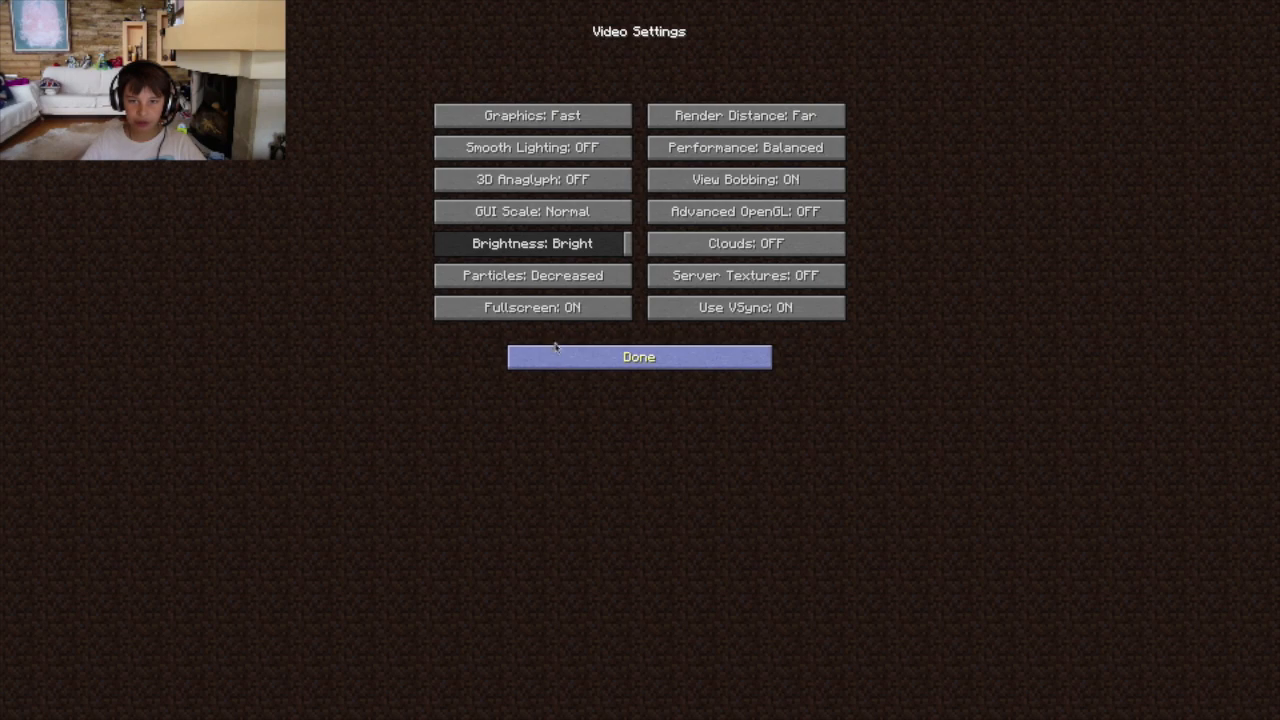
left_click(638, 356)
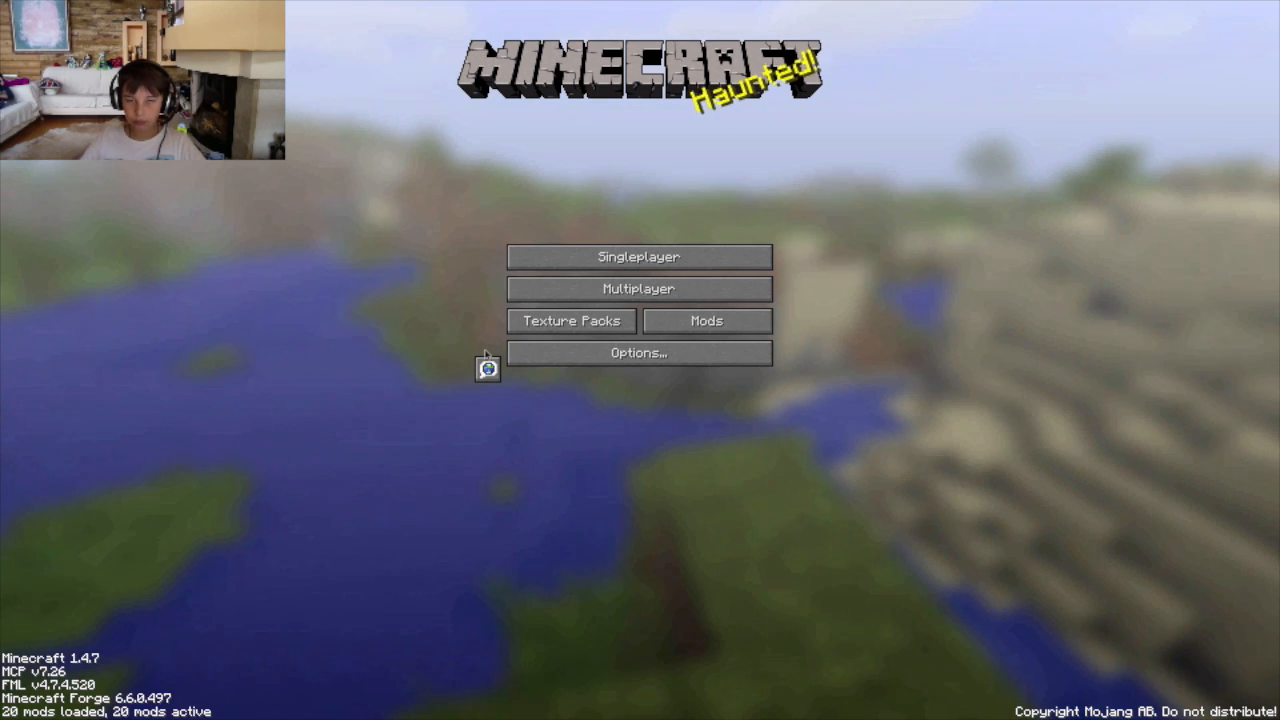
left_click(706, 320)
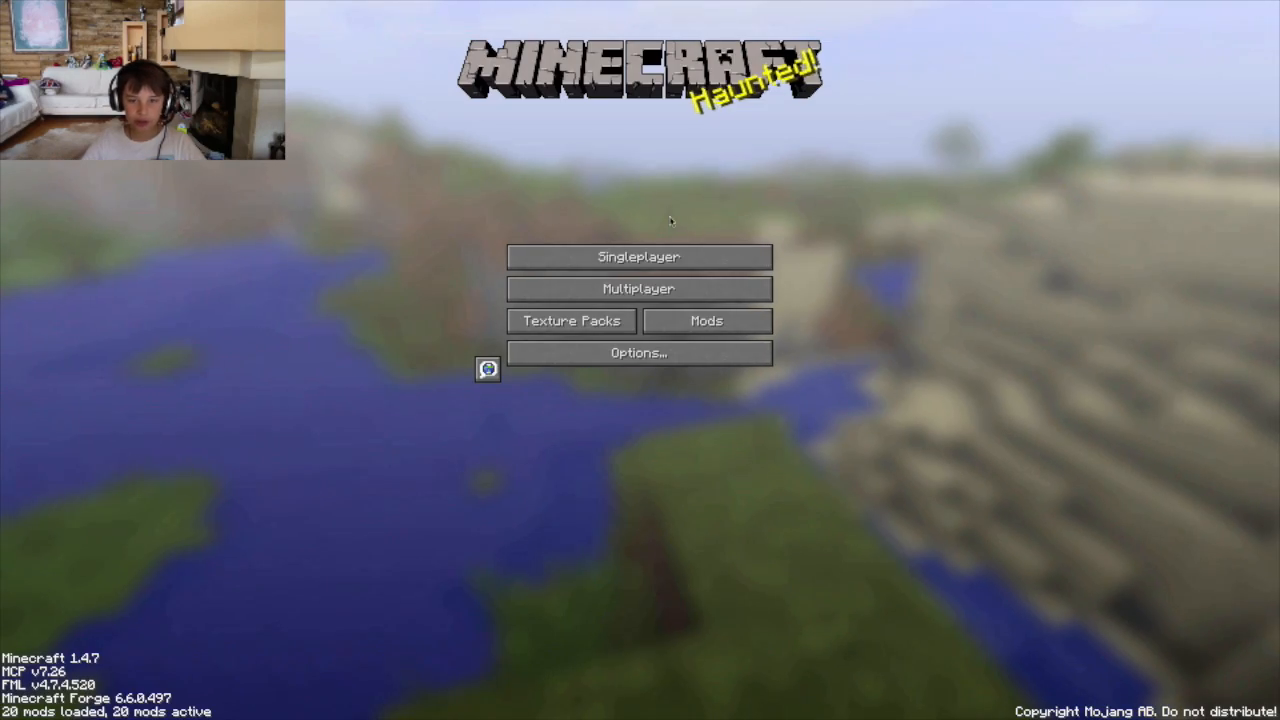
- Add the Aternos address as a Minecraft Server entry in Multiplayer and join it
left_click(638, 288)
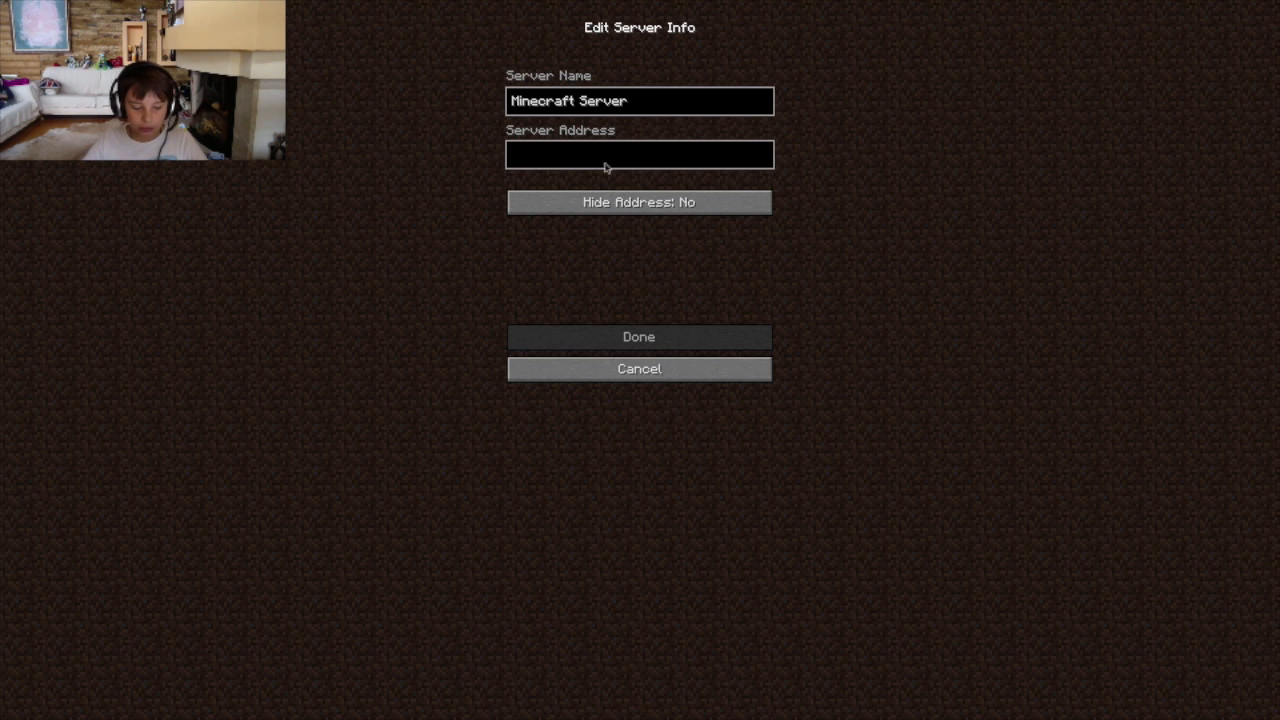
left_click(638, 336)
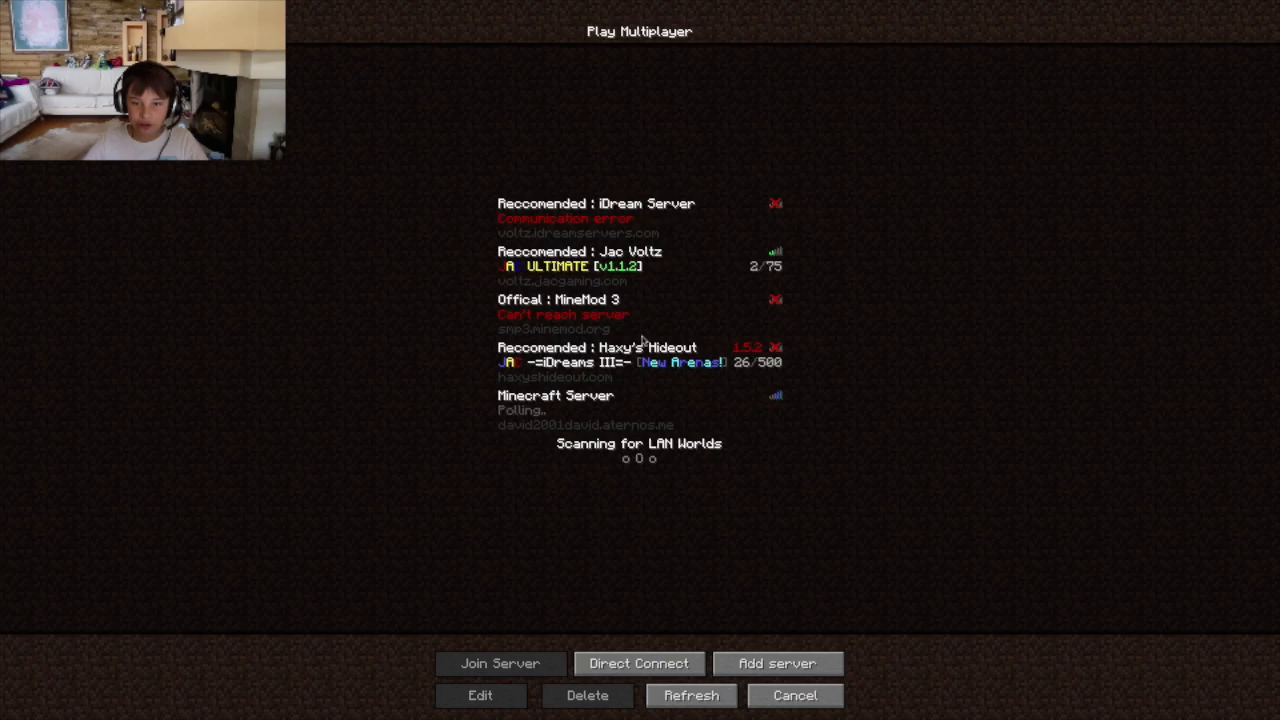
left_click(640, 410)
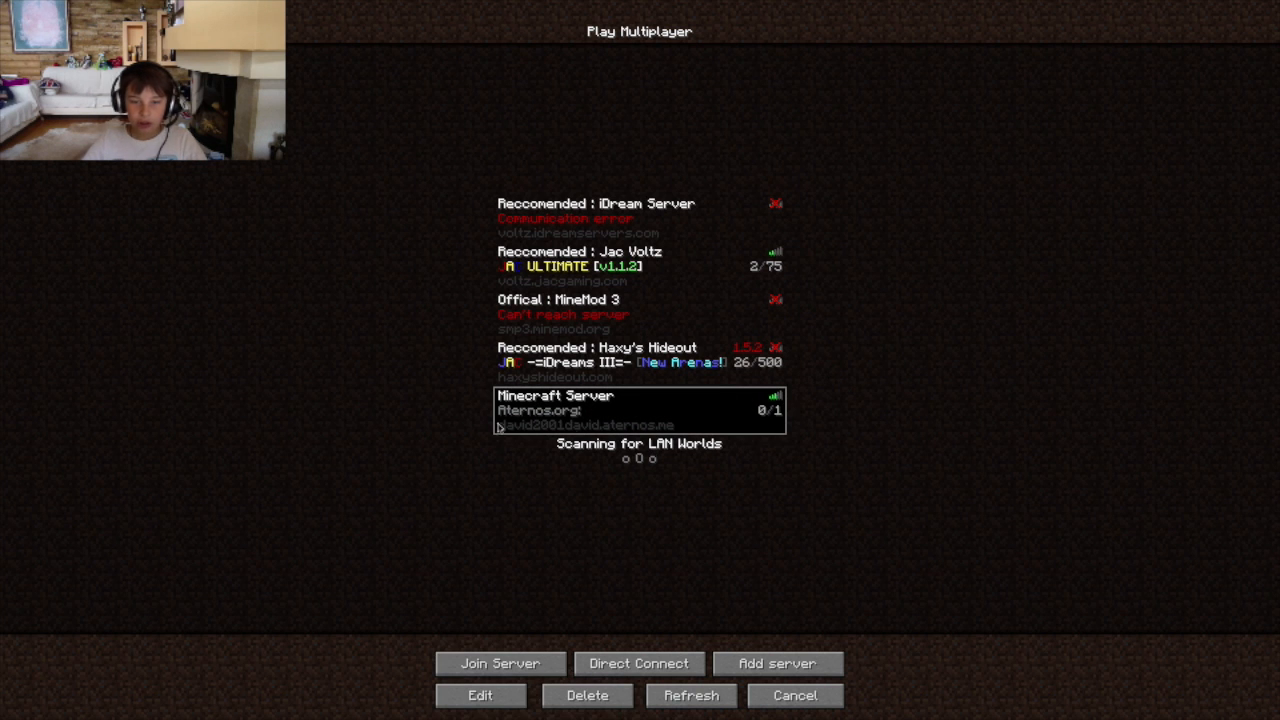
mouse_move(588, 404)
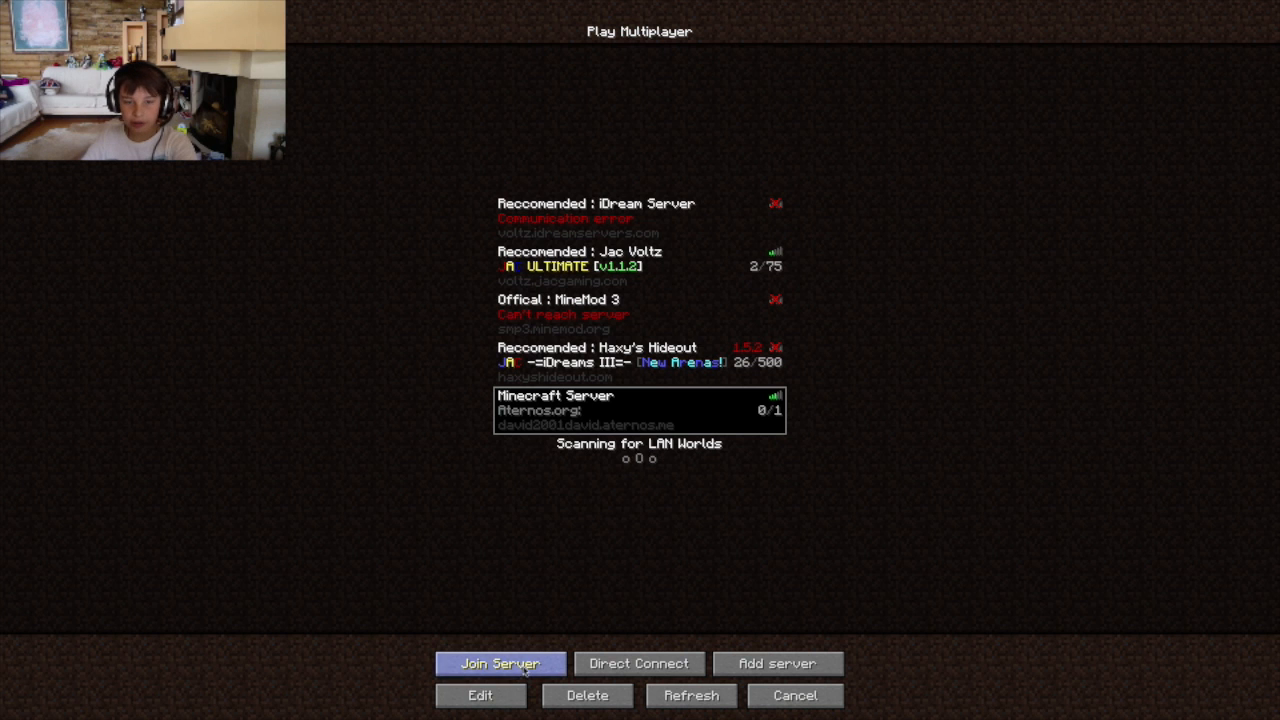
left_click(500, 664)
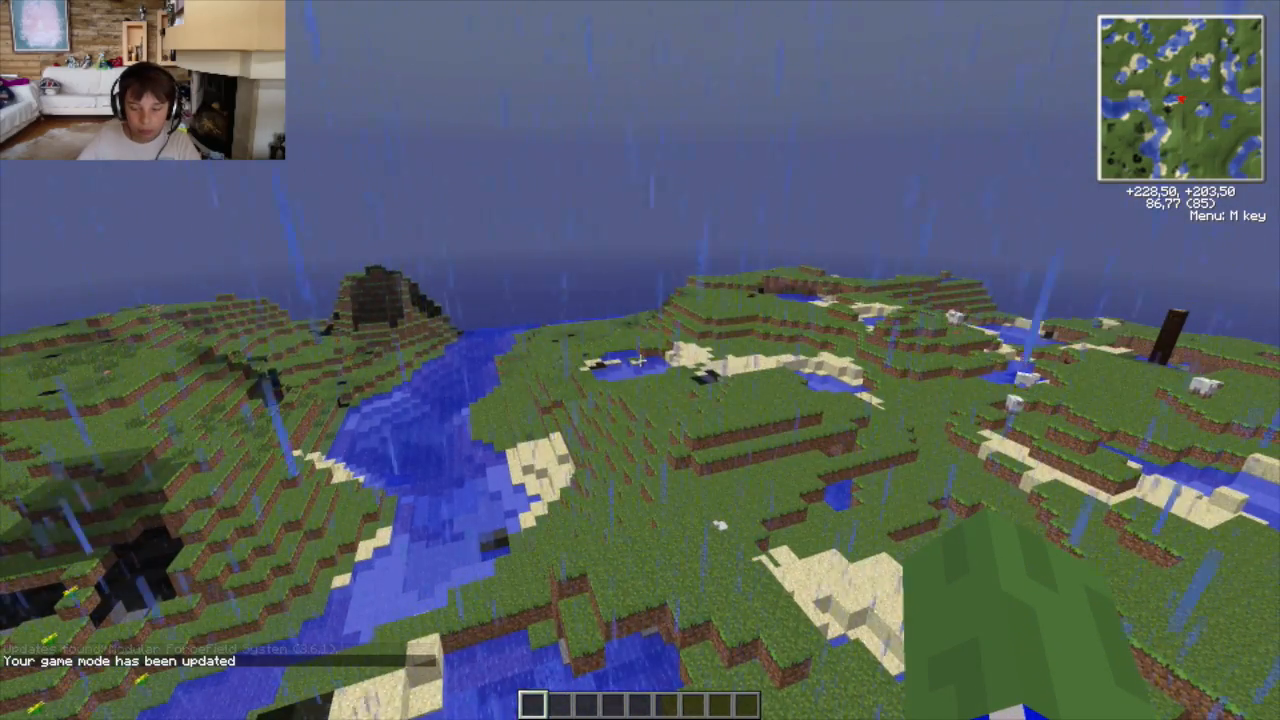
- View the full world map with M a couple of times and close it
key("m")
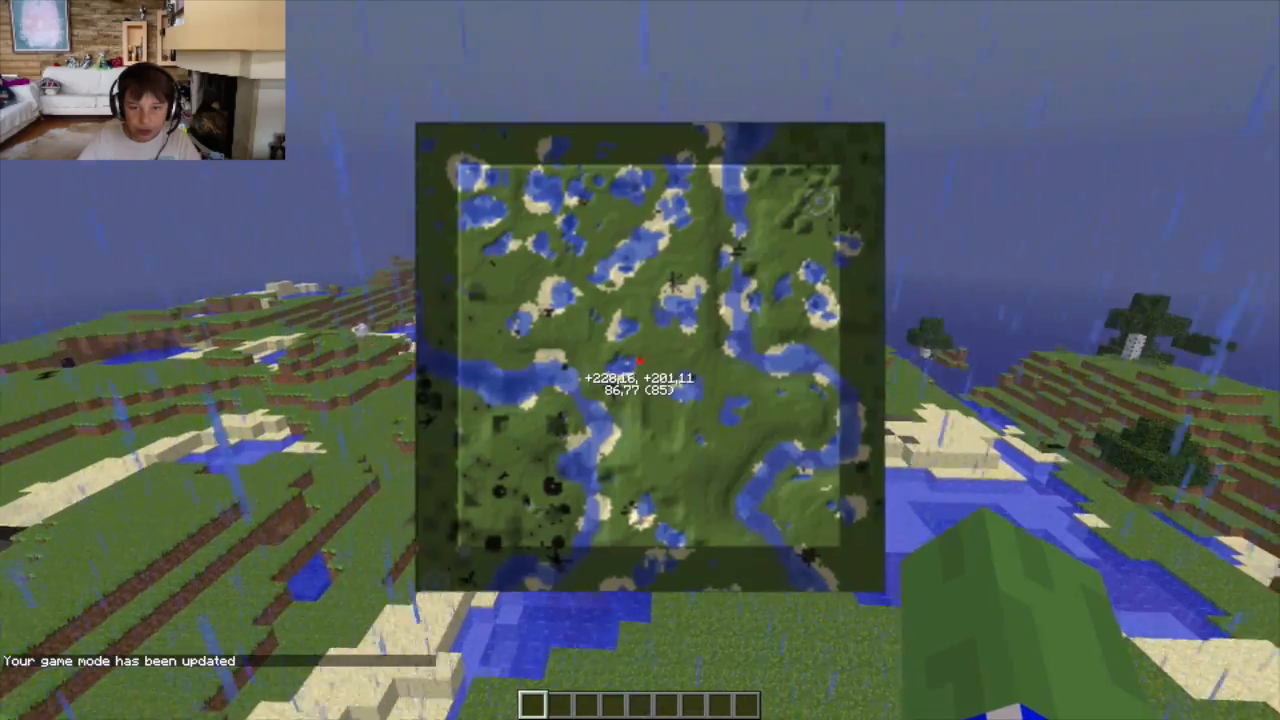
key("m")
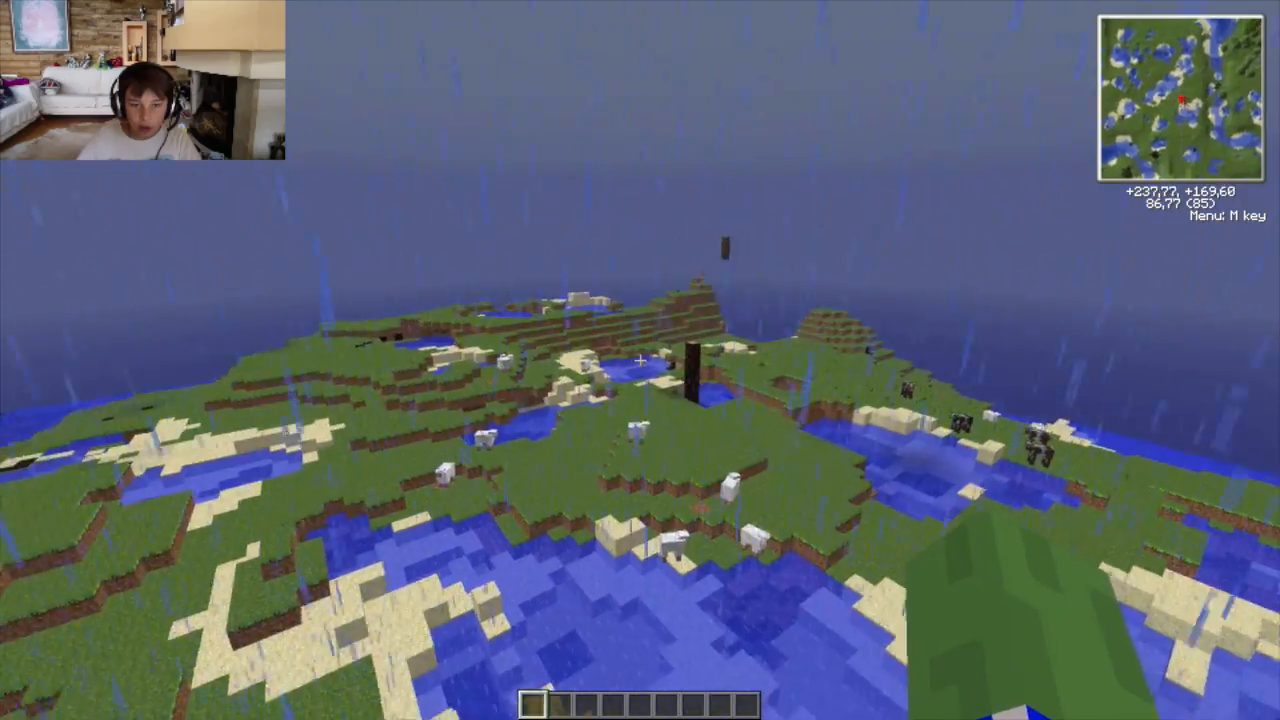
key("m")
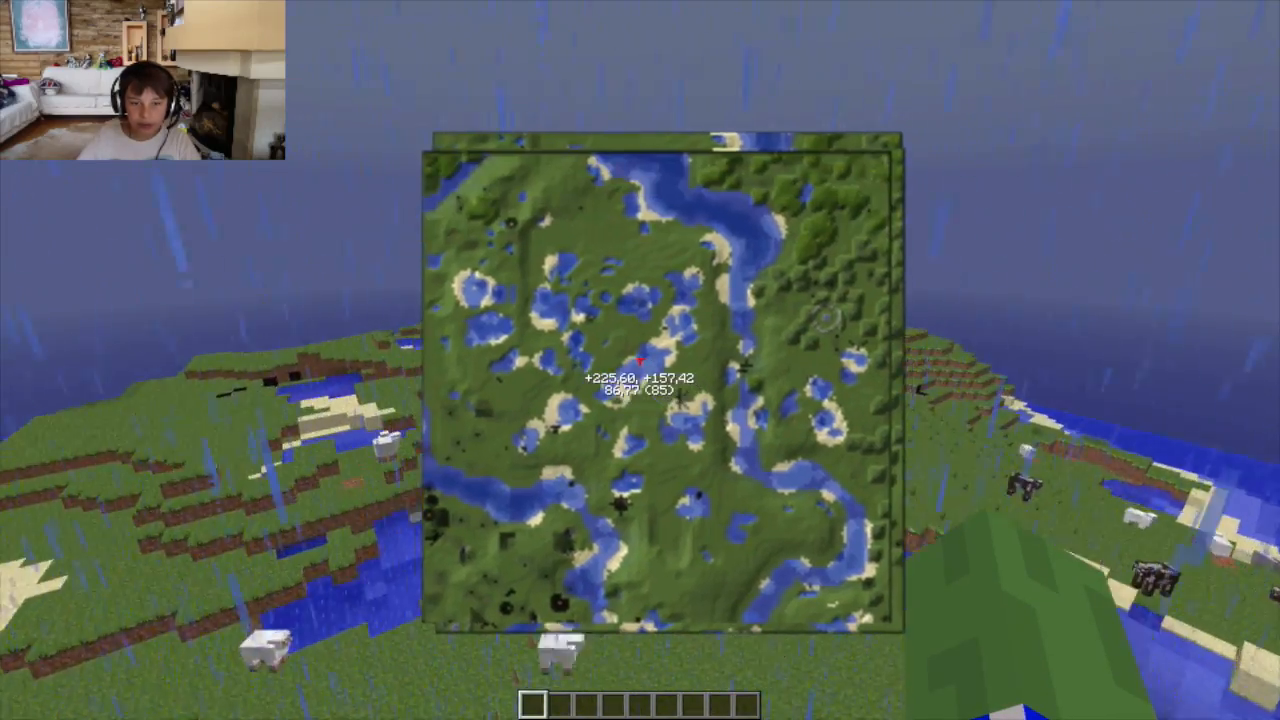
key("m")
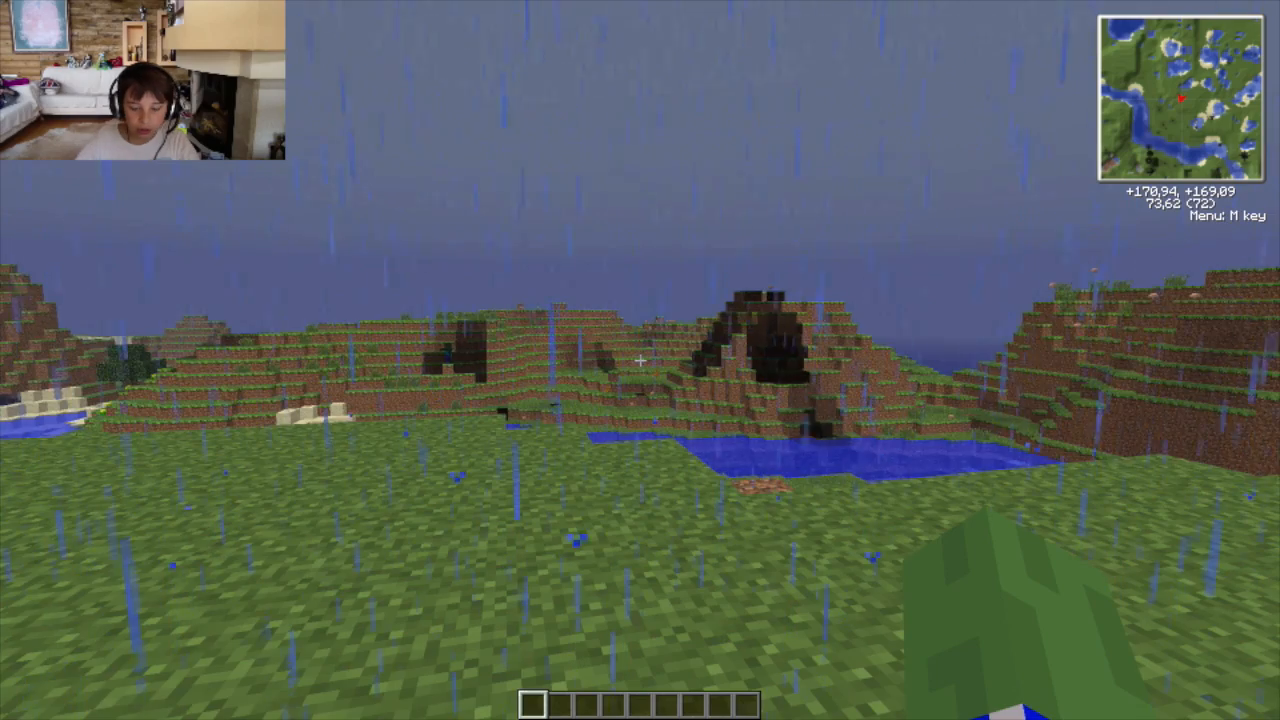
- Run the /weather clear command in chat, then bring up the creative inventory
type("/weathe")
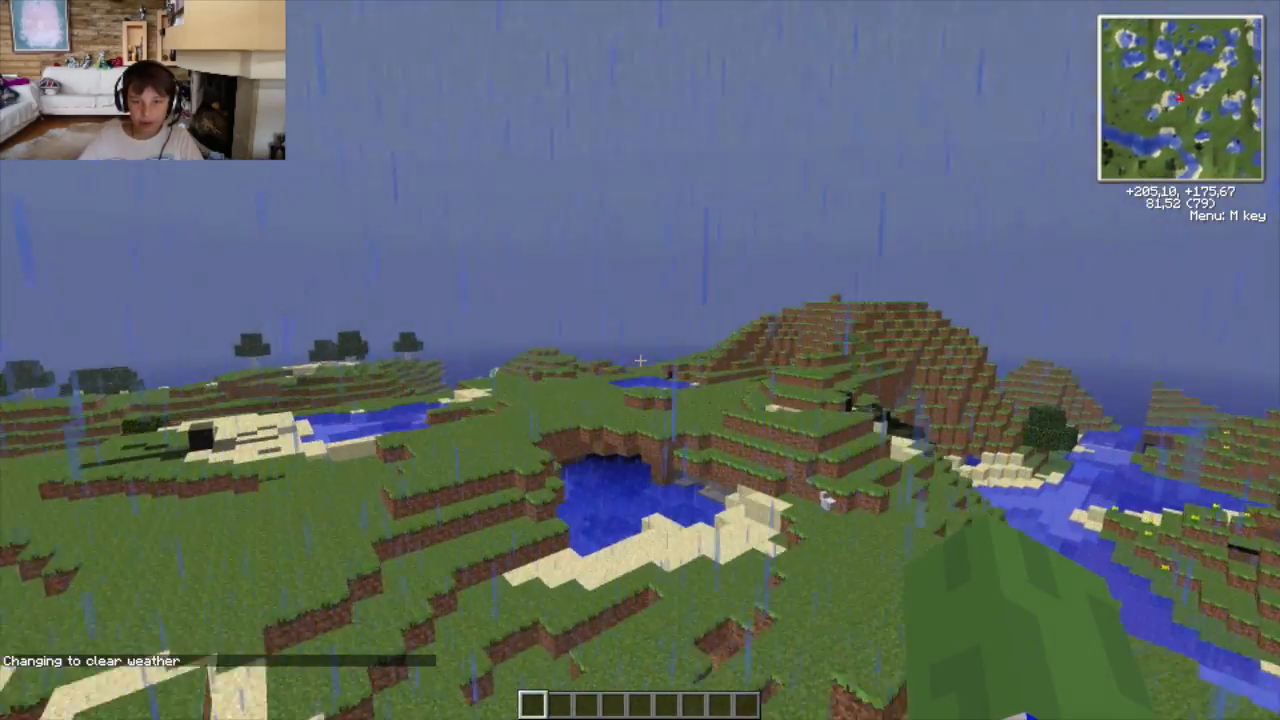
key("w")
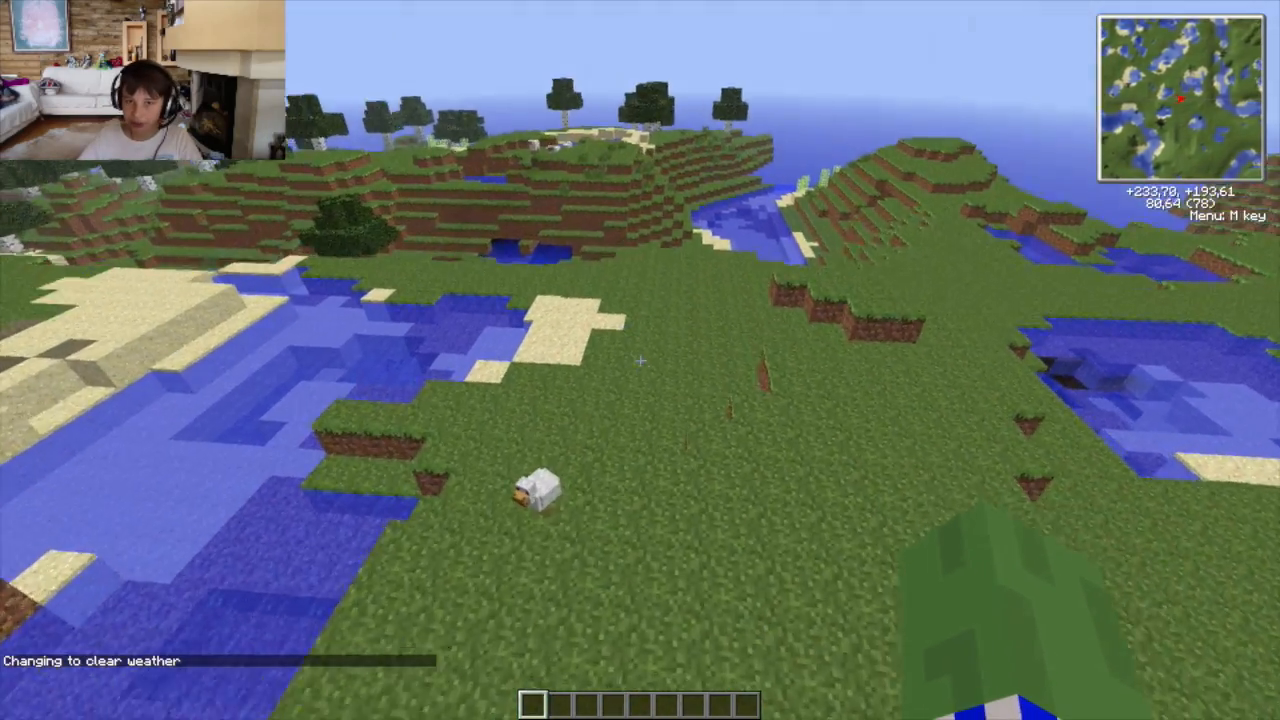
key("e")
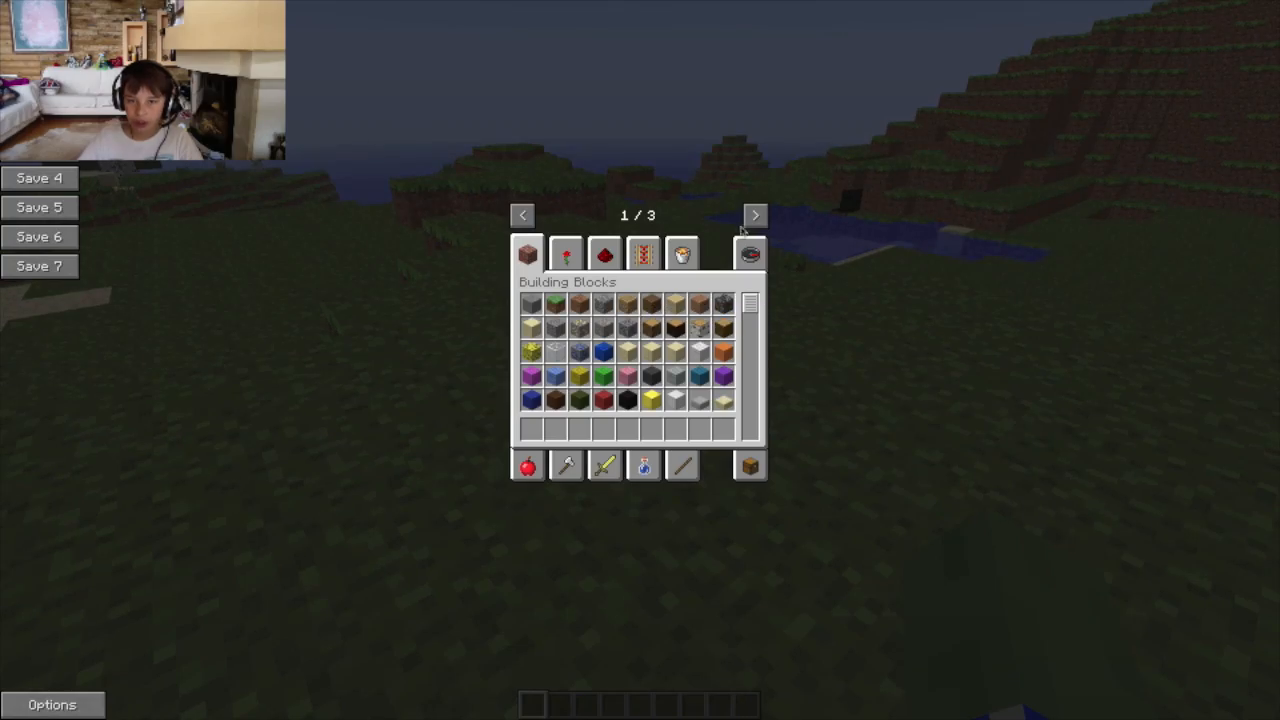
- Page to the Assembly Line items and bring up the missile launcher's Launcher Control Panel
left_click(754, 216)
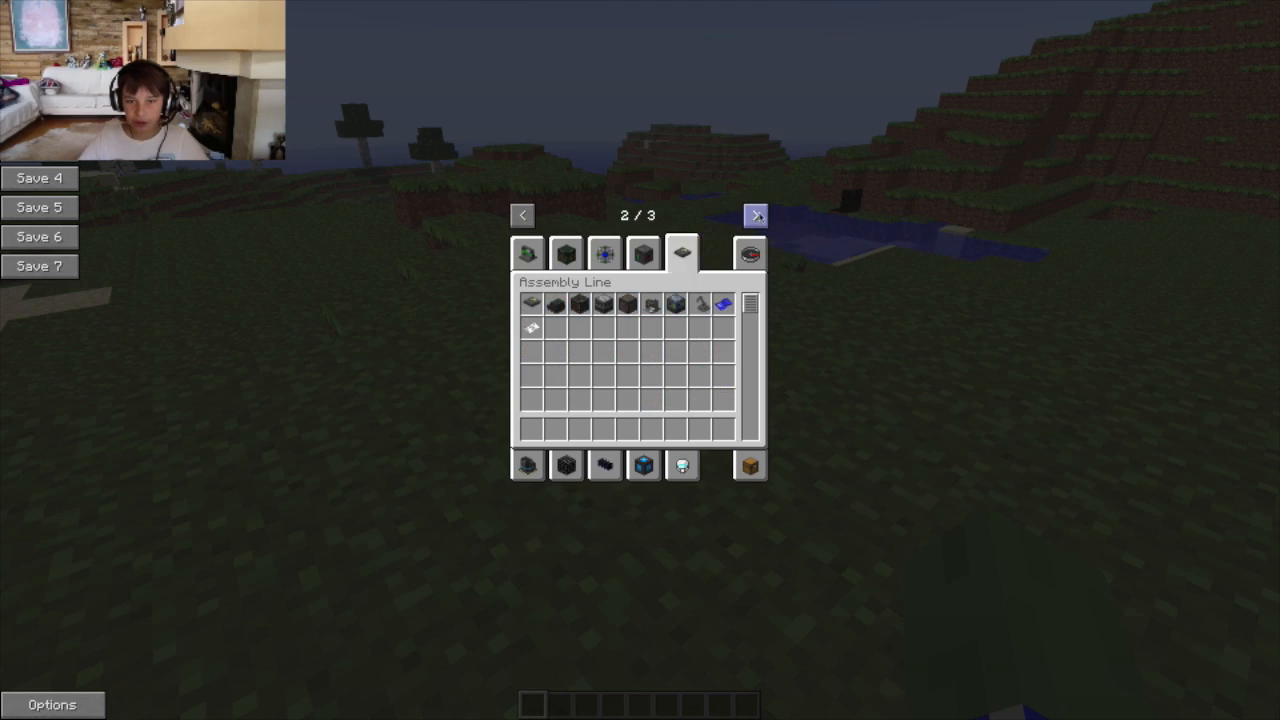
left_click(566, 252)
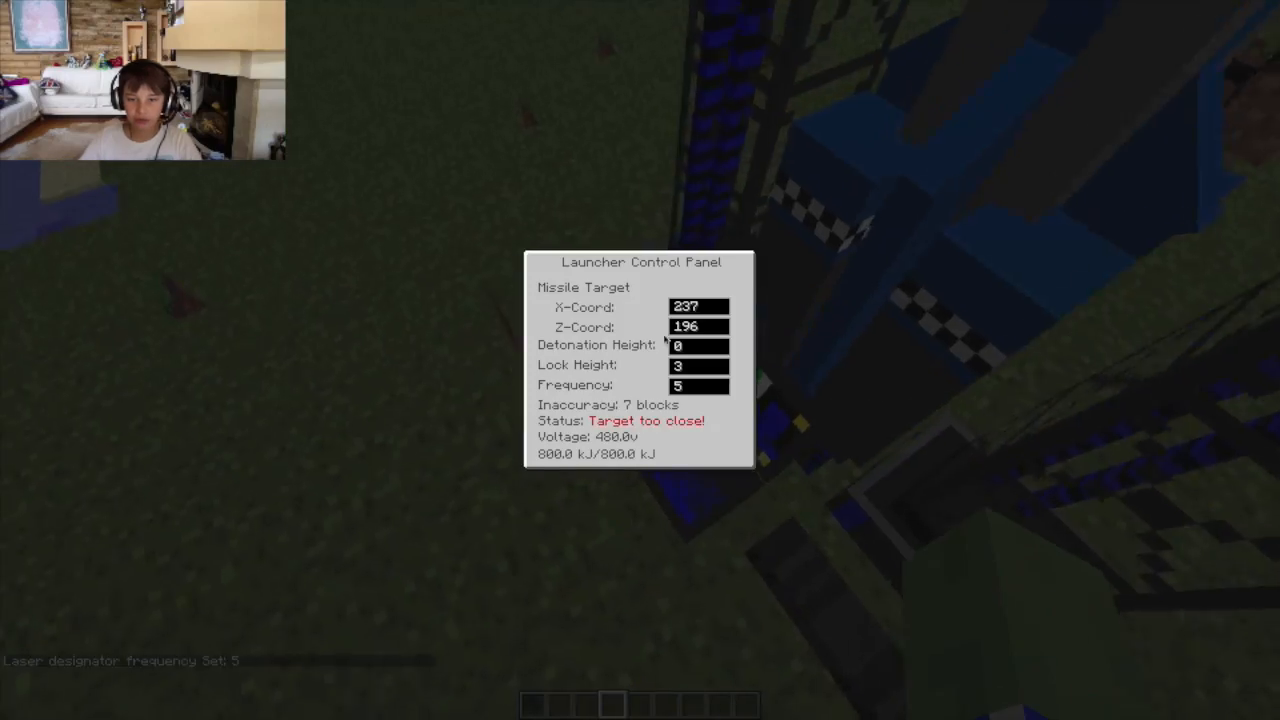
- Leave the Launcher Control Panel and fly forward through the world toward the zombie
key("Escape")
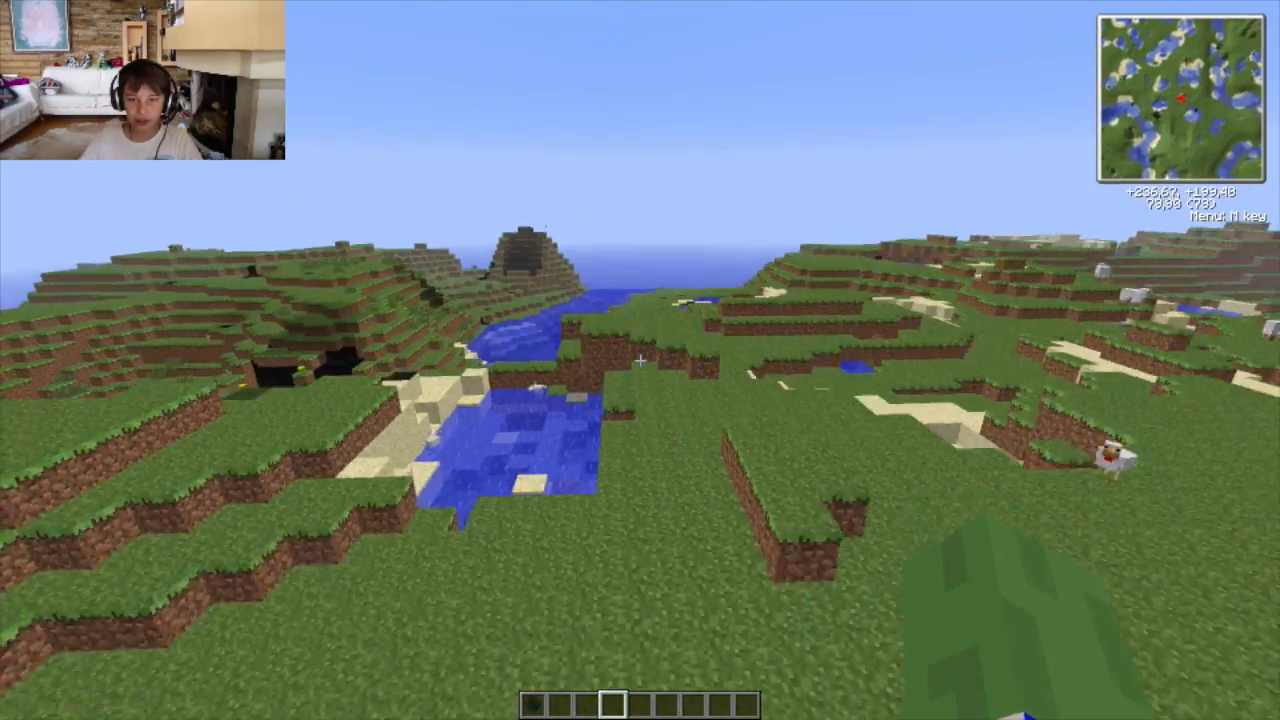
key("w")
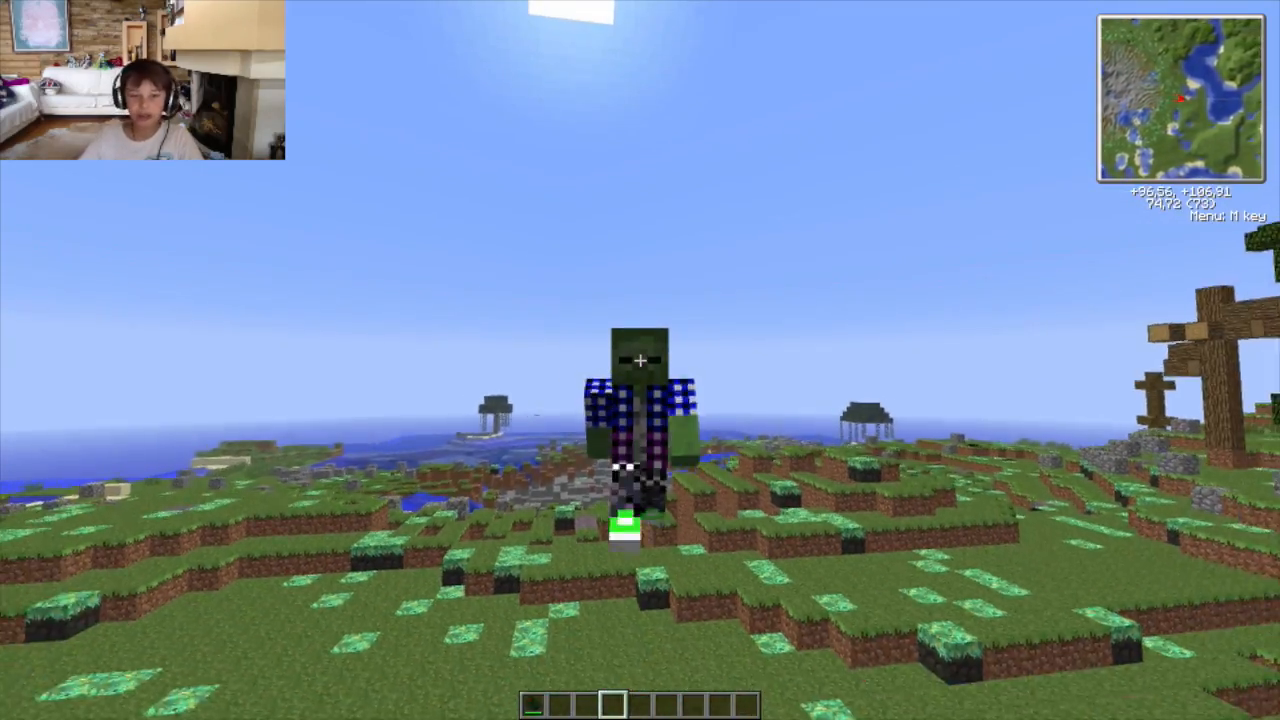
- Bring up the NEI inventory and filter its items with the search term 'ew'
key("w")
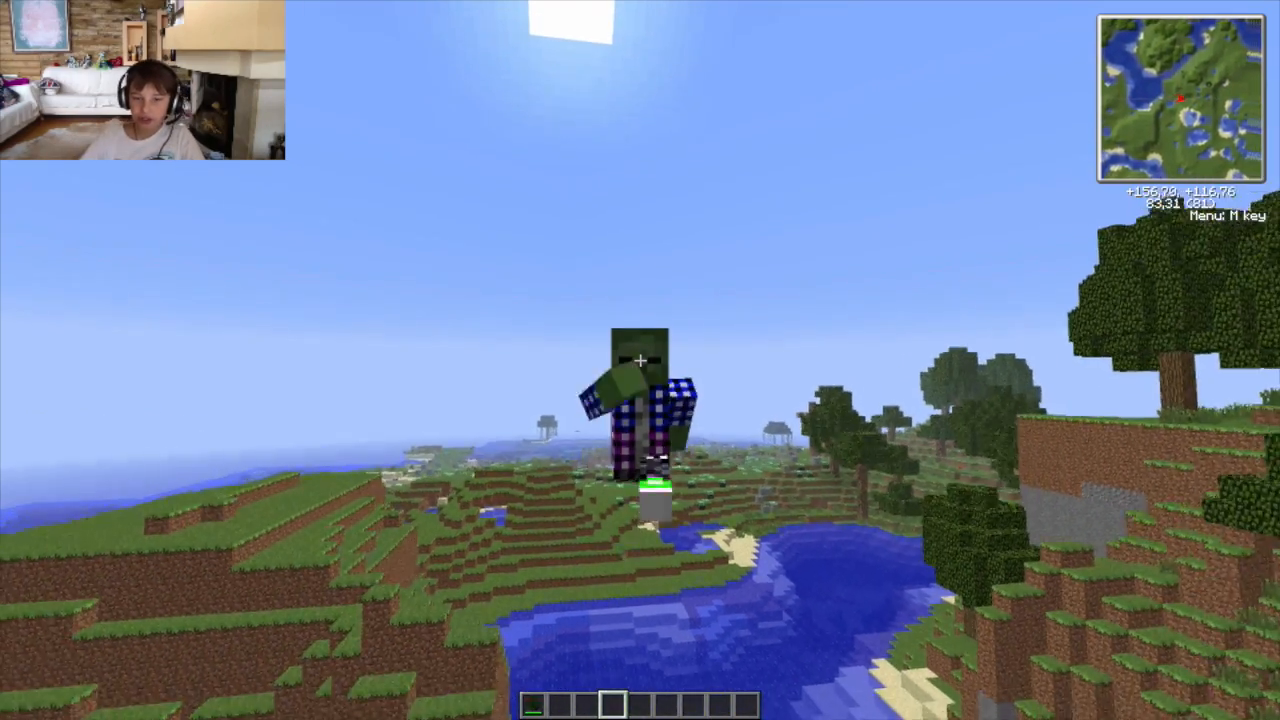
key("e")
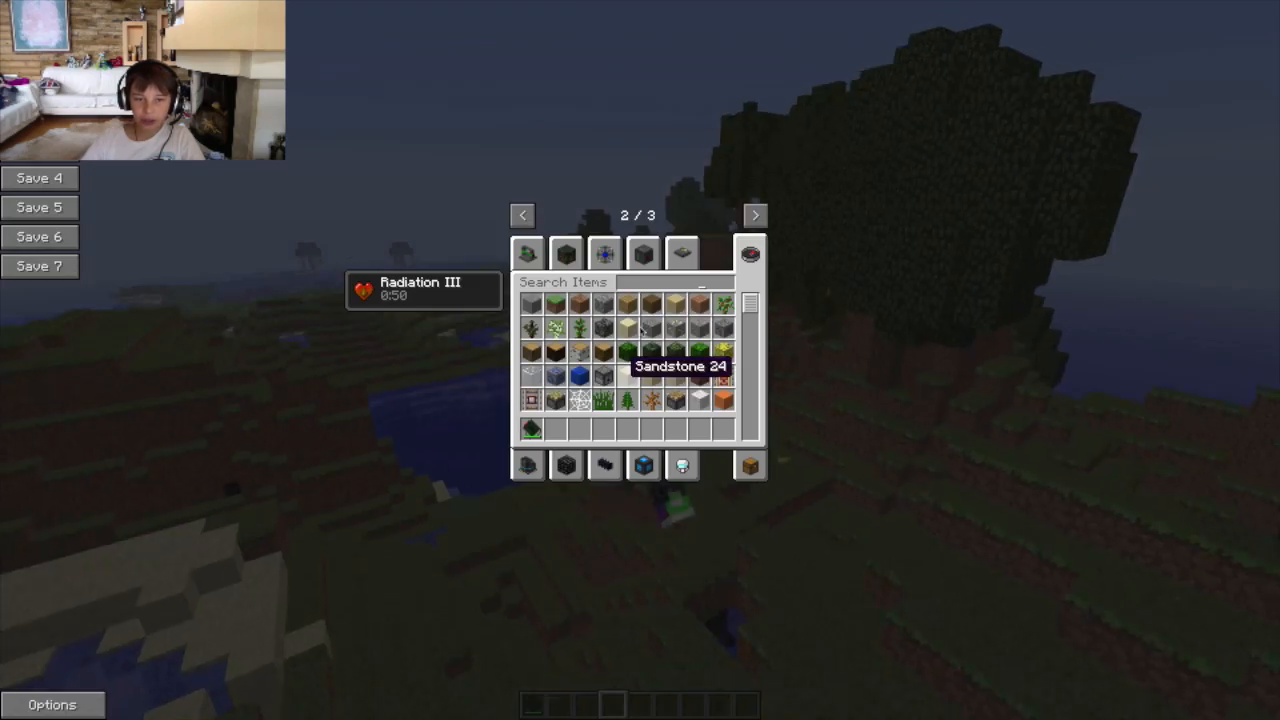
type("ew")
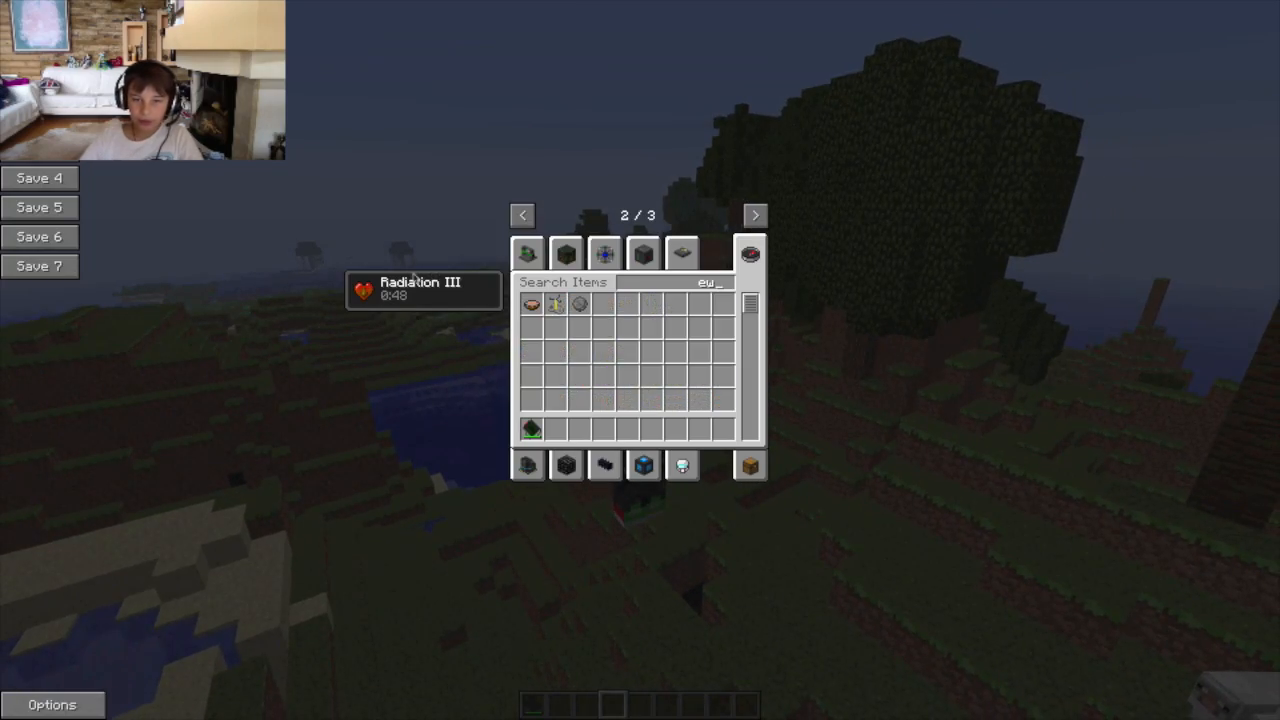